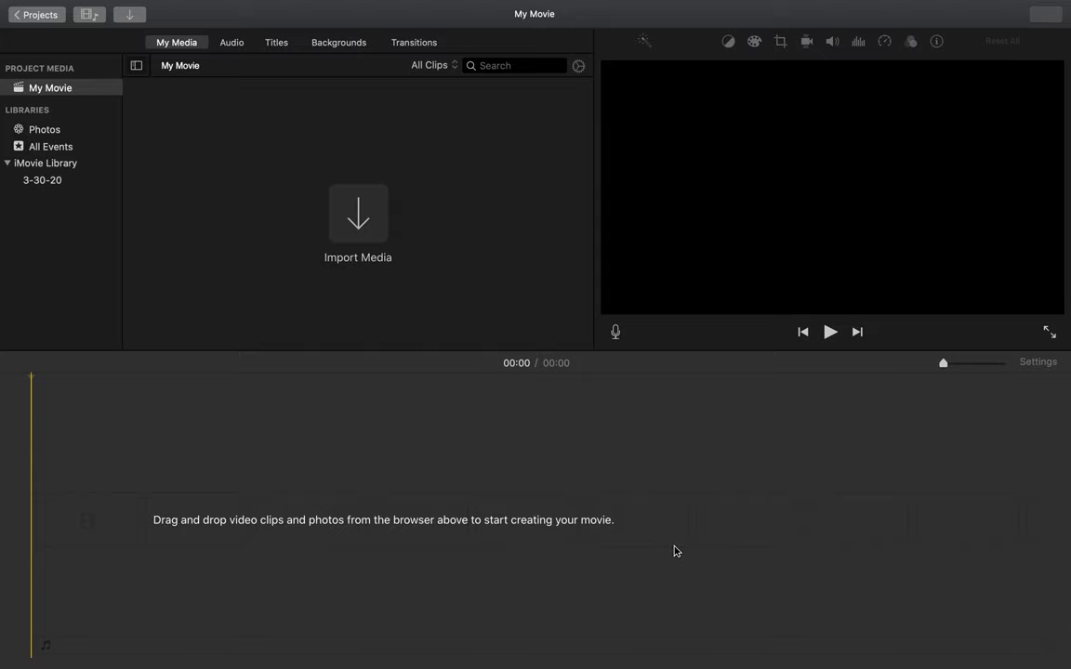
{"action": "mouse_move", "coordinate": [396, 234]}
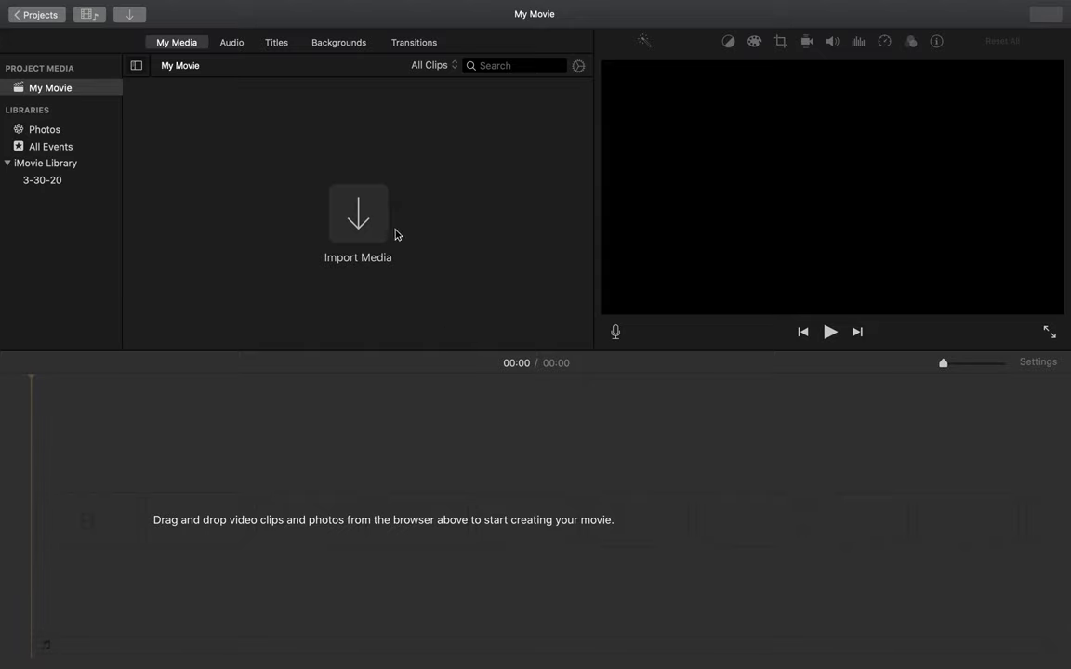
{"action": "mouse_move", "coordinate": [362, 226]}
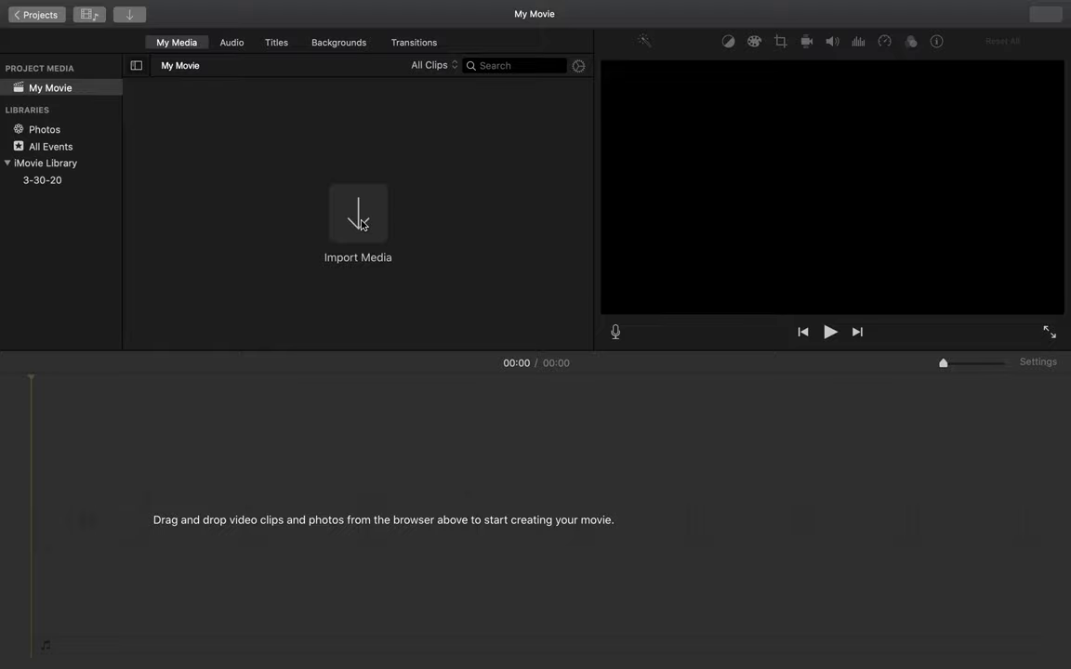
- Import the bensound music, three drone clips and mountain photo from the iMovie Clips folder
{"action": "left_click", "coordinate": [358, 214]}
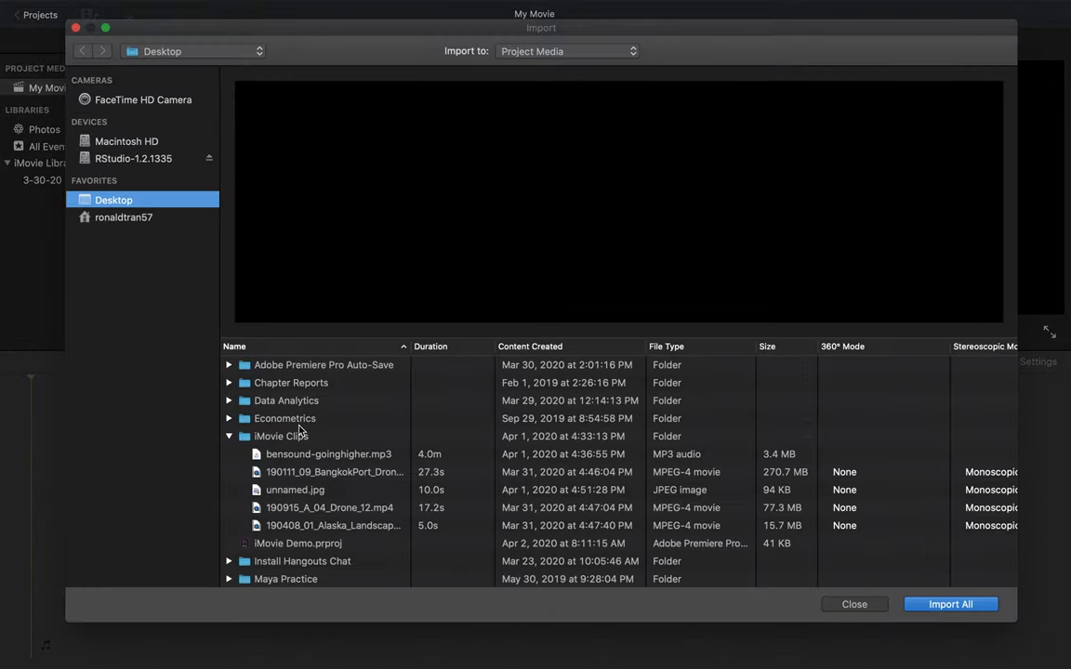
{"action": "mouse_move", "coordinate": [316, 456]}
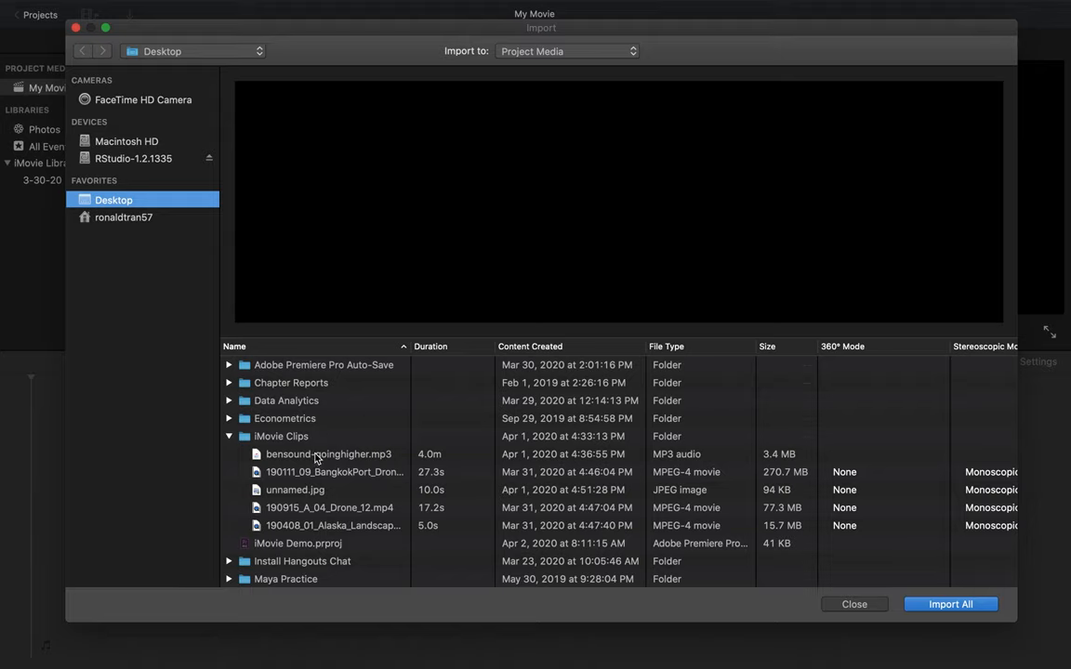
{"action": "left_click", "coordinate": [328, 454]}
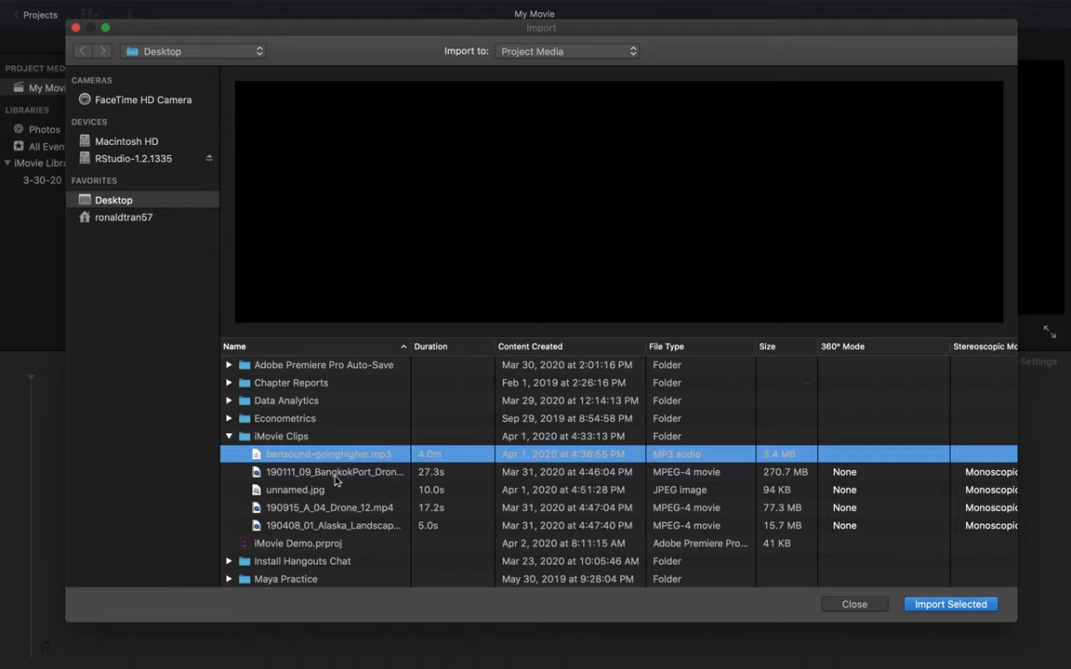
{"action": "left_click", "coordinate": [295, 490]}
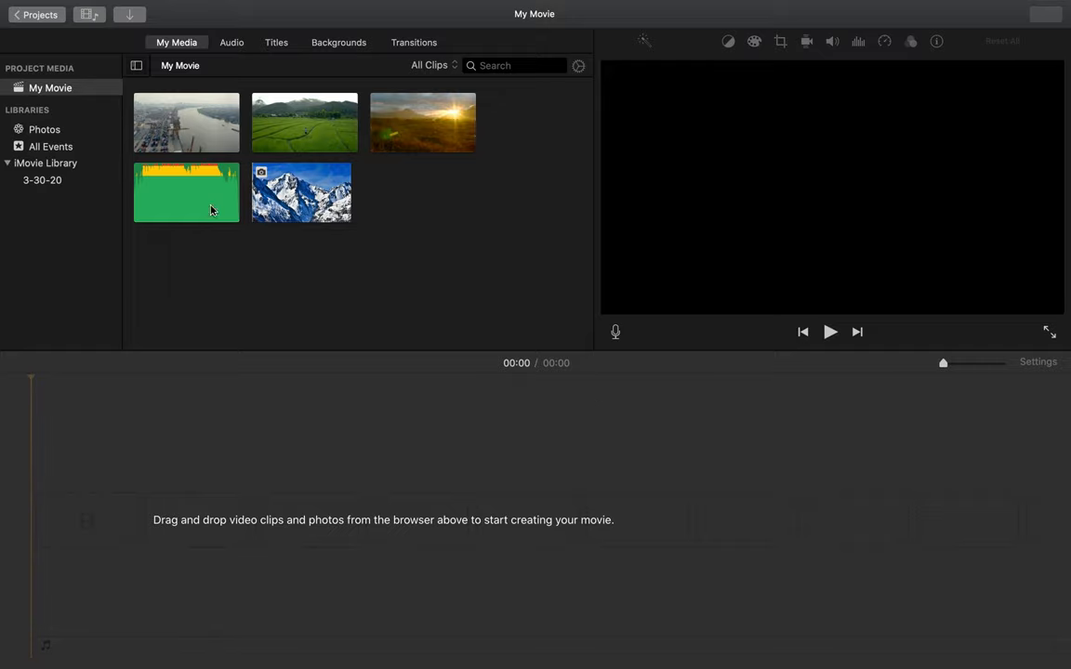
{"action": "left_click", "coordinate": [305, 122]}
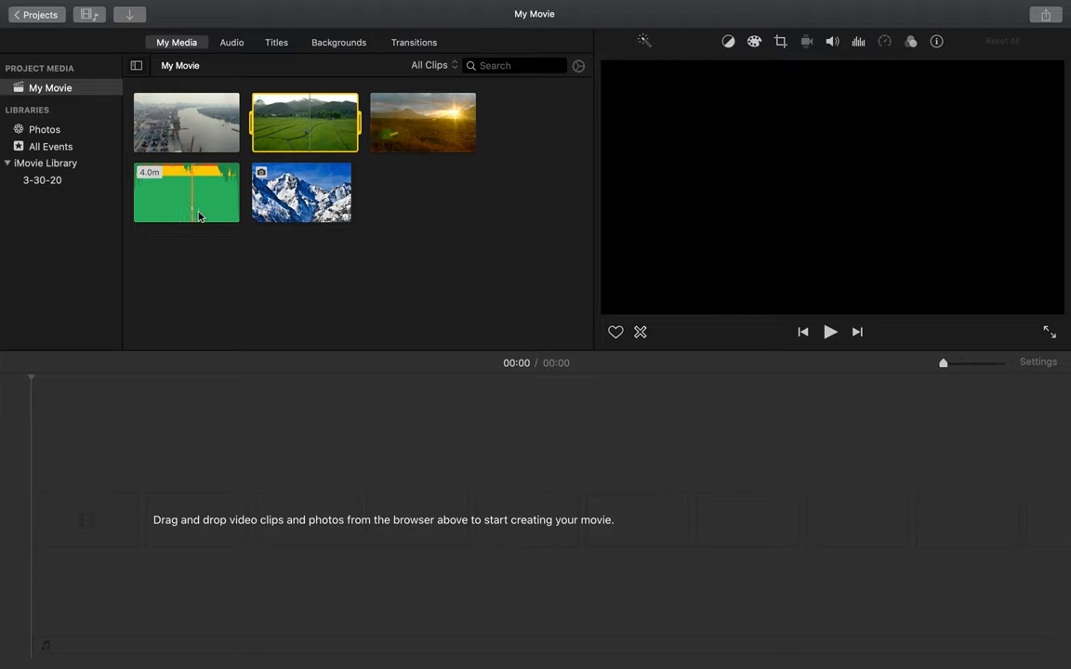
{"action": "left_click", "coordinate": [301, 193]}
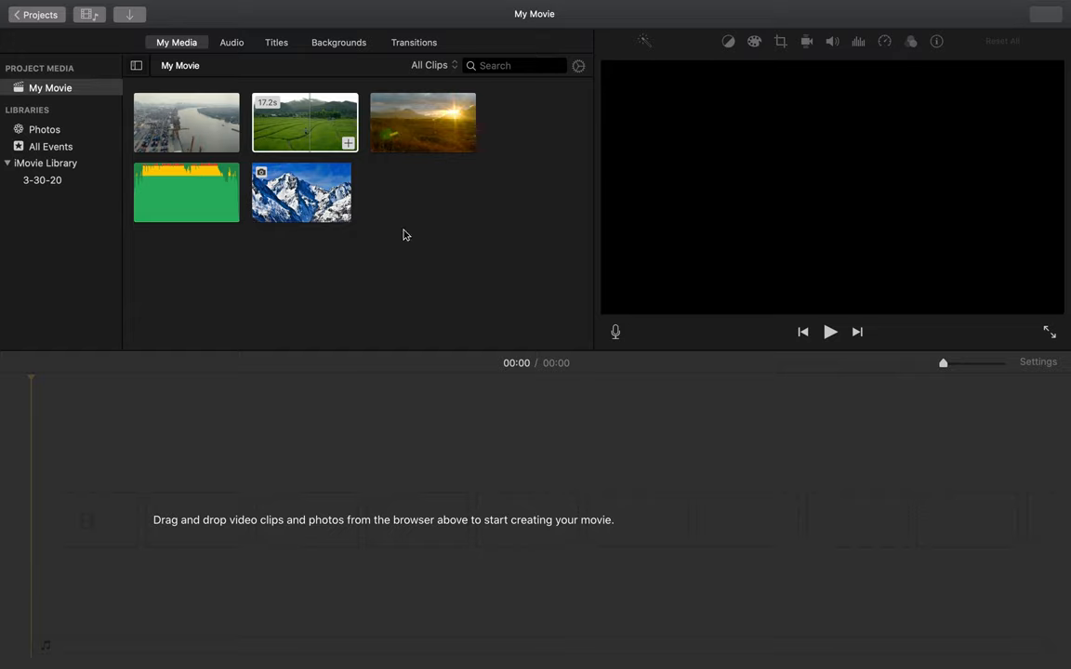
{"action": "mouse_move", "coordinate": [135, 26]}
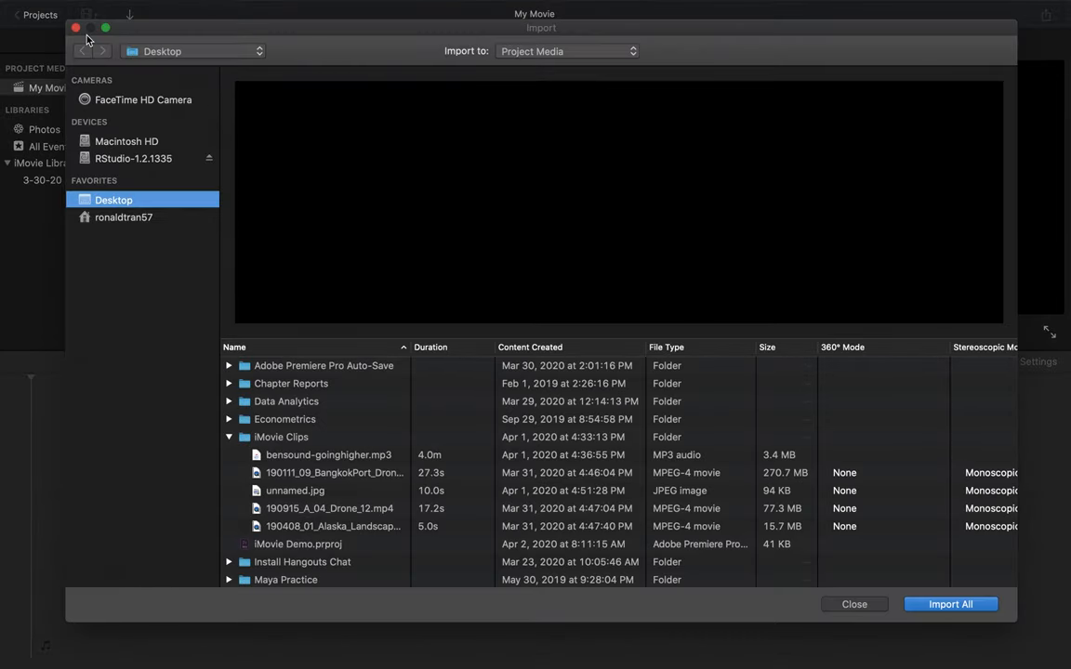
{"action": "left_click", "coordinate": [950, 605]}
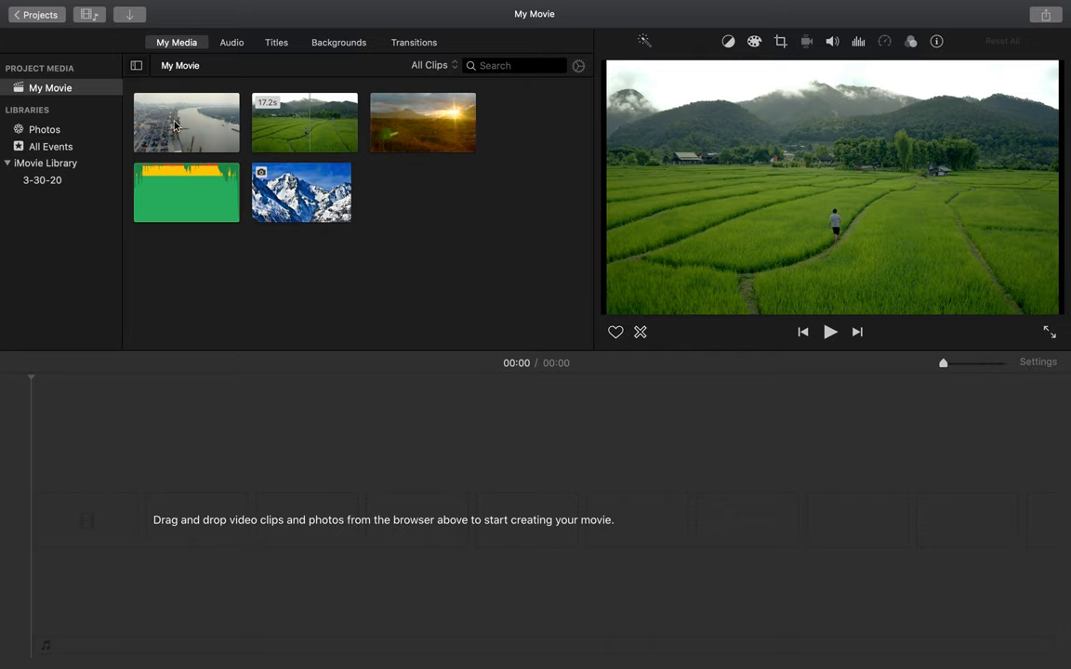
{"action": "left_click", "coordinate": [187, 122]}
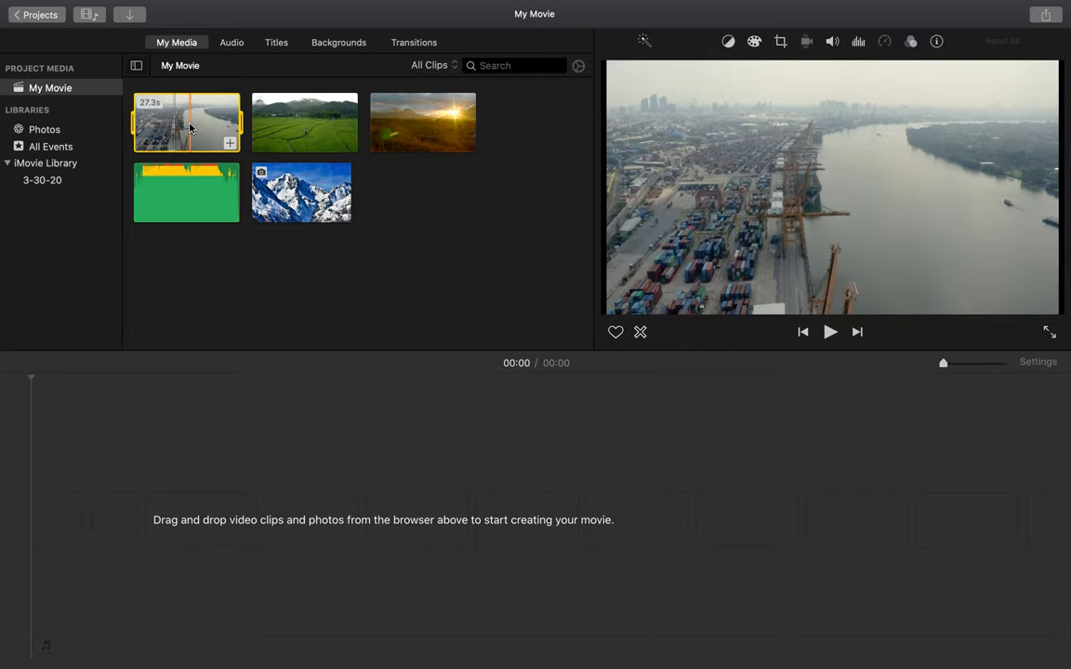
- Place the port, rice field and sunset drone clips in sequence on the timeline
{"action": "left_click_drag", "start_coordinate": [186, 122], "coordinate": [334, 520]}
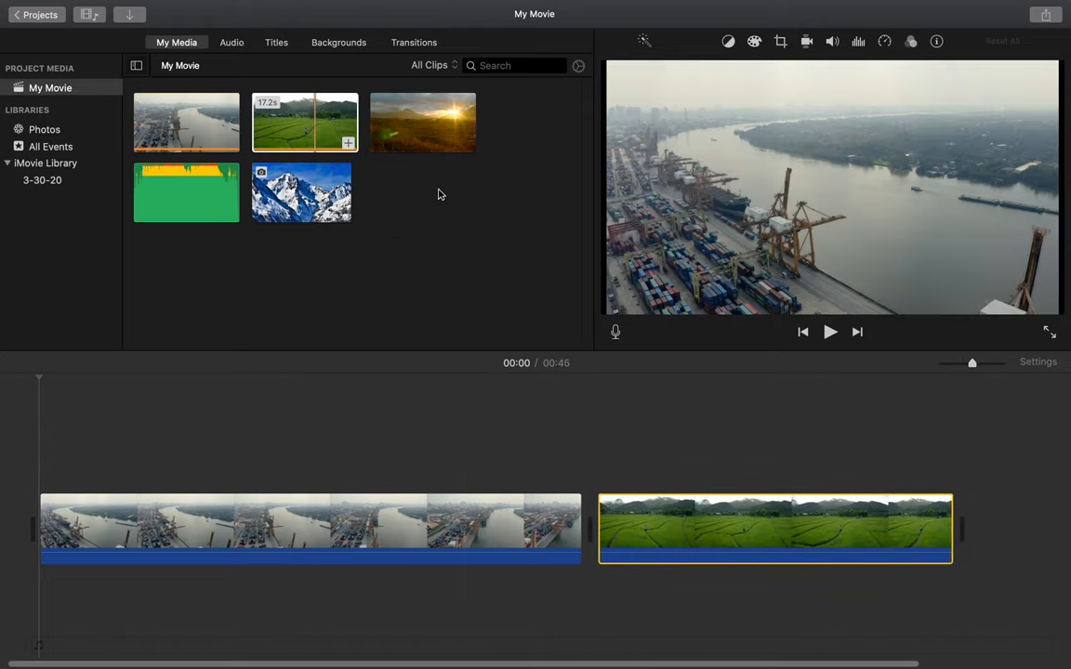
{"action": "left_click_drag", "start_coordinate": [423, 122], "coordinate": [758, 474]}
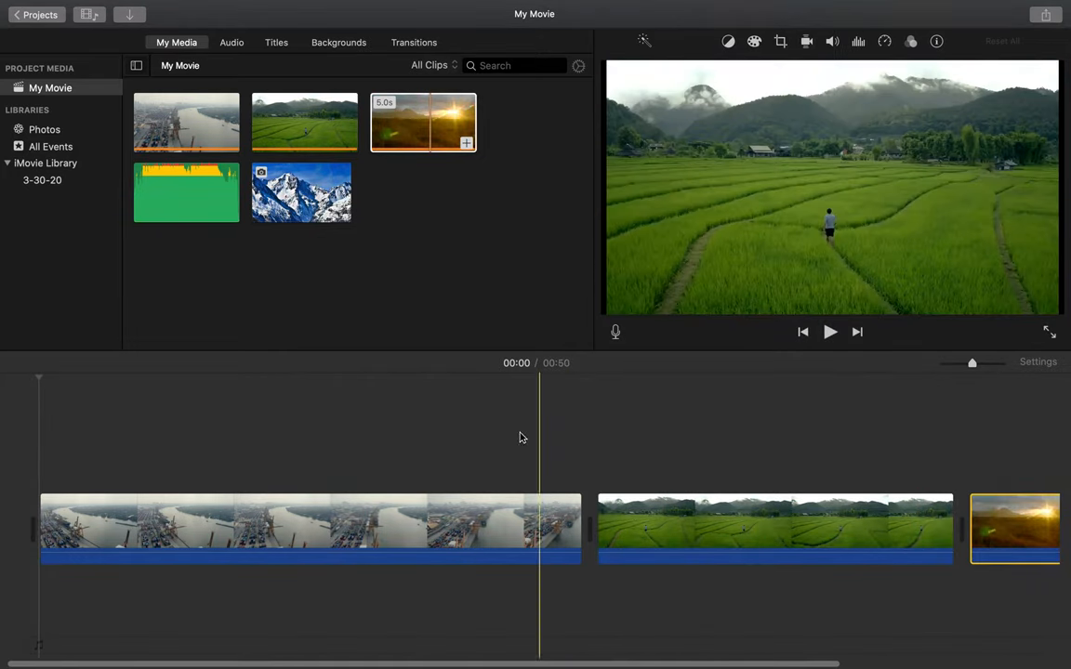
{"action": "left_click", "coordinate": [458, 528]}
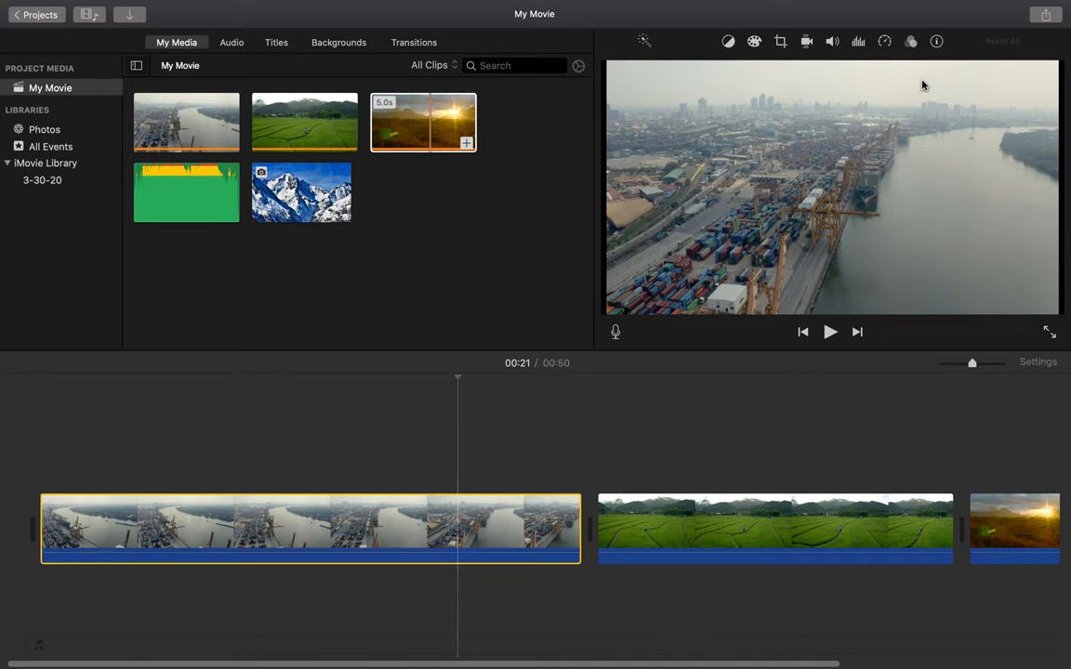
{"action": "mouse_move", "coordinate": [729, 62]}
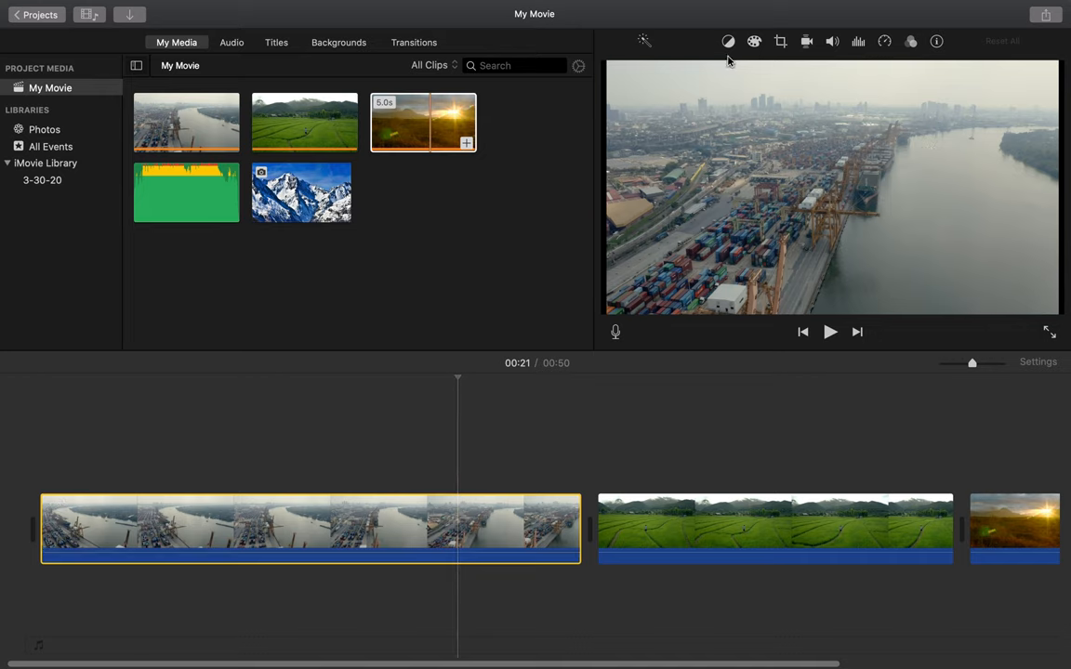
{"action": "mouse_move", "coordinate": [779, 40]}
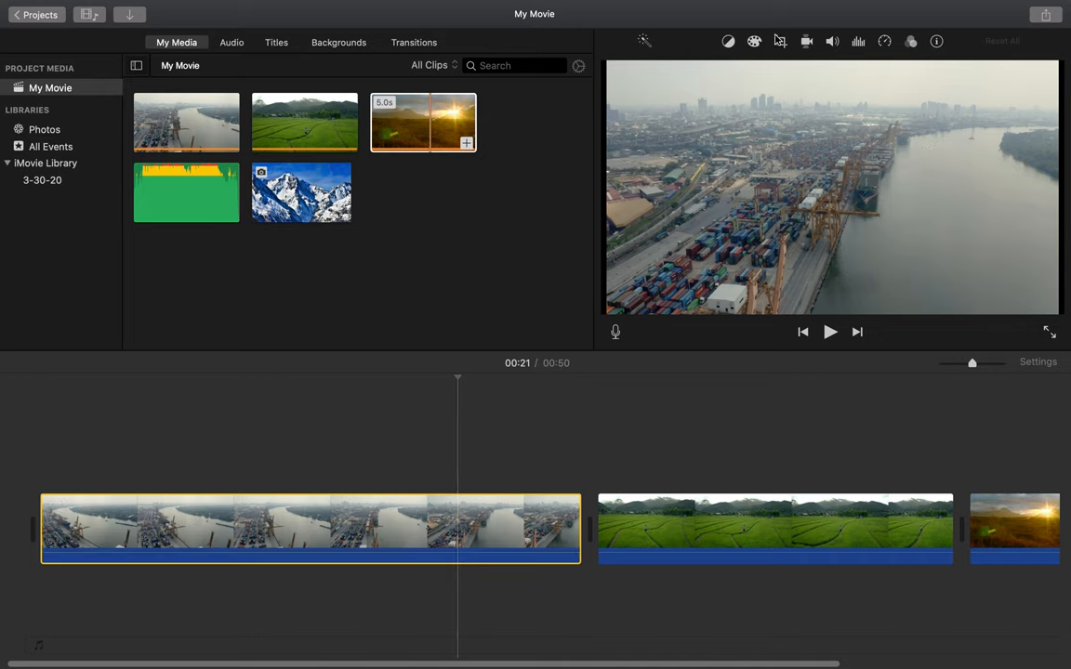
- Look at the port clip's crop settings, then show its colour balance options
{"action": "left_click", "coordinate": [781, 41]}
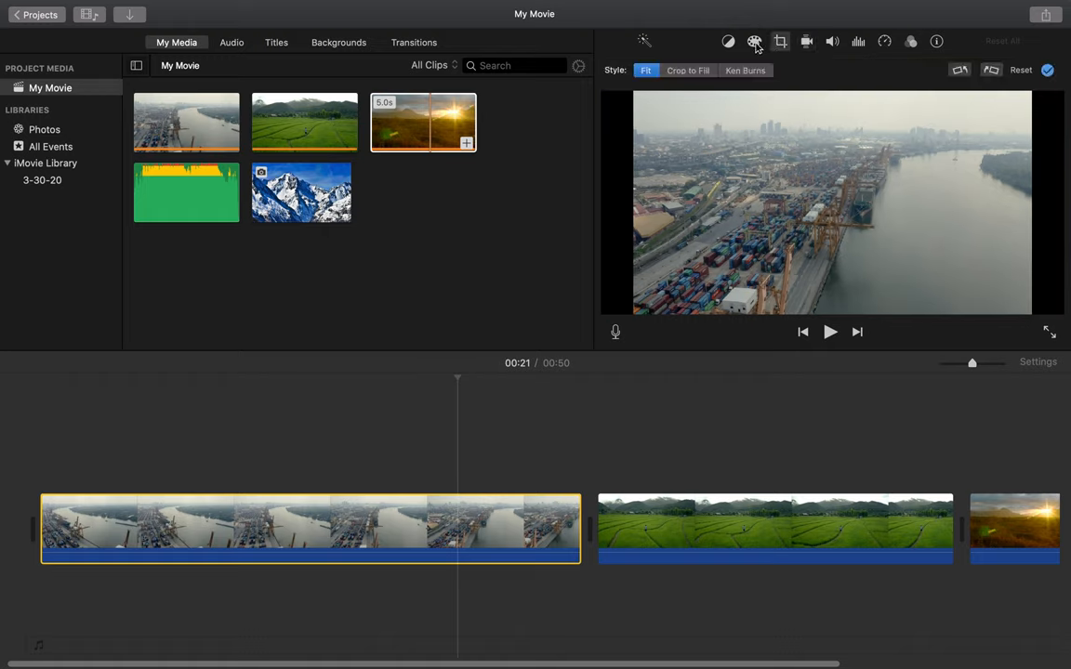
{"action": "left_click", "coordinate": [728, 41]}
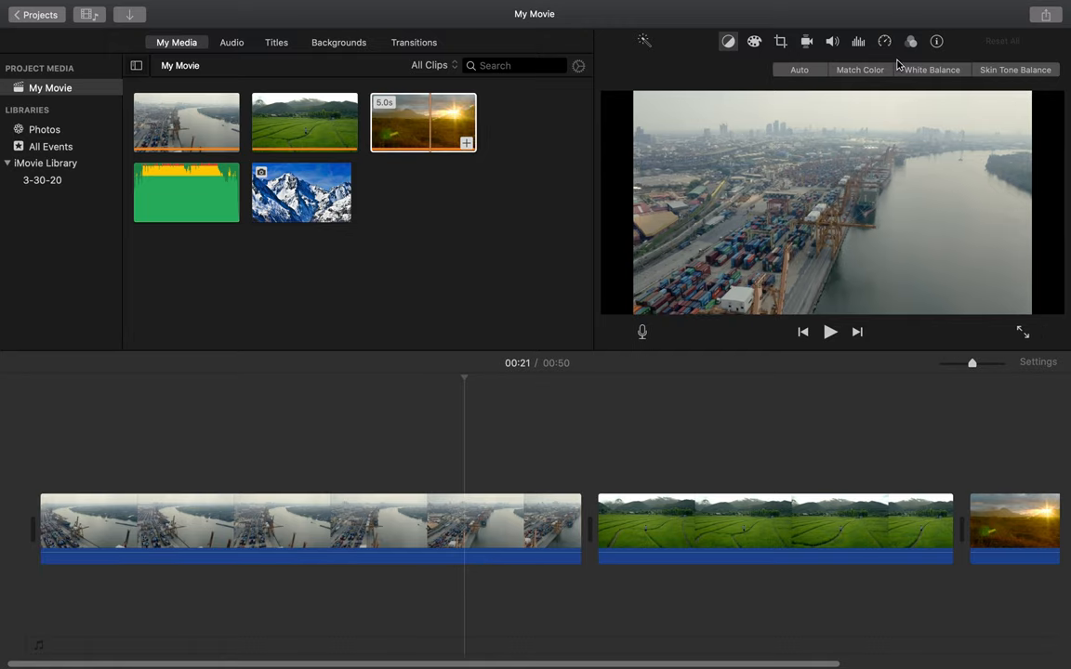
{"action": "mouse_move", "coordinate": [702, 62]}
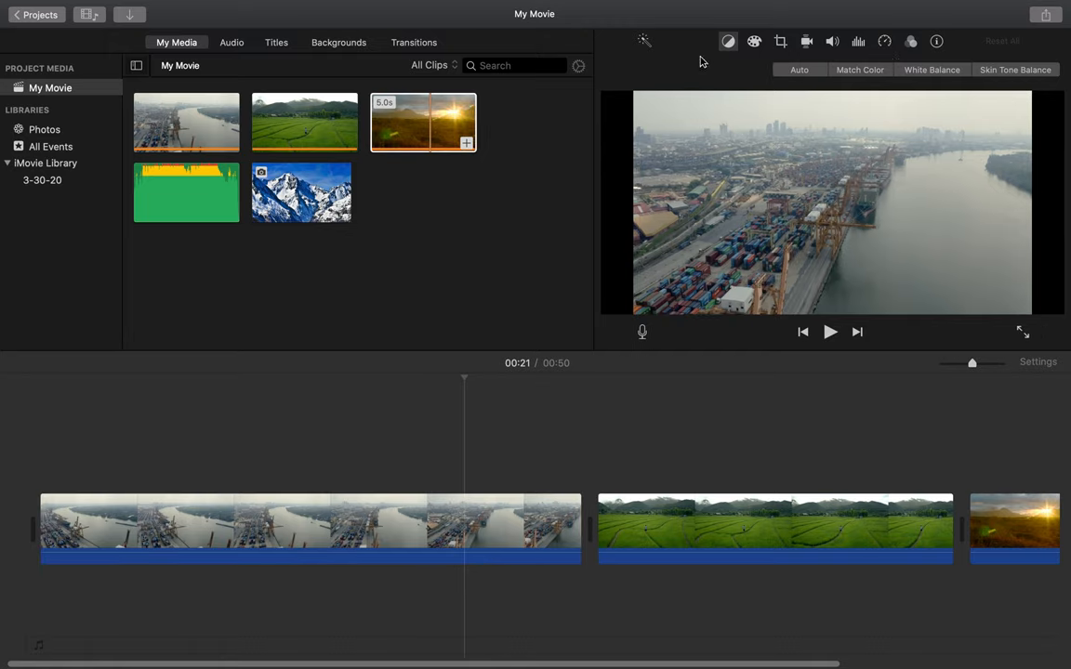
{"action": "mouse_move", "coordinate": [646, 41]}
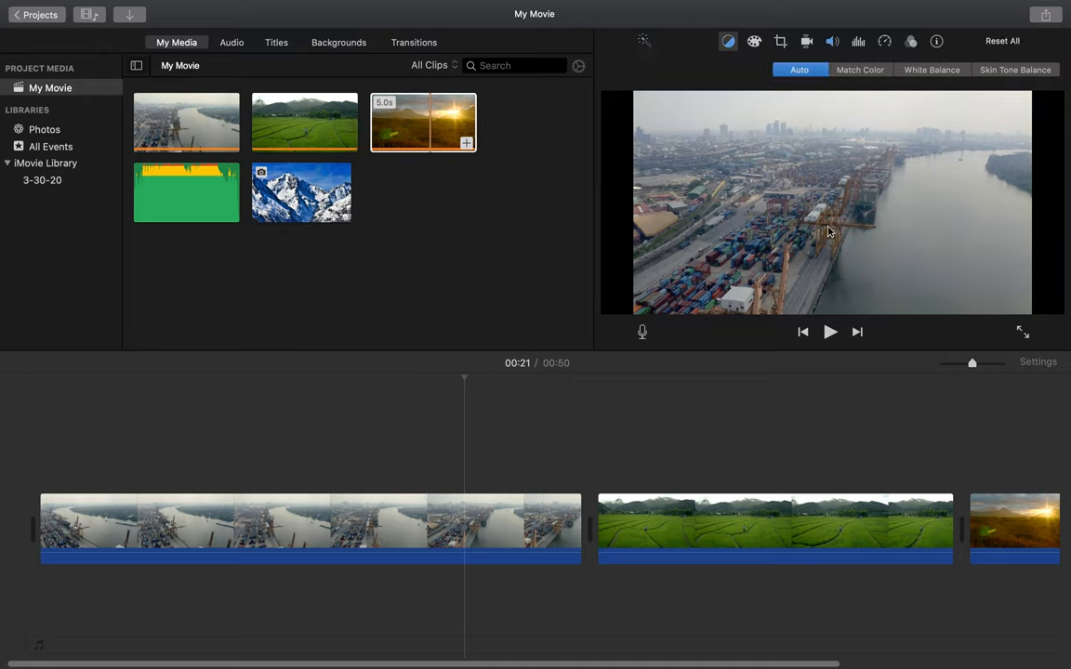
{"action": "mouse_move", "coordinate": [764, 190]}
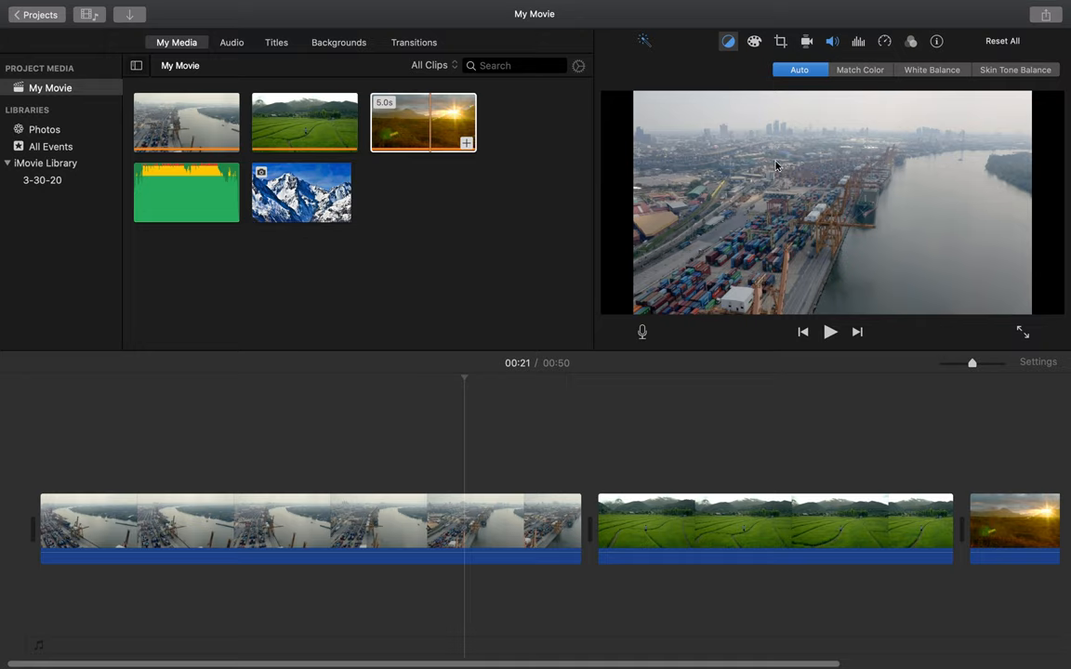
{"action": "mouse_move", "coordinate": [649, 37]}
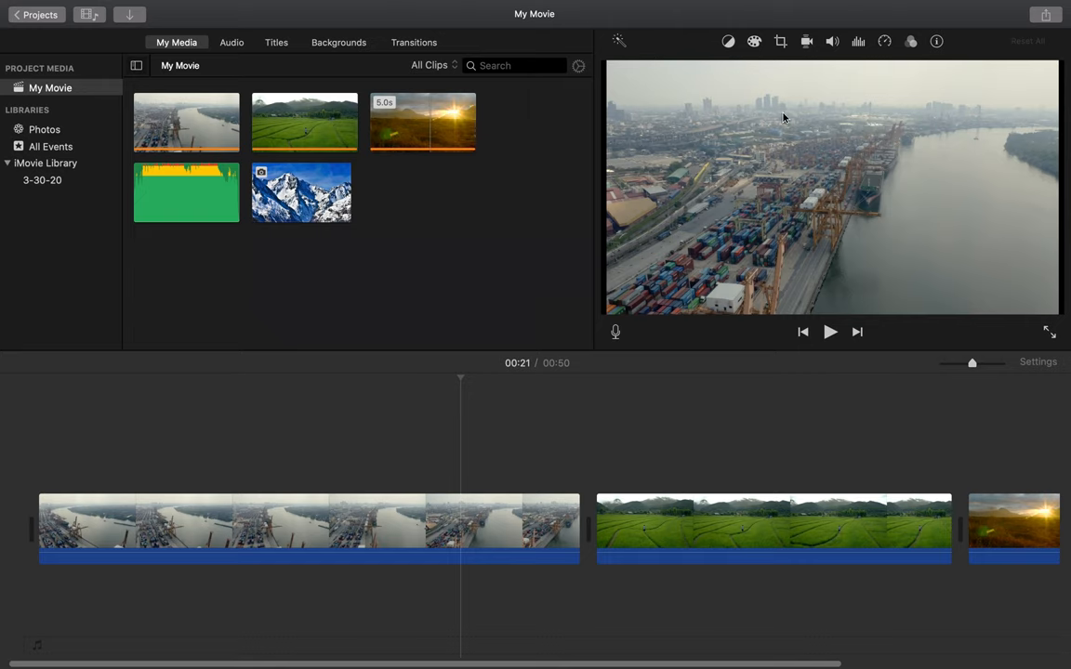
{"action": "mouse_move", "coordinate": [687, 236]}
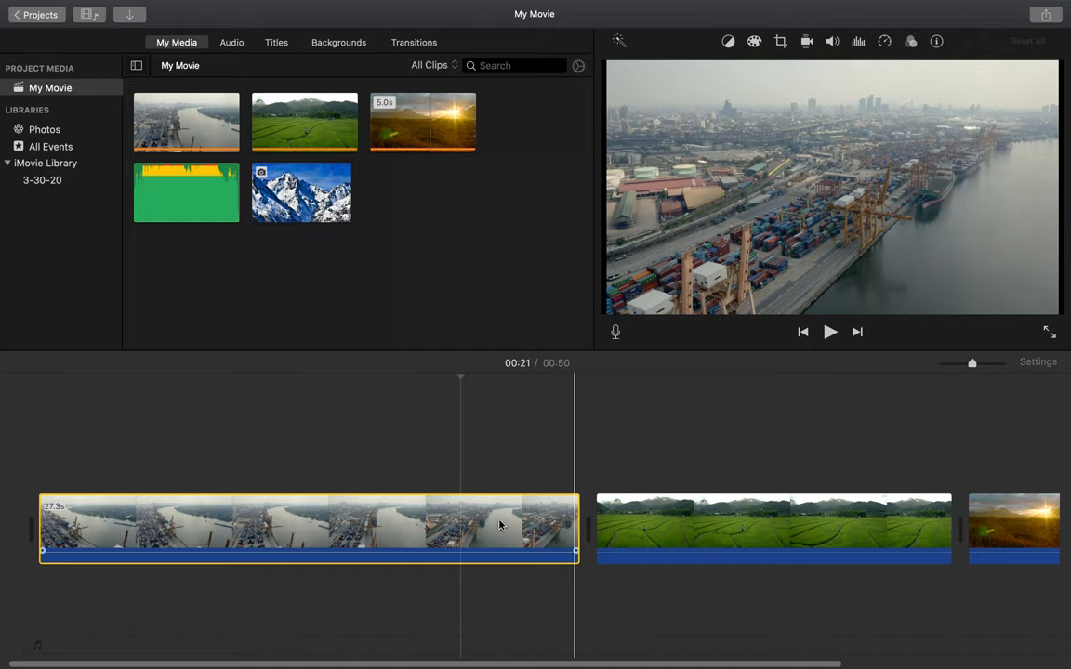
- Trim the port clip's end so the movie drops to 27 seconds
{"action": "left_click_drag", "start_coordinate": [575, 527], "coordinate": [530, 527]}
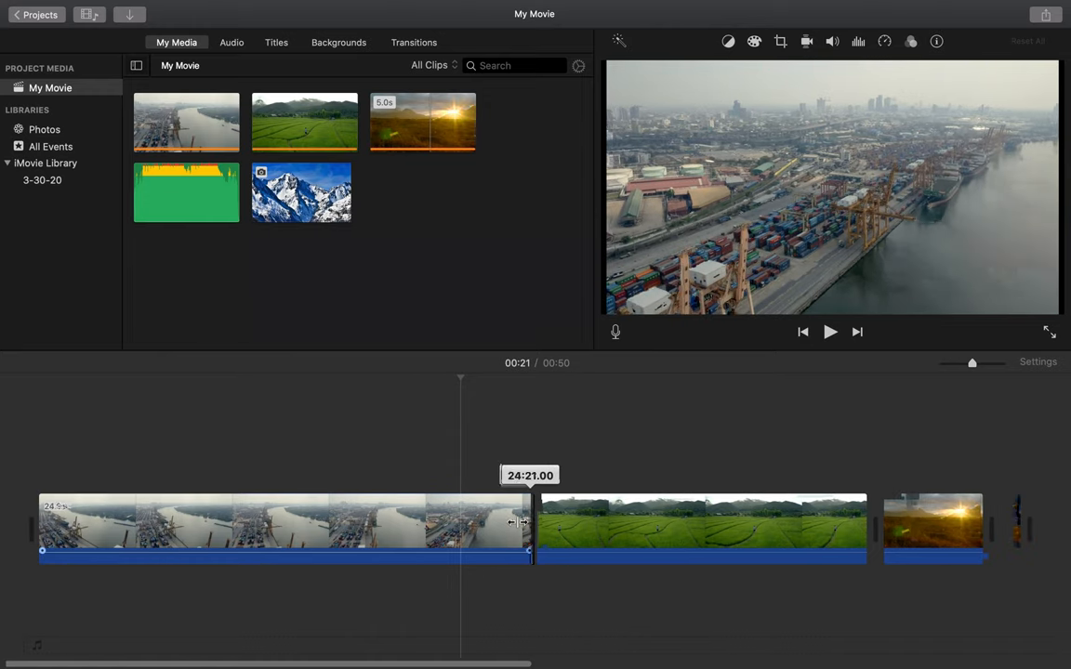
{"action": "left_click_drag", "start_coordinate": [529, 525], "coordinate": [279, 526]}
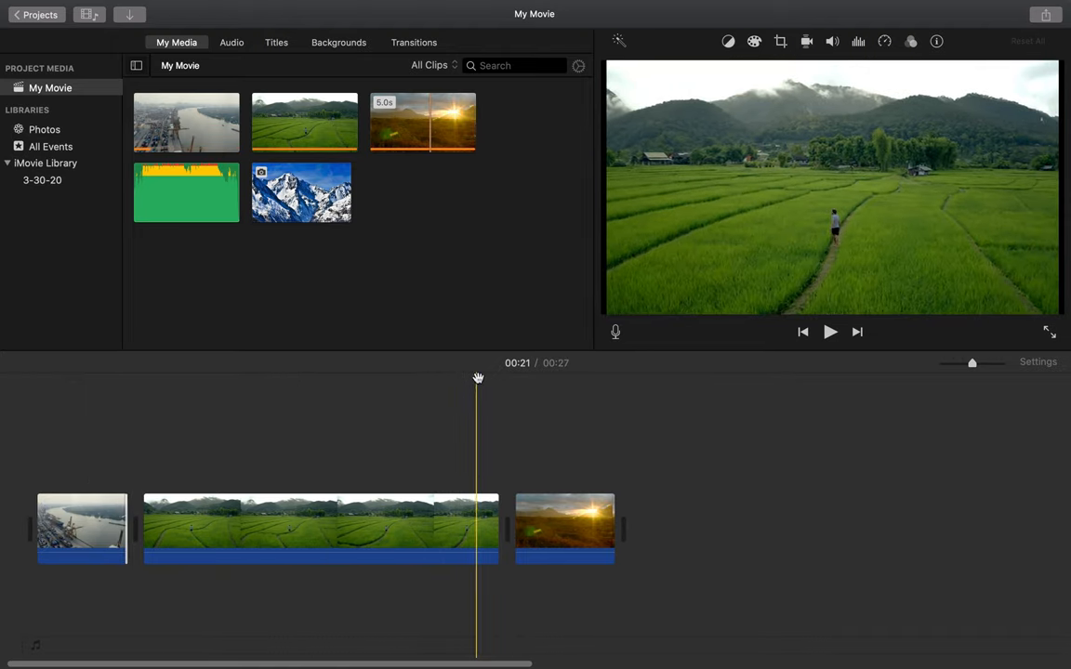
- Split the rice-field clip at 13 seconds and delete its second half
{"action": "left_click_drag", "start_coordinate": [477, 381], "coordinate": [316, 381]}
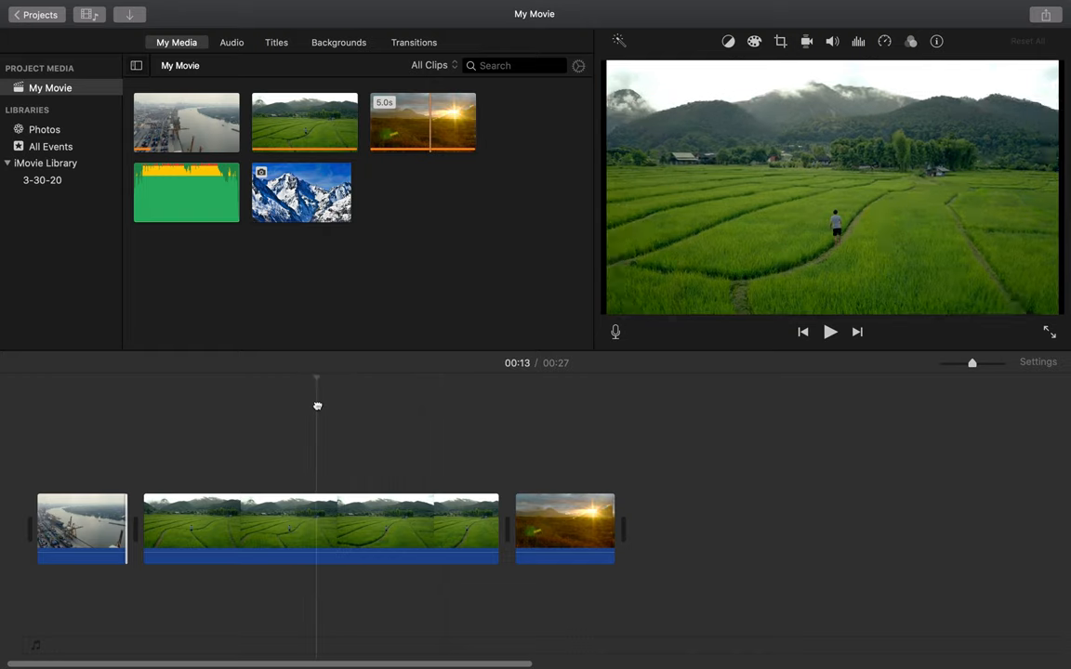
{"action": "left_click", "coordinate": [320, 528]}
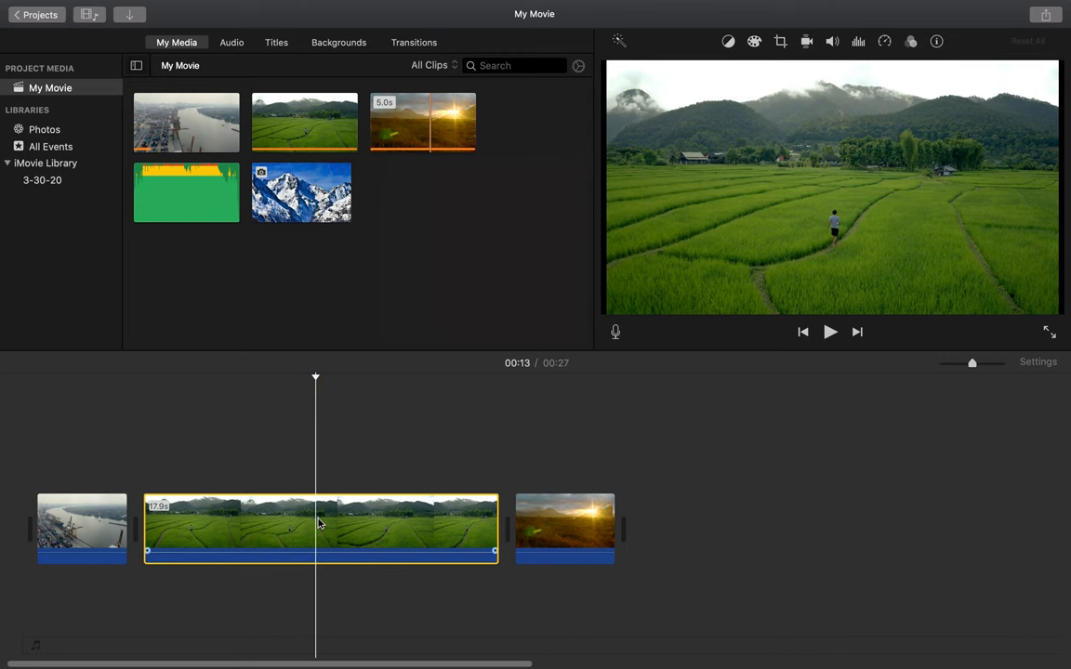
{"action": "right_click", "coordinate": [321, 525]}
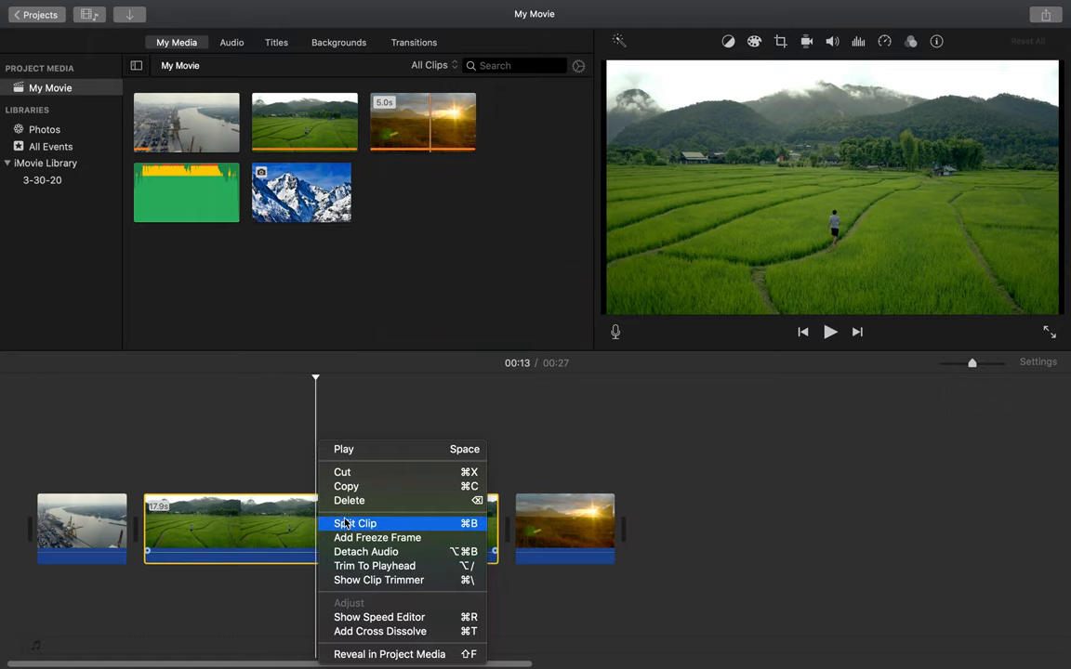
{"action": "left_click", "coordinate": [355, 523]}
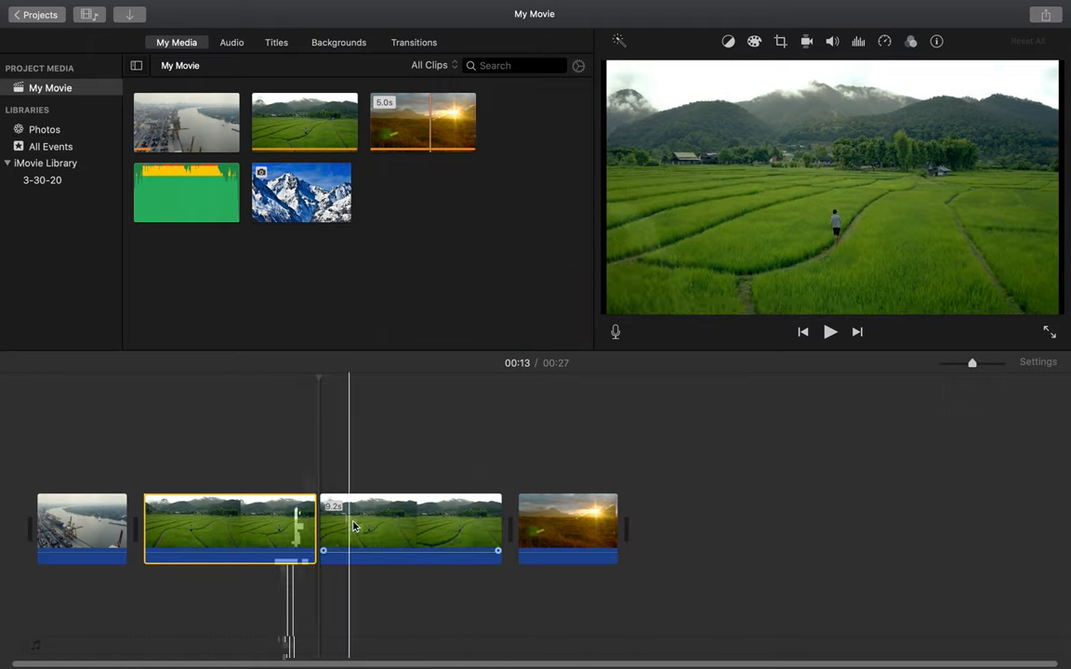
{"action": "left_click", "coordinate": [409, 528]}
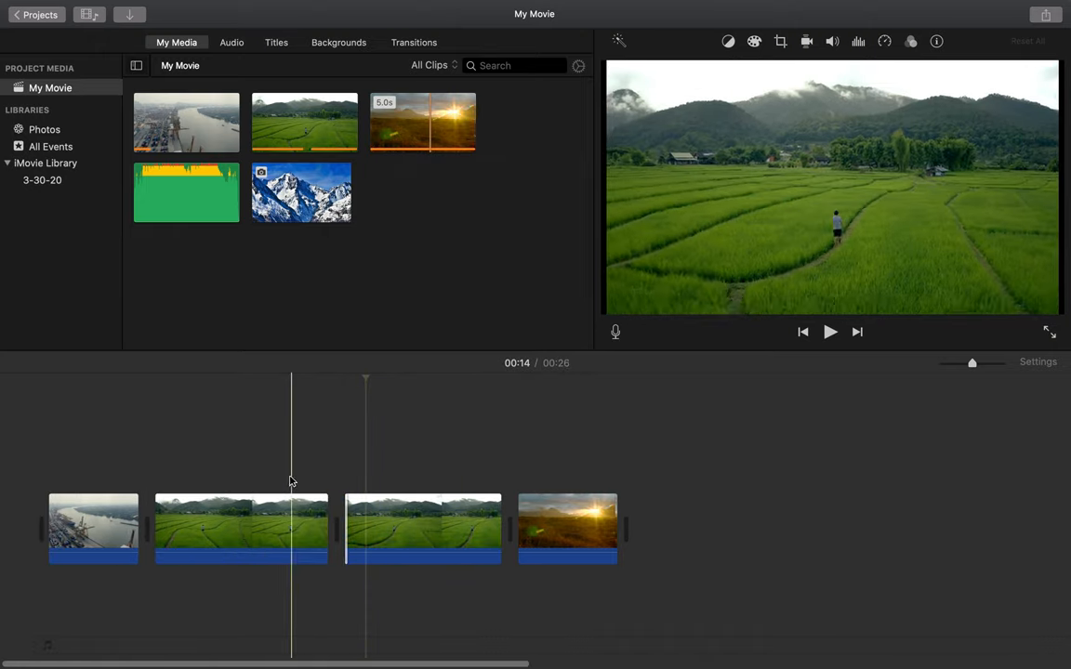
{"action": "left_click", "coordinate": [422, 528]}
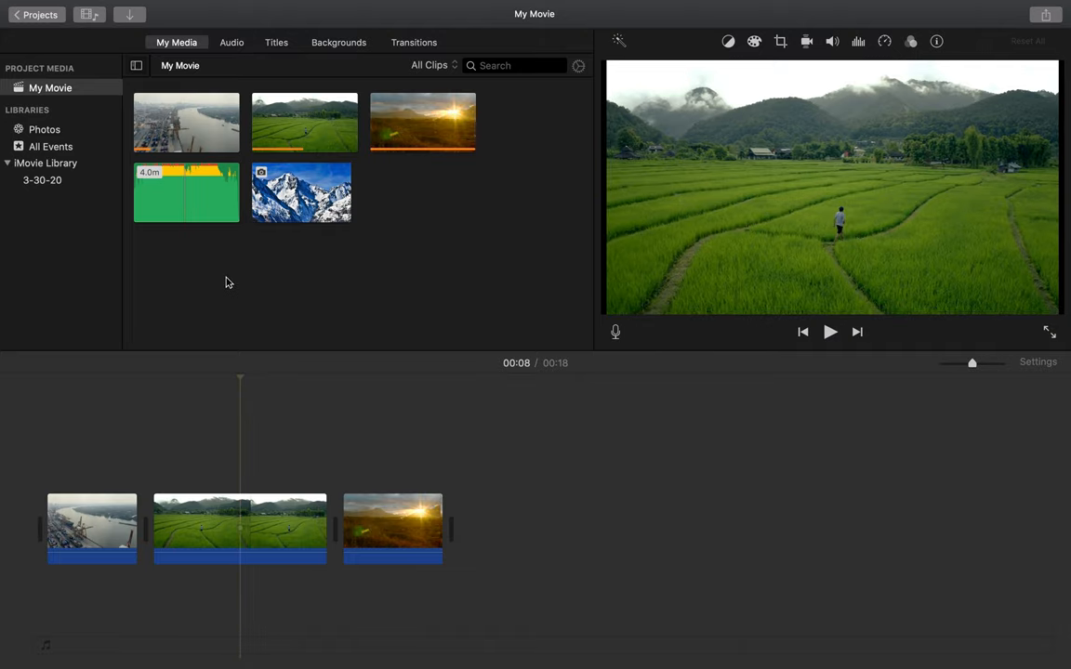
- Add the bensound-goinghigher track beneath the clips and play the movie from the beginning
{"action": "left_click", "coordinate": [186, 192]}
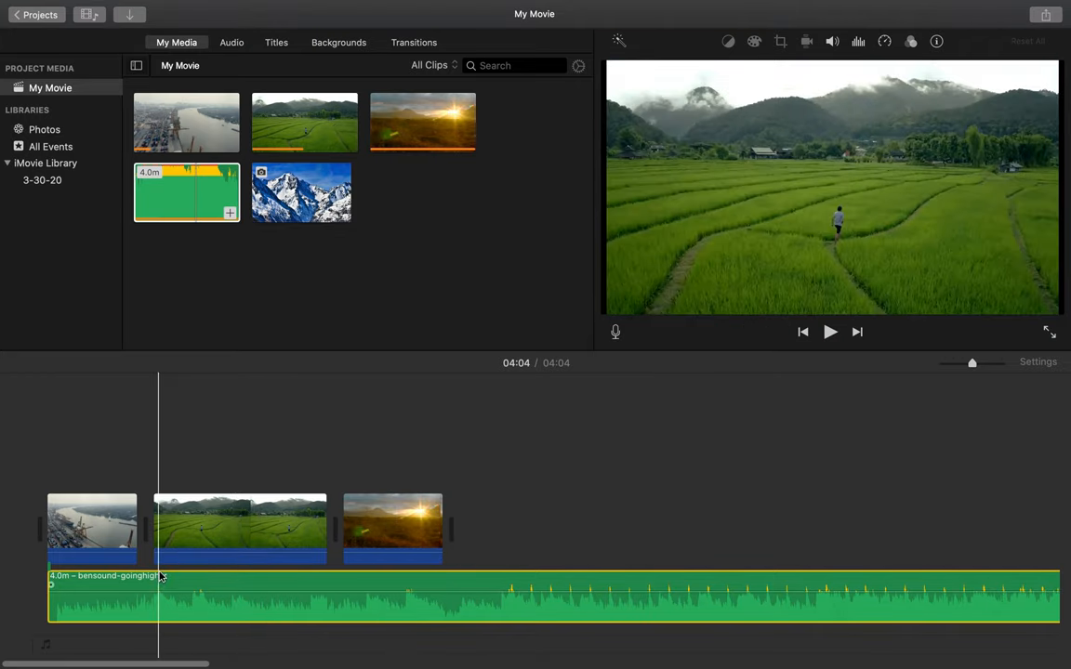
{"action": "left_click", "coordinate": [239, 530]}
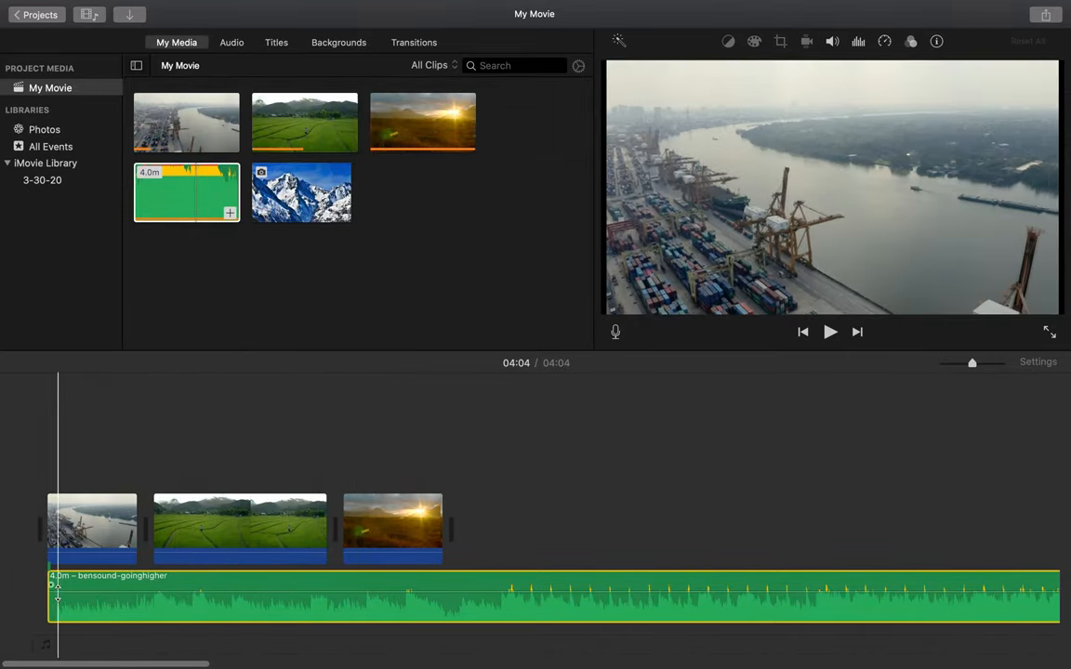
{"action": "left_click", "coordinate": [829, 331]}
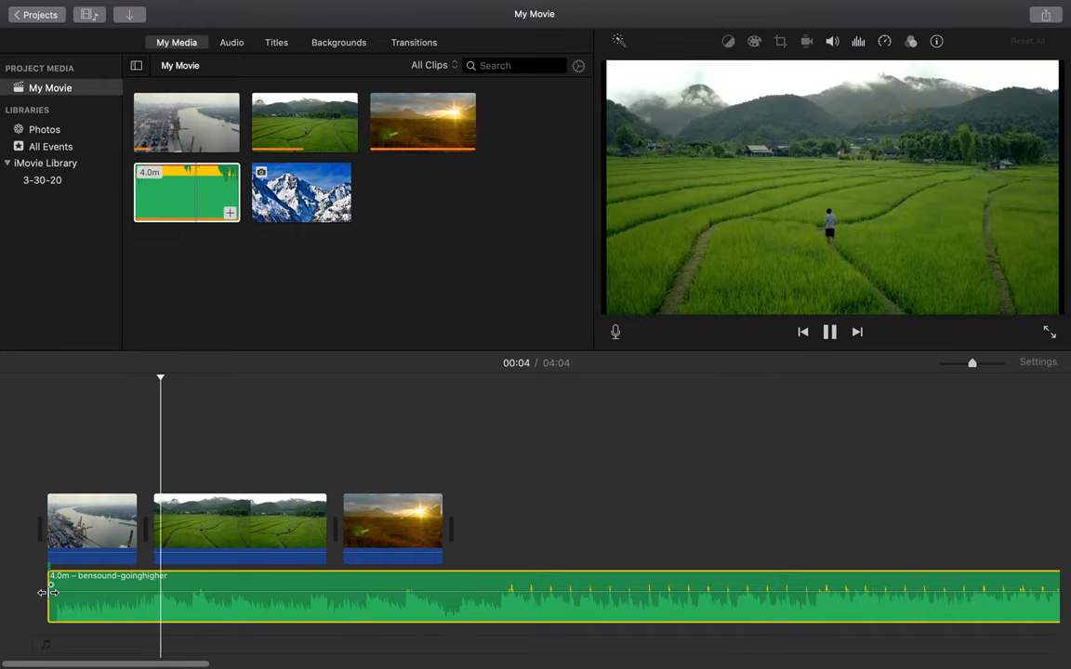
- Stop playback, move the playhead to the sunset clip, and zoom the timeline in
{"action": "left_click", "coordinate": [829, 332]}
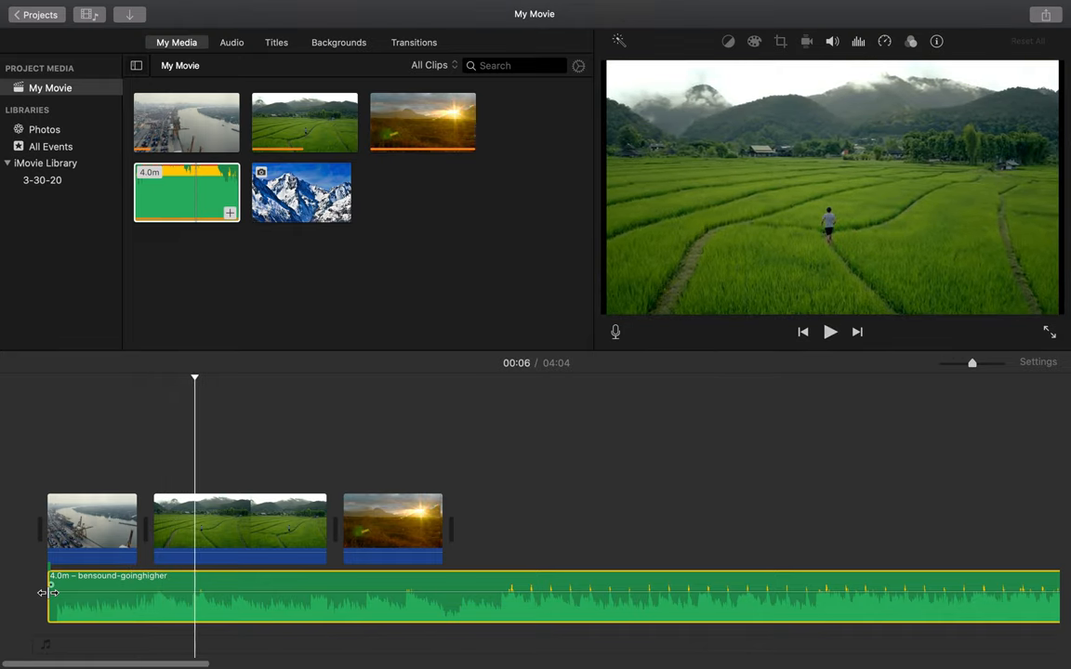
{"action": "left_click", "coordinate": [341, 610]}
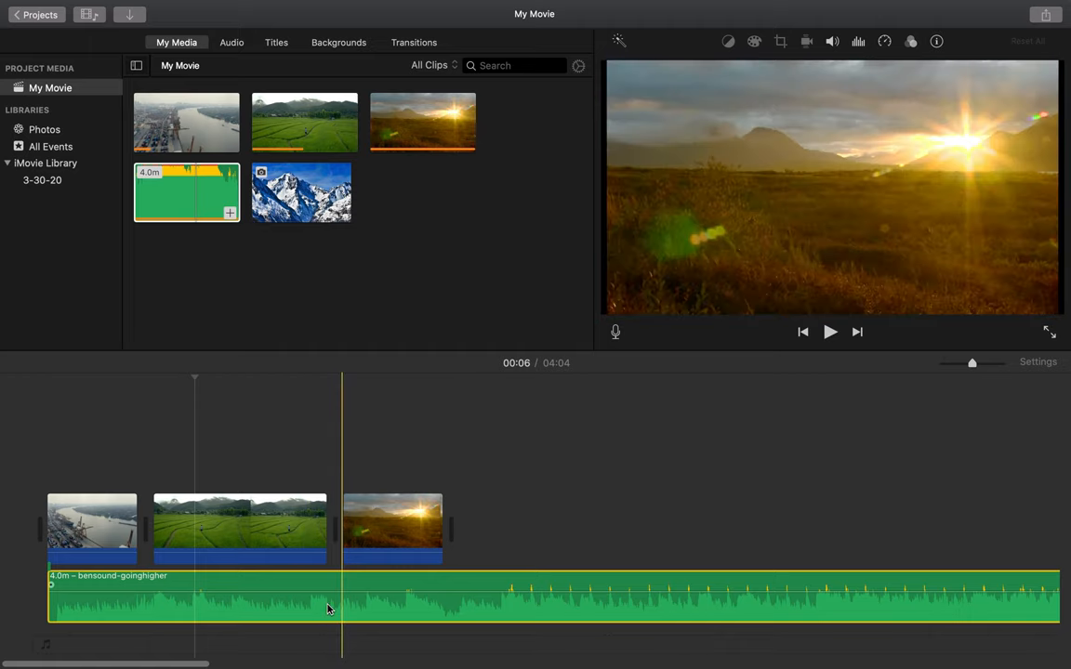
{"action": "mouse_move", "coordinate": [331, 600]}
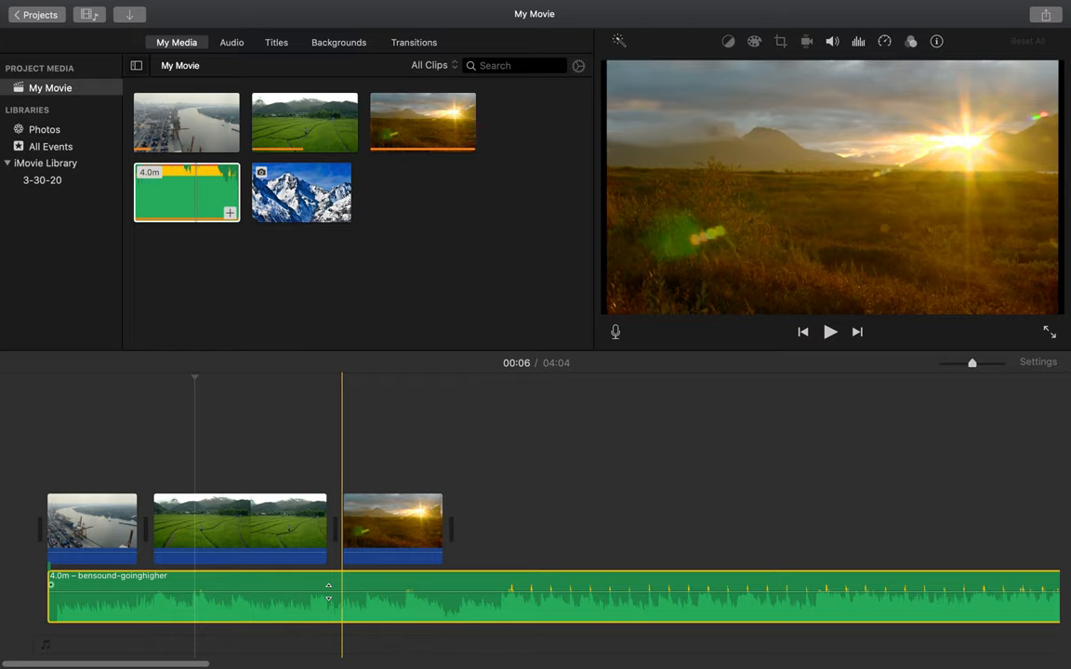
{"action": "mouse_move", "coordinate": [328, 598]}
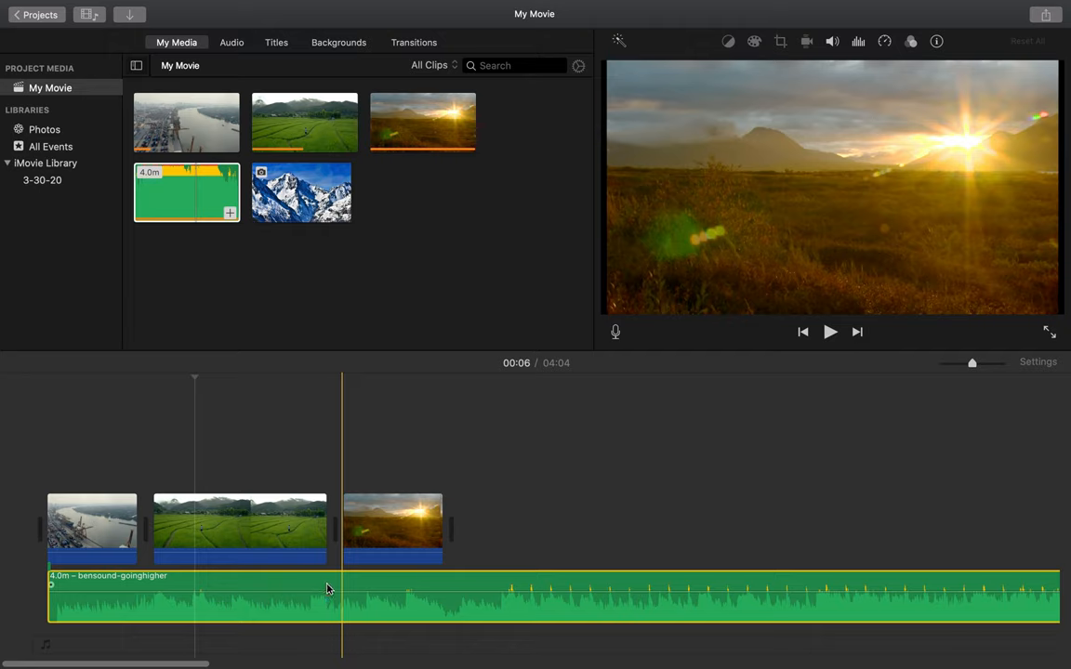
{"action": "left_click", "coordinate": [320, 609]}
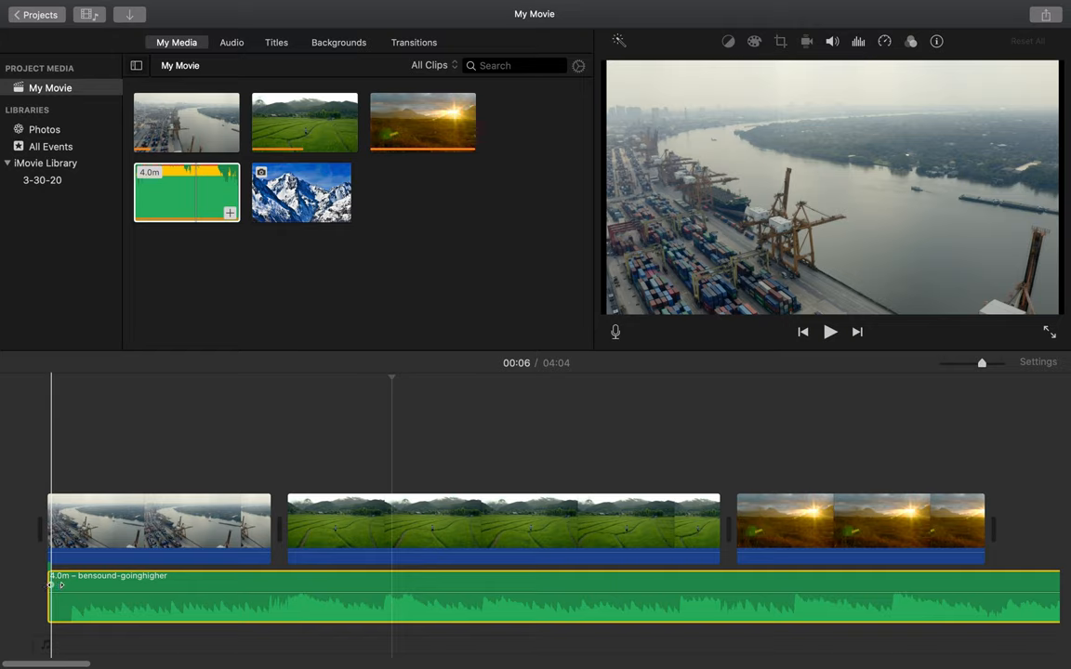
- Add a fade-in to the start of the music and zoom the timeline back out
{"action": "left_click_drag", "start_coordinate": [52, 585], "coordinate": [102, 585]}
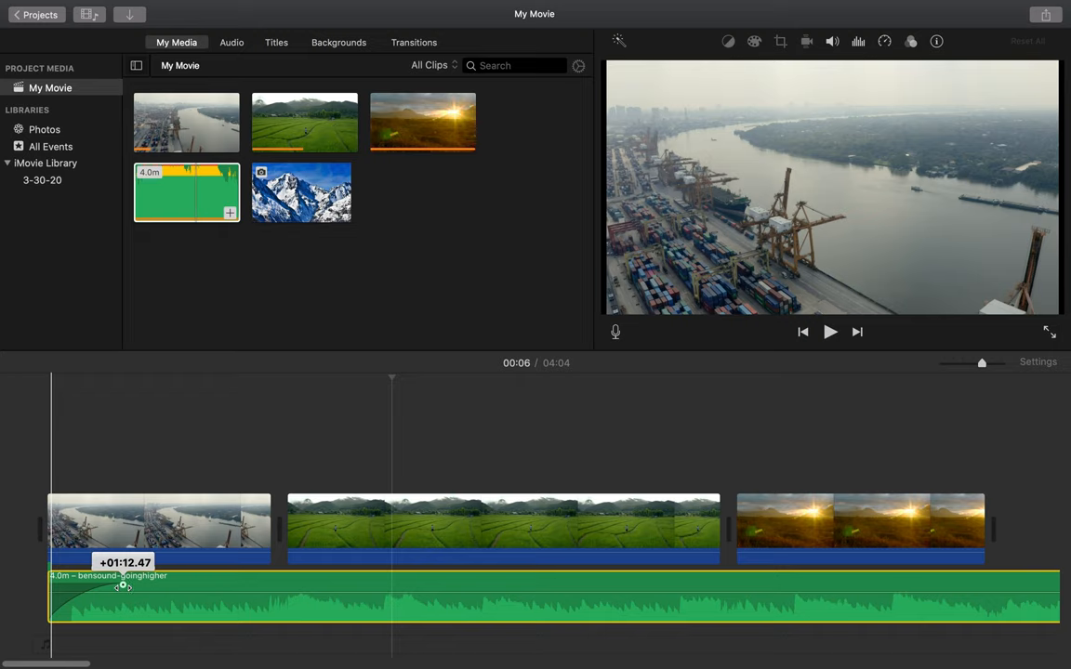
{"action": "left_click", "coordinate": [352, 604]}
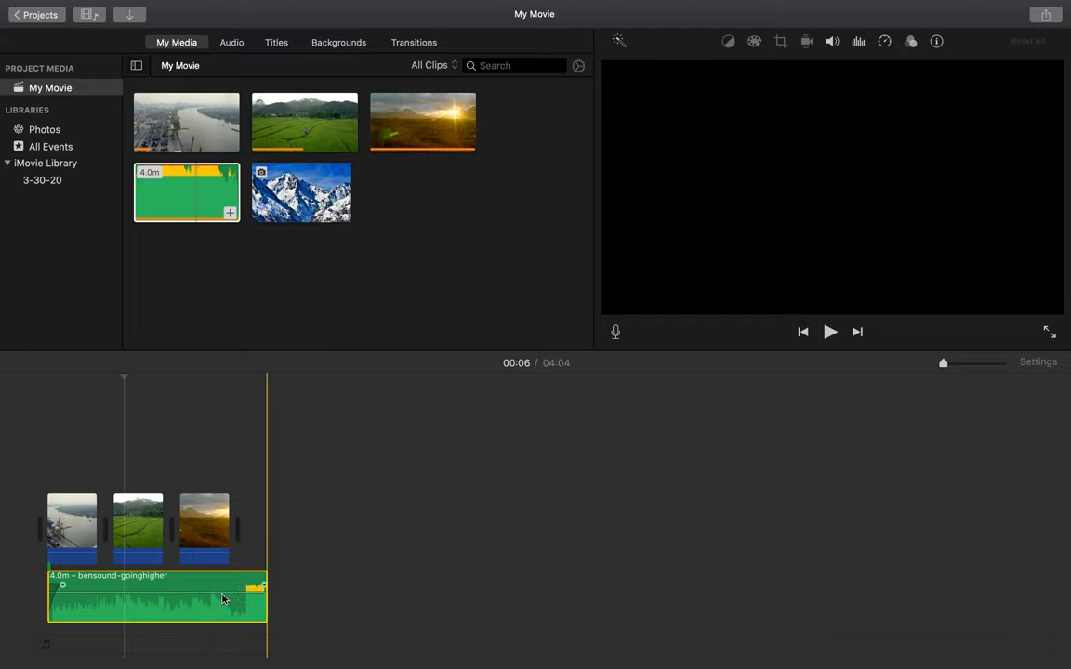
- Trim the music to 18.2 seconds to end with the sunset clip, then view its options
{"action": "left_click_drag", "start_coordinate": [267, 598], "coordinate": [230, 598]}
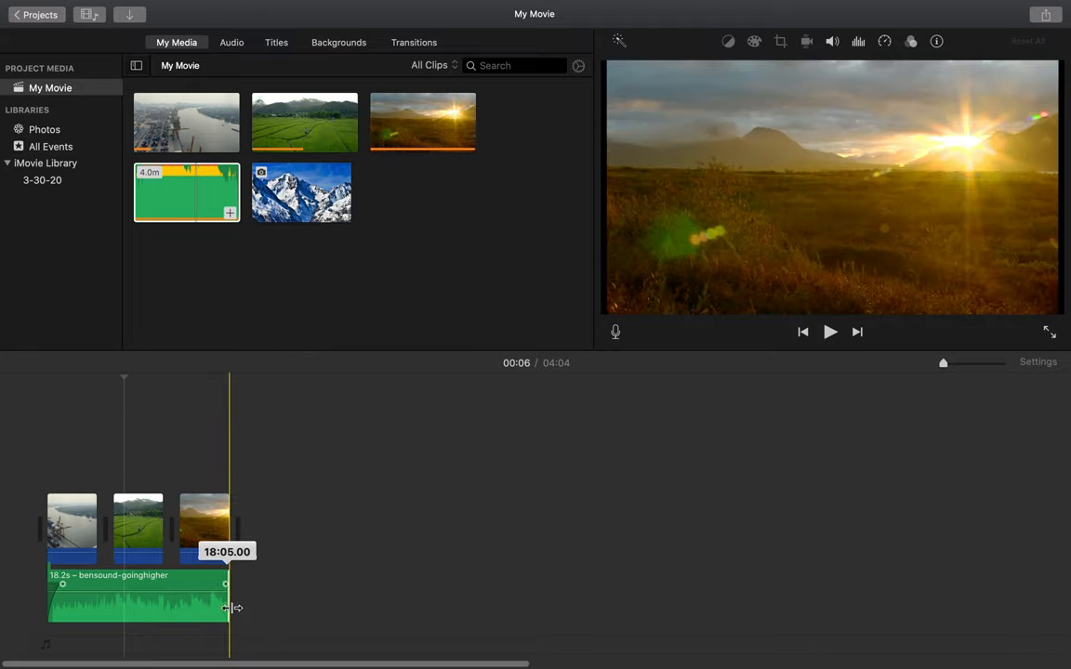
{"action": "left_click_drag", "start_coordinate": [228, 609], "coordinate": [237, 609]}
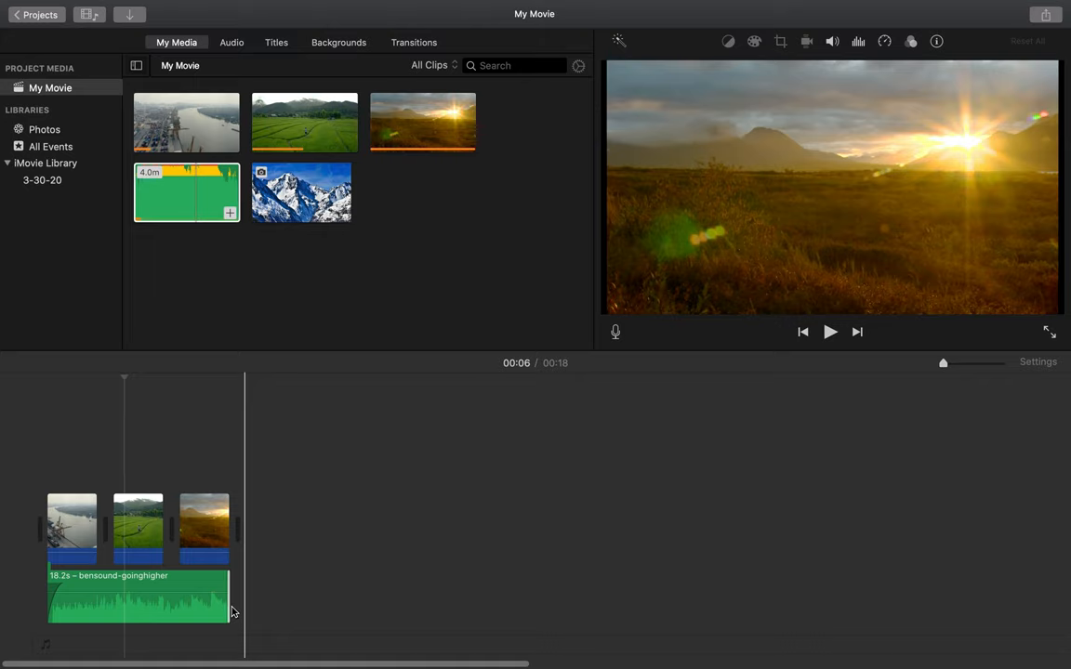
{"action": "left_click", "coordinate": [126, 383]}
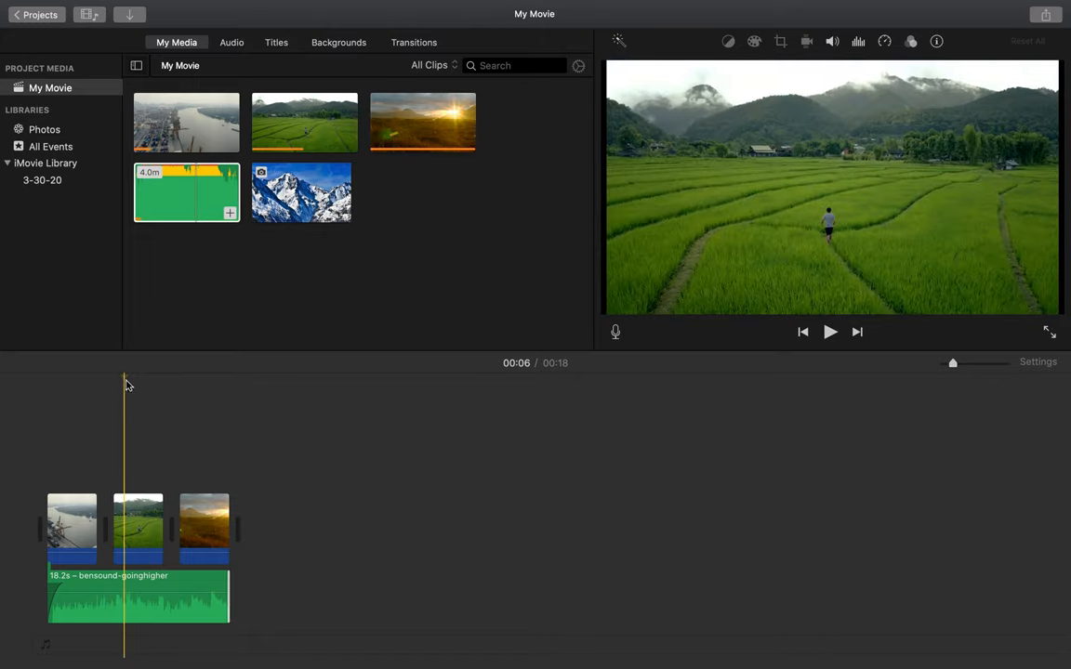
{"action": "left_click", "coordinate": [179, 386]}
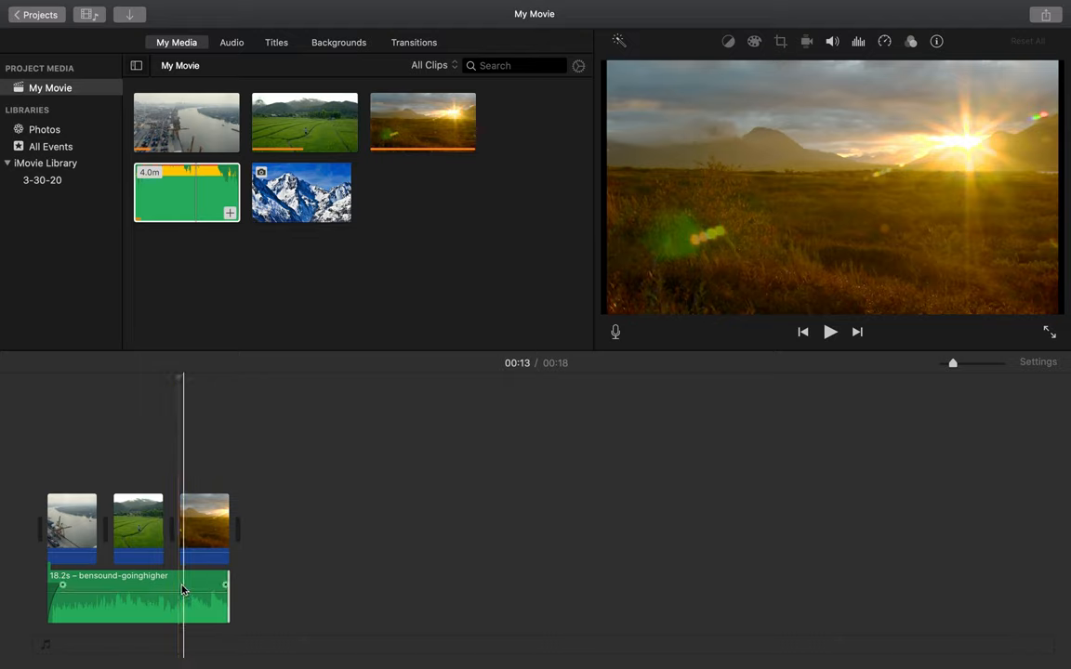
{"action": "right_click", "coordinate": [182, 591]}
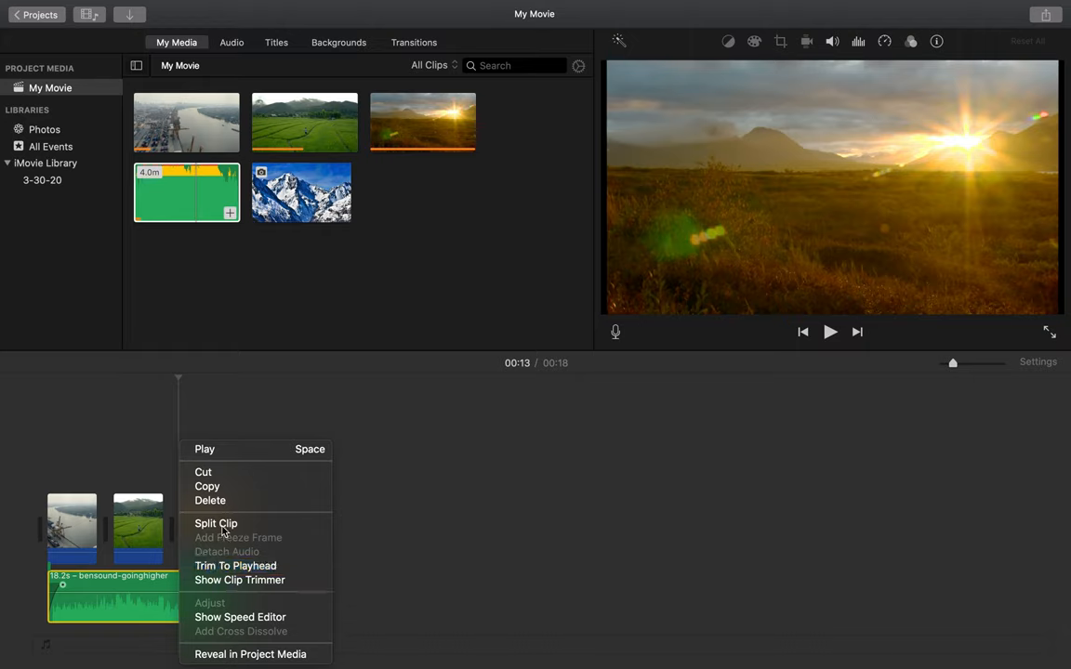
{"action": "left_click", "coordinate": [215, 524]}
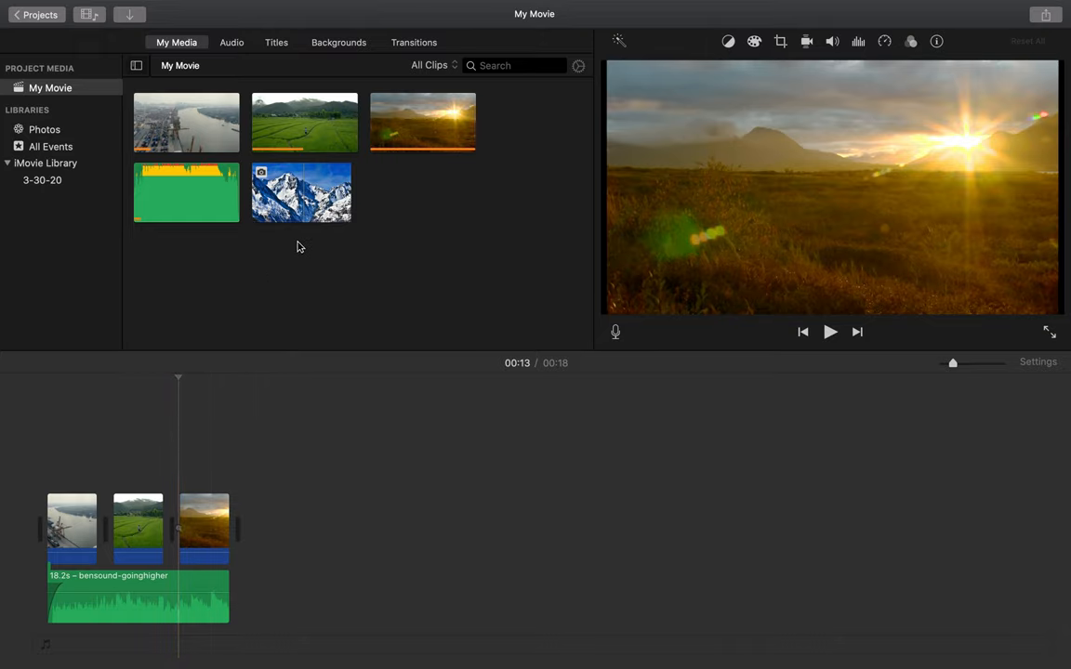
- Put the mountain photo at the movie start and extend the music to 22.2 seconds
{"action": "left_click", "coordinate": [301, 192]}
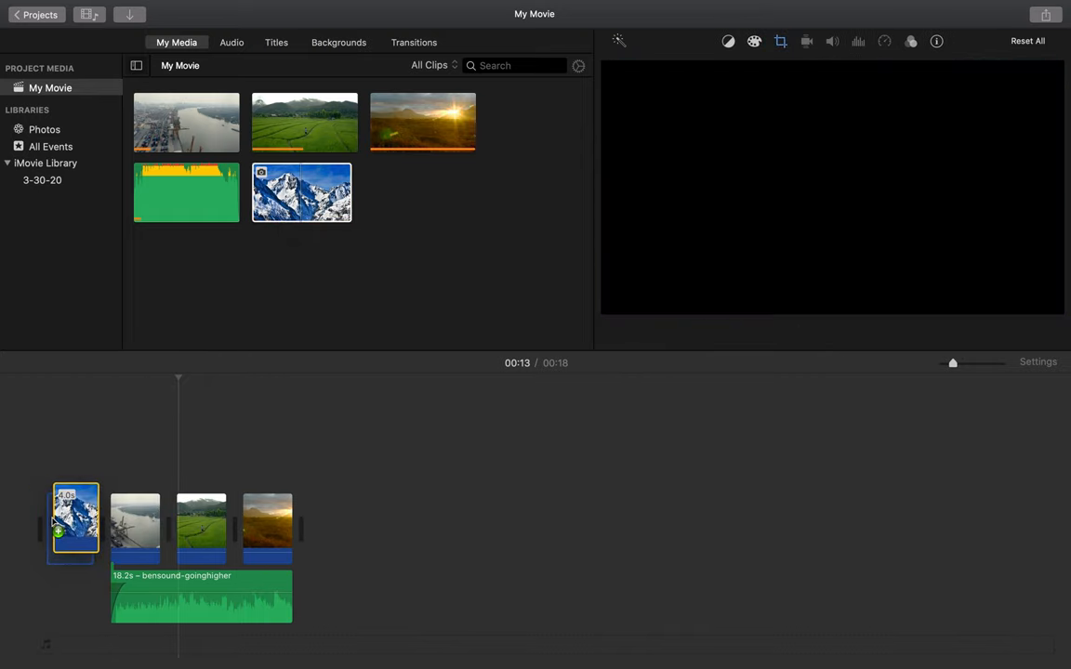
{"action": "left_click", "coordinate": [71, 528]}
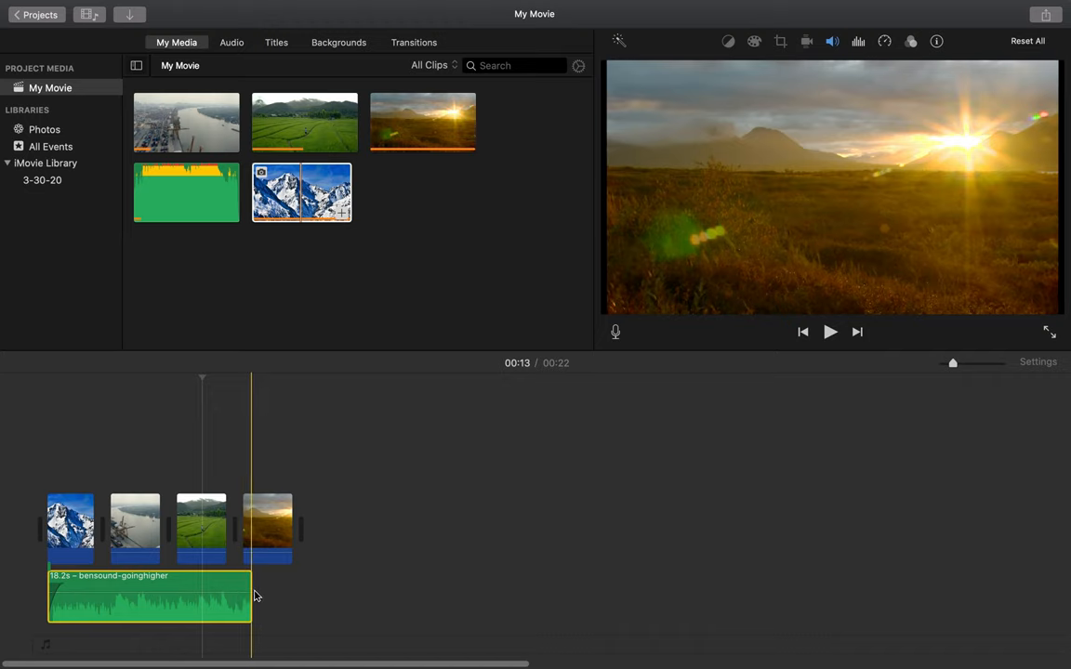
{"action": "left_click_drag", "start_coordinate": [249, 600], "coordinate": [291, 600]}
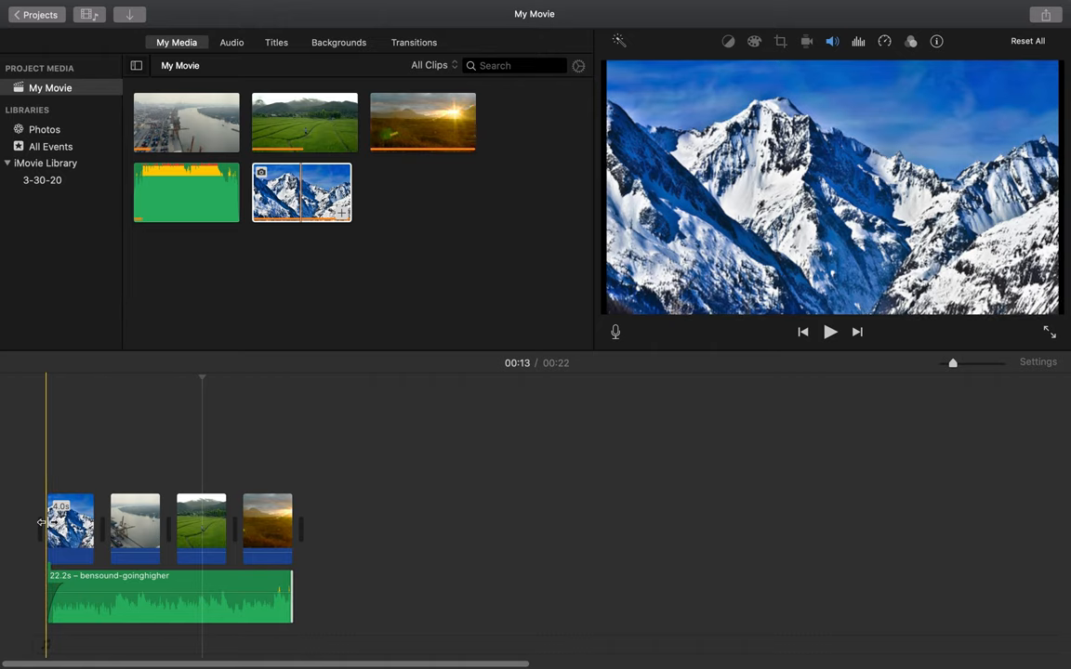
- Preview the movie from the start, then select the mountain photo clip
{"action": "left_click", "coordinate": [830, 332]}
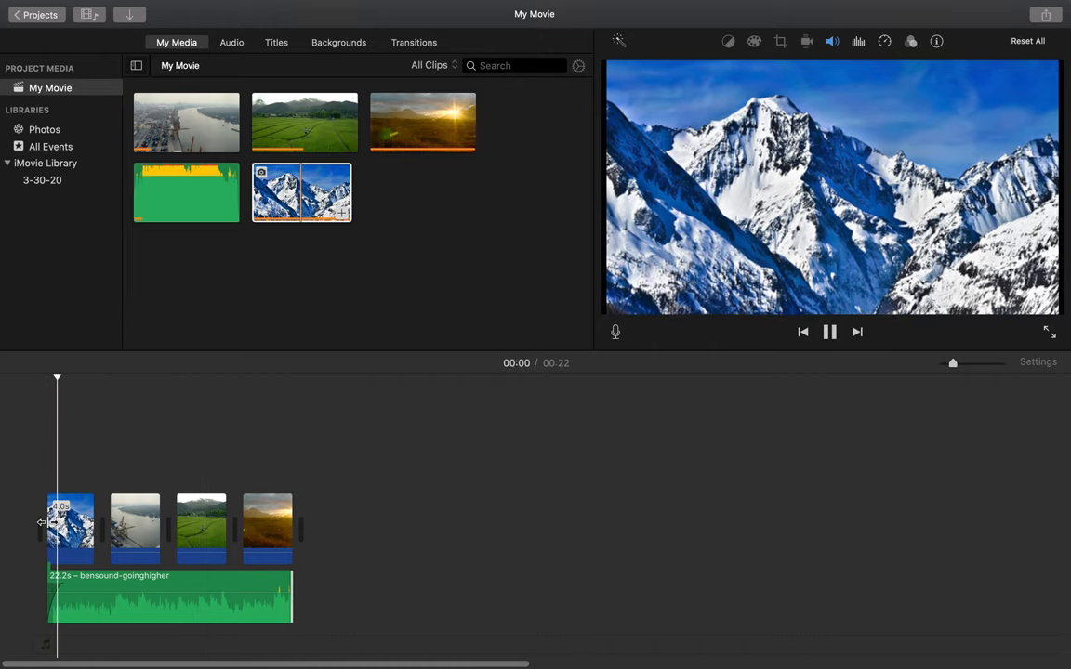
{"action": "left_click", "coordinate": [828, 332]}
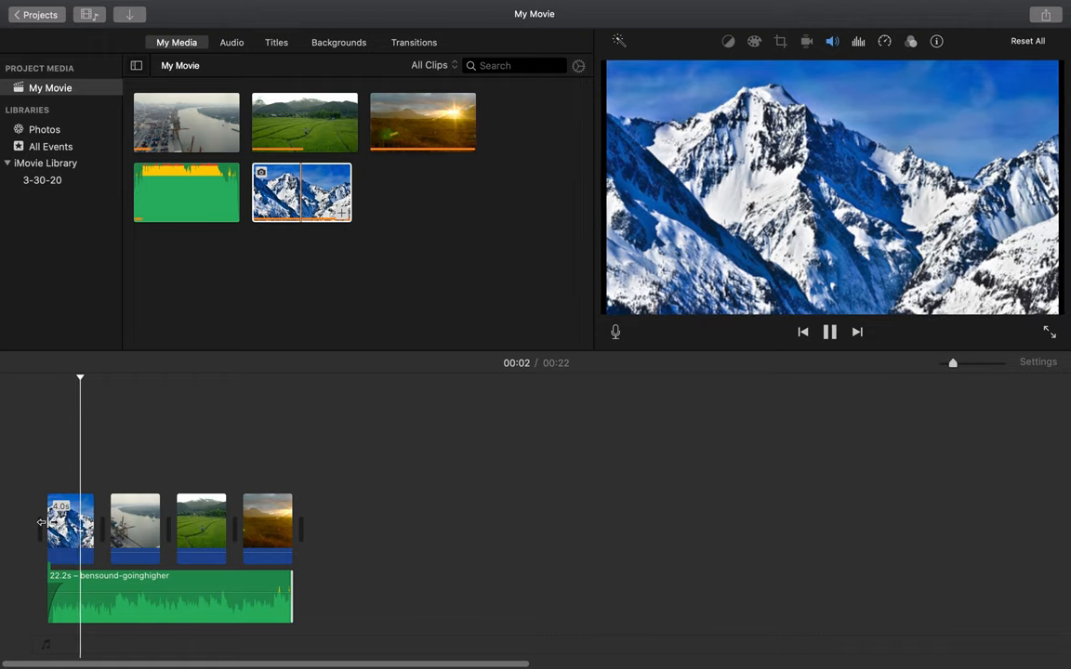
{"action": "left_click", "coordinate": [828, 332]}
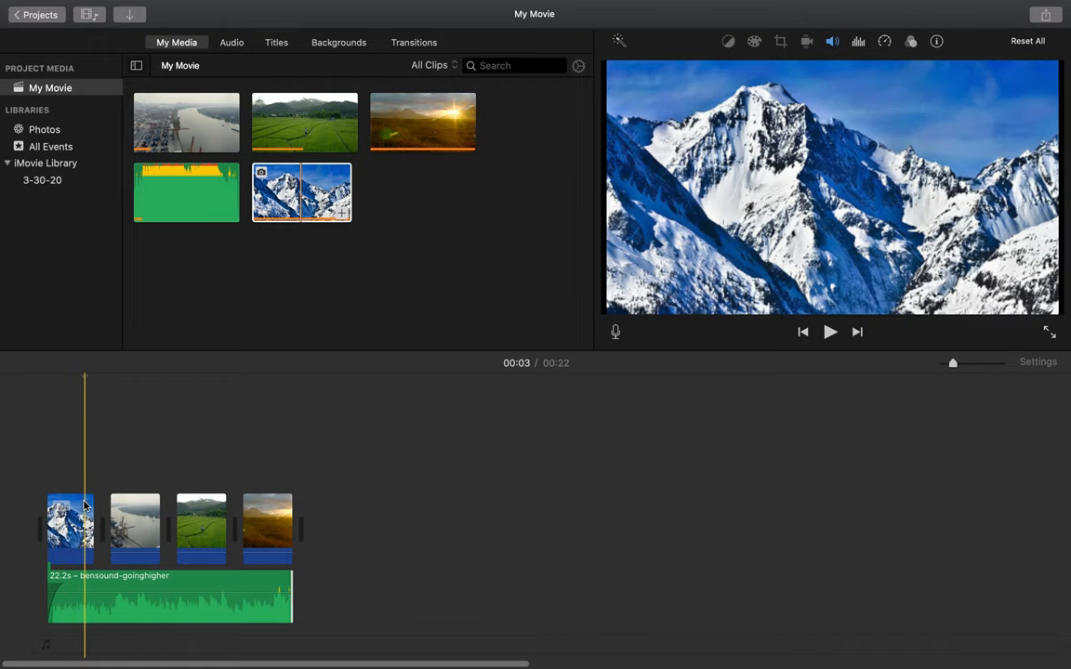
{"action": "left_click", "coordinate": [70, 525]}
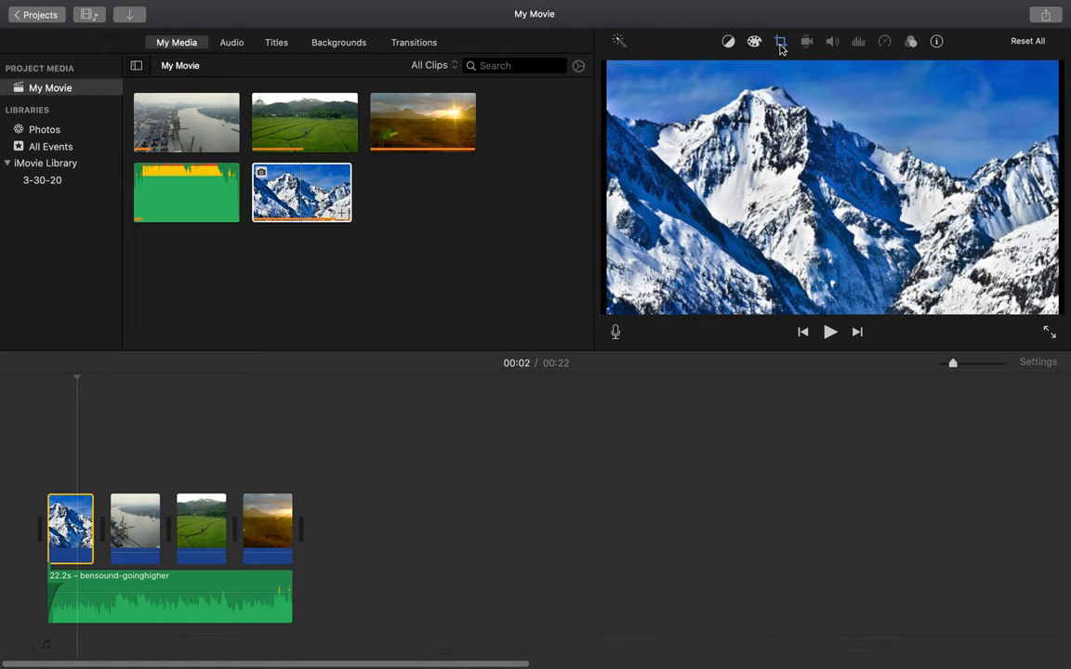
- Preview Ken Burns and Fit on the mountain photo, then settle on Crop to Fill
{"action": "left_click", "coordinate": [780, 41]}
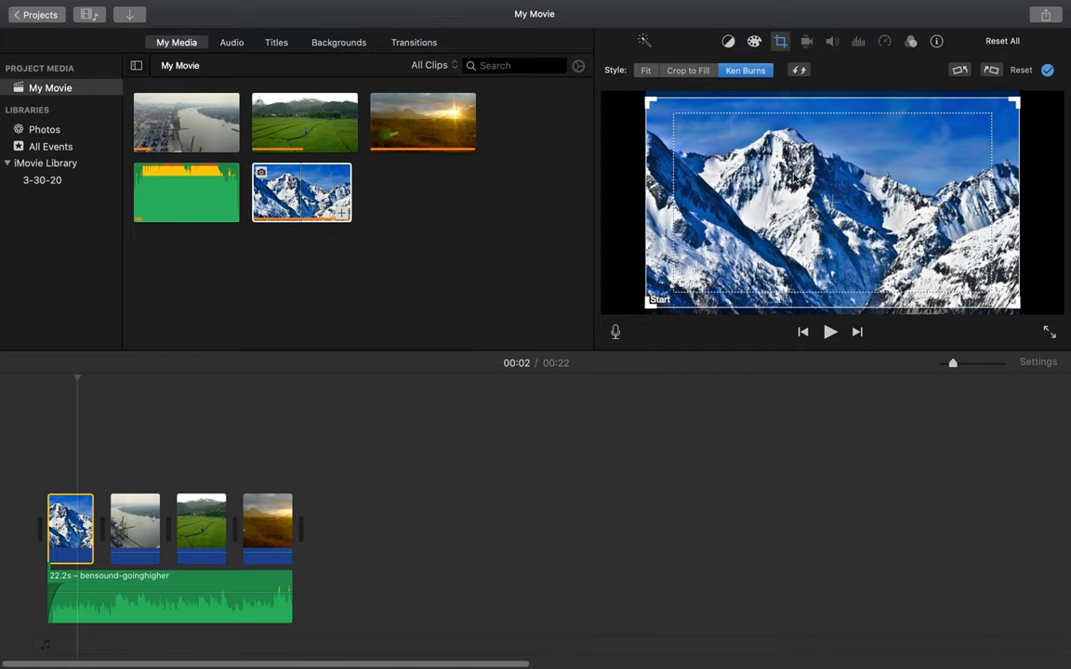
{"action": "left_click", "coordinate": [688, 69]}
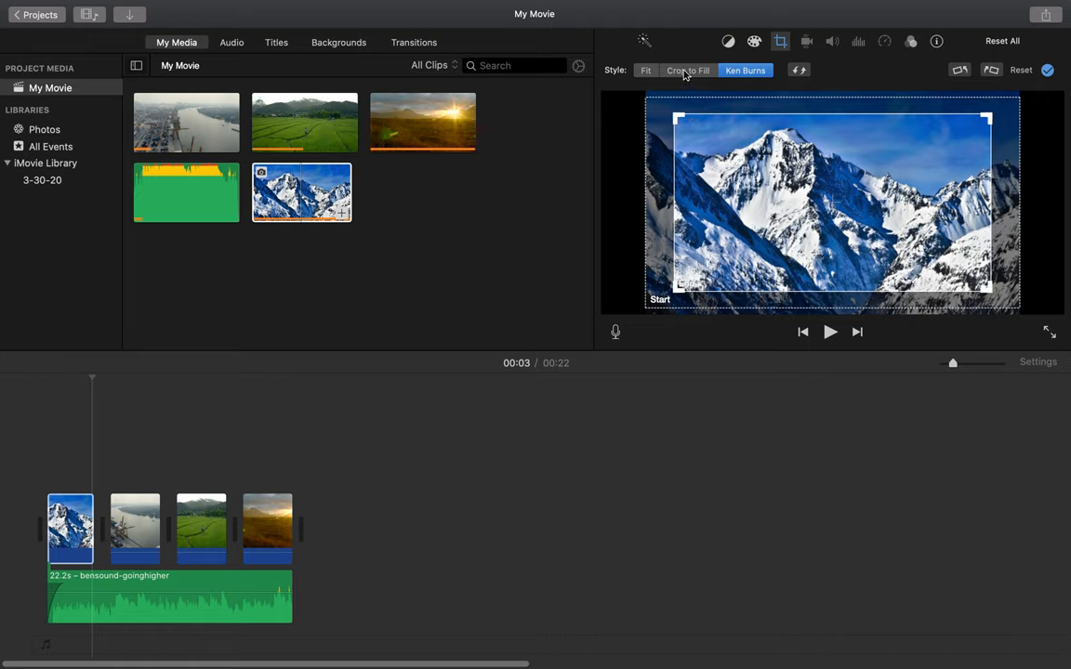
{"action": "left_click", "coordinate": [645, 69]}
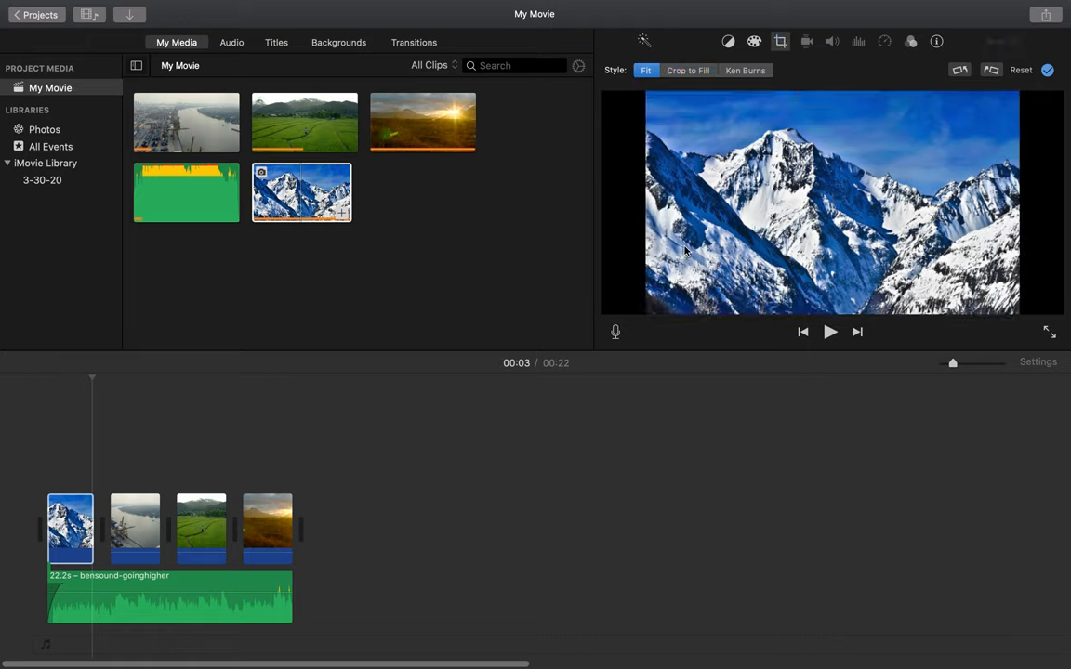
{"action": "left_click", "coordinate": [744, 70]}
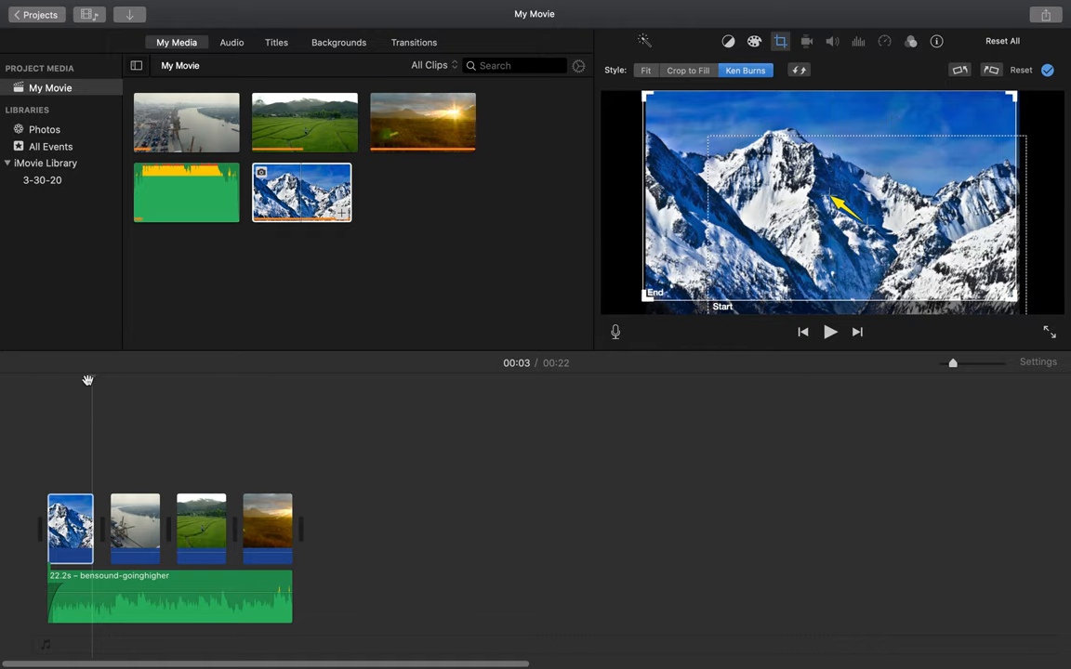
{"action": "left_click", "coordinate": [830, 332]}
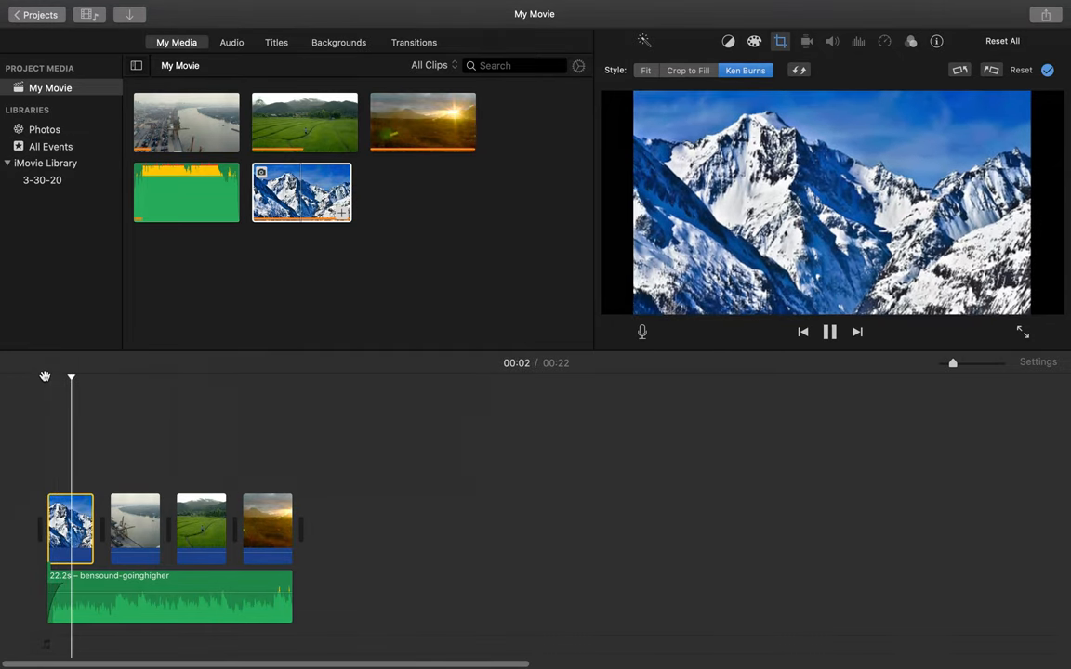
{"action": "left_click", "coordinate": [828, 332]}
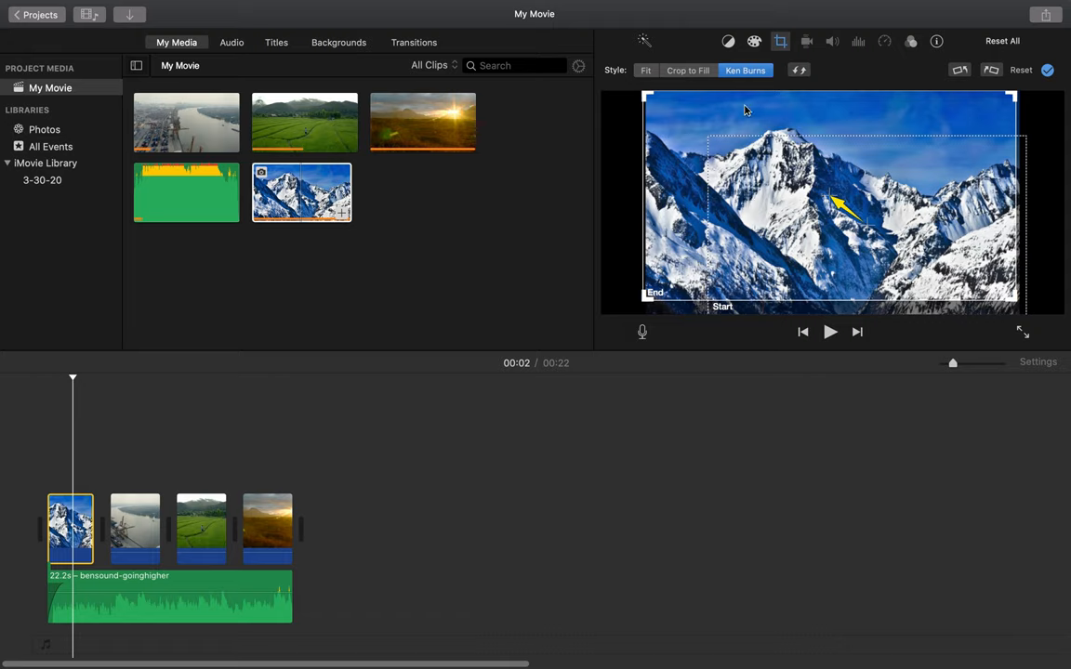
{"action": "left_click", "coordinate": [688, 70]}
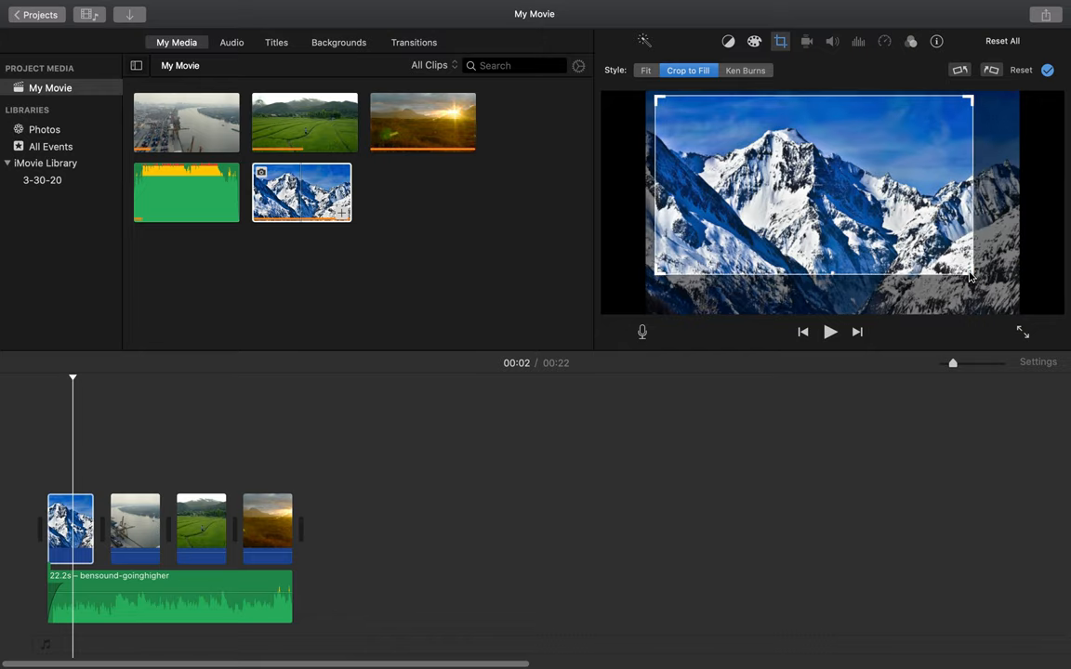
{"action": "mouse_move", "coordinate": [713, 133]}
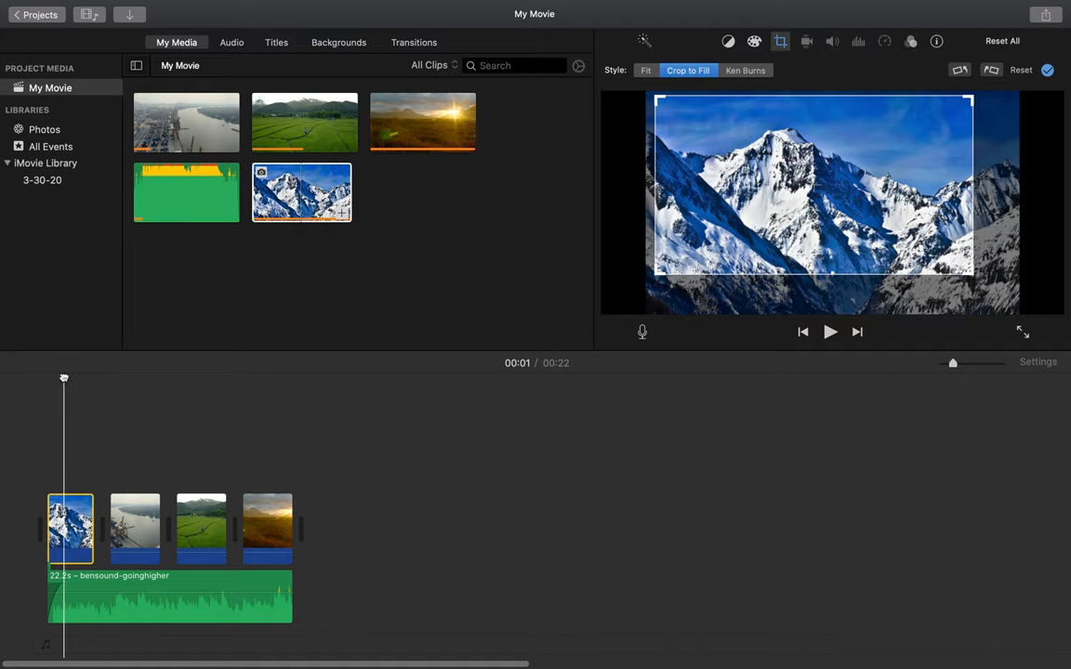
{"action": "left_click", "coordinate": [828, 331]}
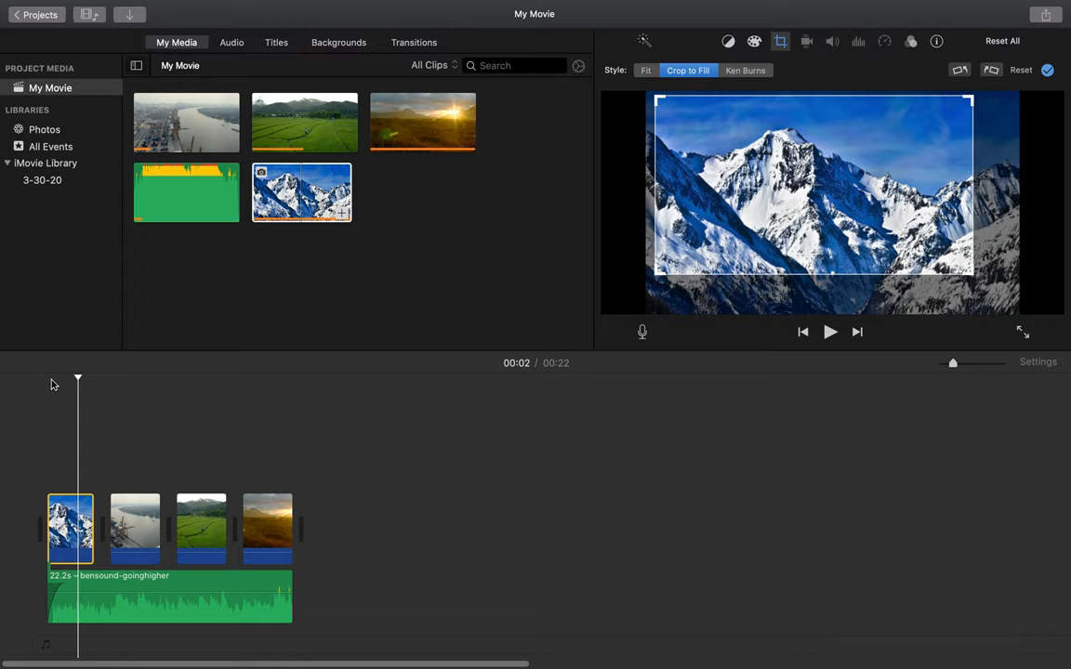
{"action": "mouse_move", "coordinate": [269, 44]}
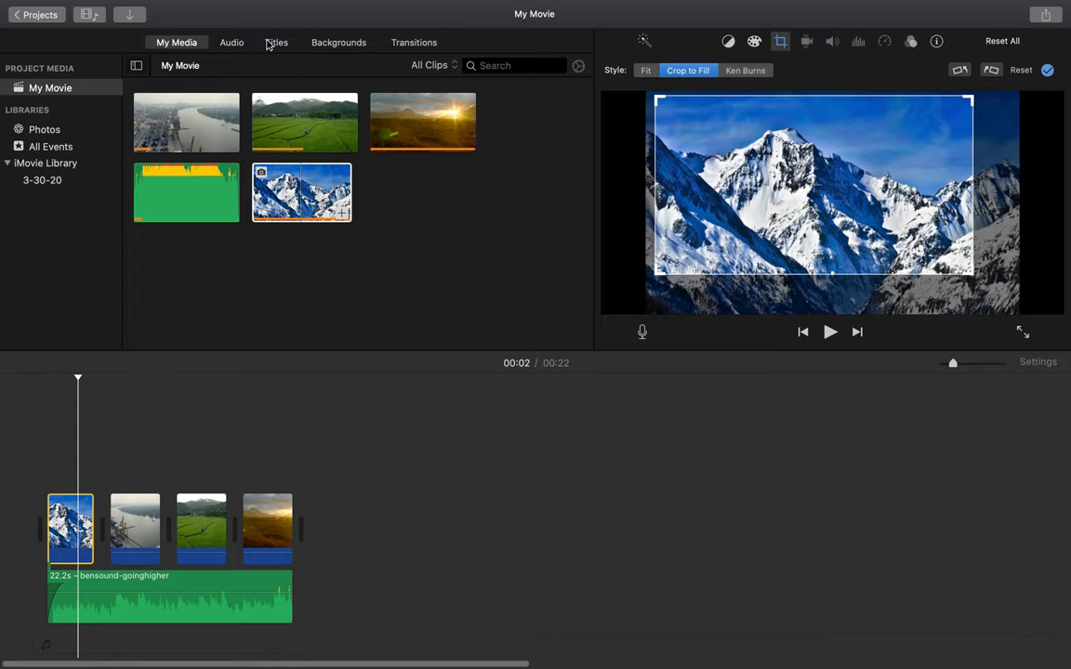
- Drag the Line title style from the Titles browser onto the opening mountain photo clip
{"action": "left_click", "coordinate": [276, 42]}
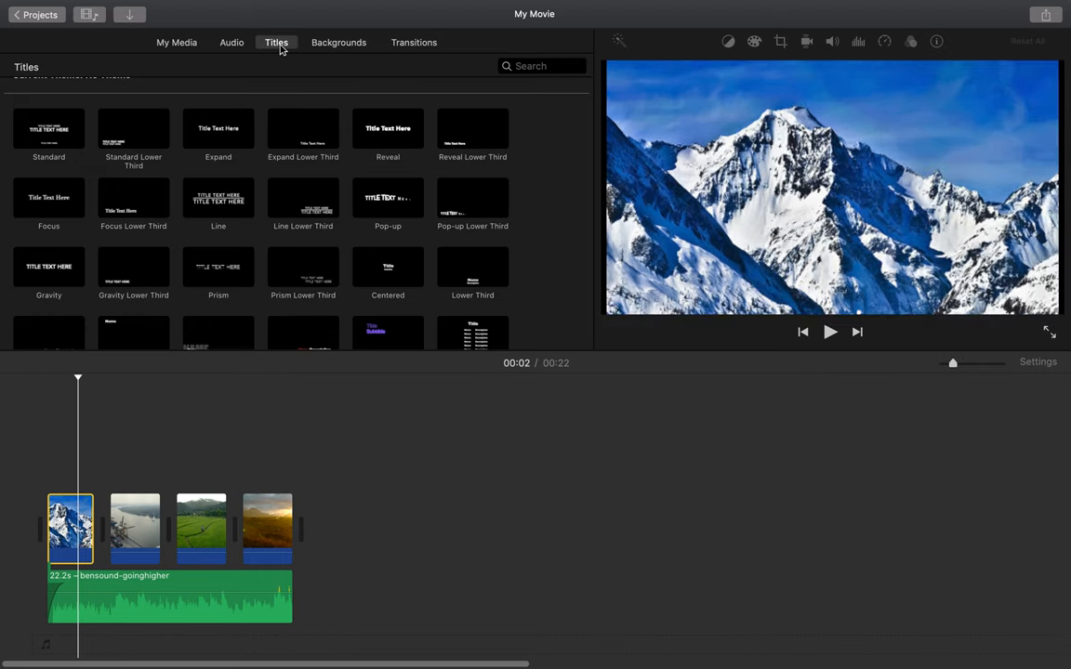
{"action": "scroll", "scroll_direction": "down", "scroll_amount": 3}
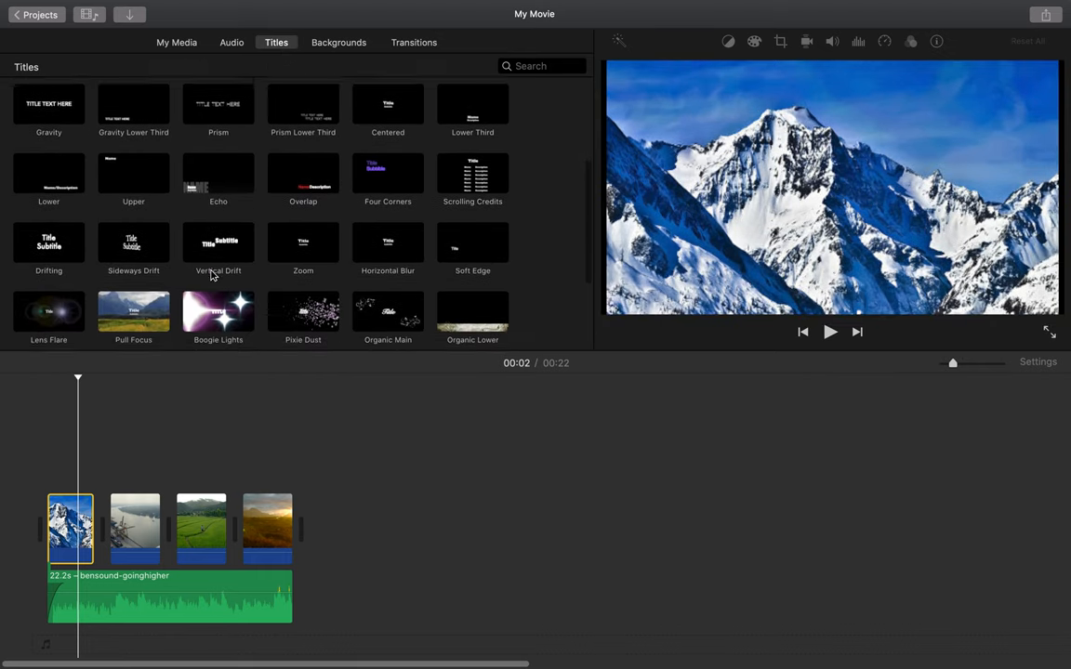
{"action": "scroll", "scroll_direction": "down", "scroll_amount": 3}
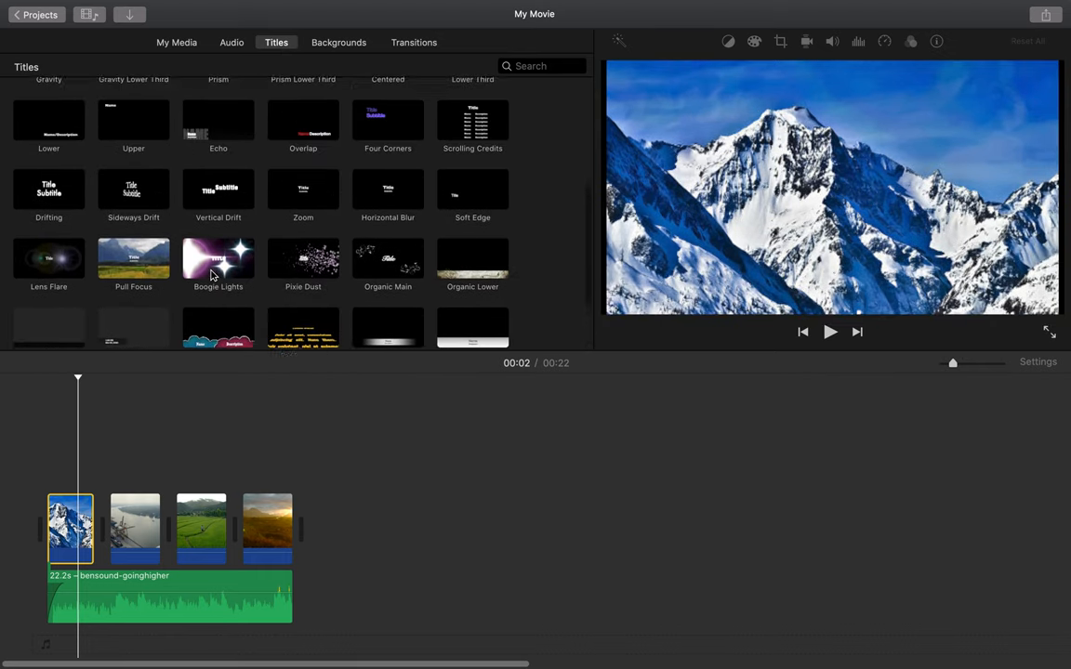
{"action": "scroll", "scroll_direction": "up", "scroll_amount": 3}
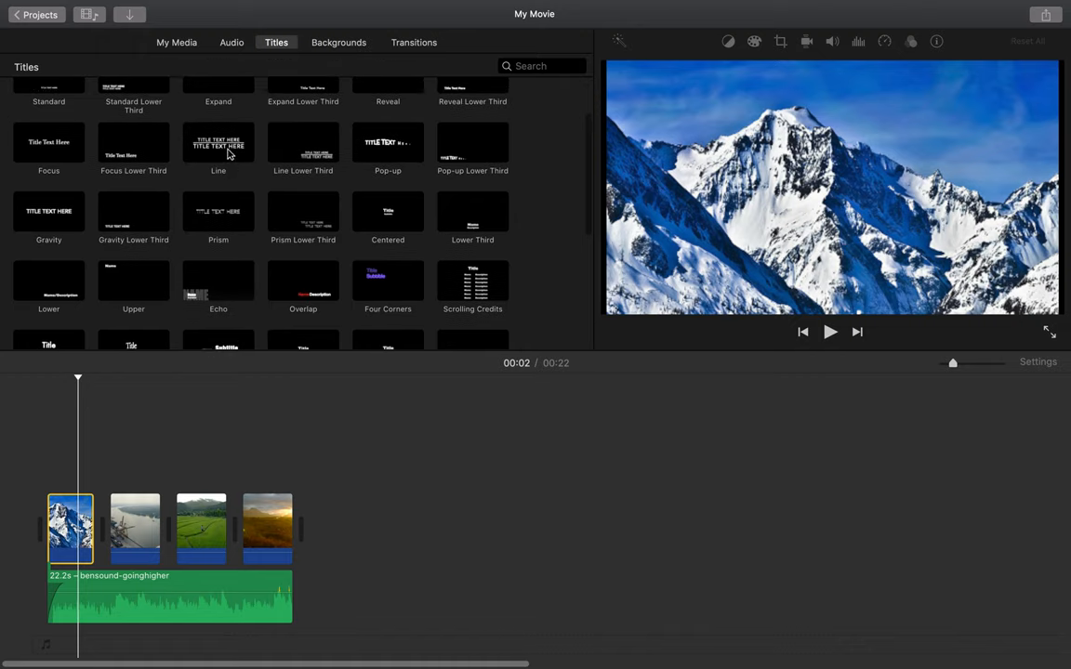
{"action": "left_click", "coordinate": [218, 142]}
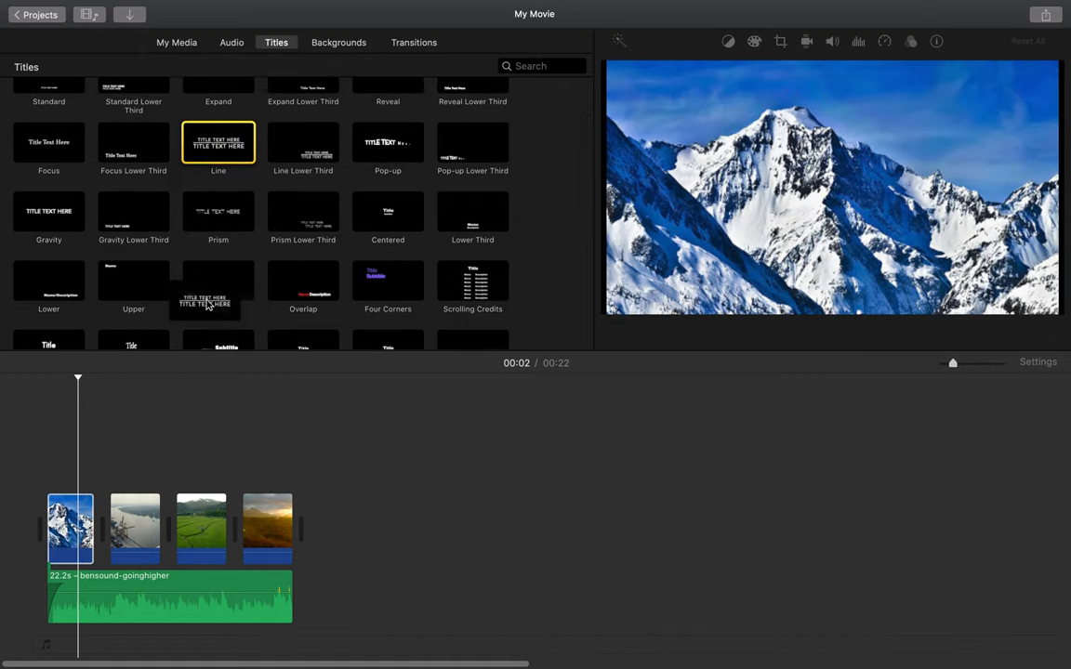
{"action": "left_click_drag", "start_coordinate": [217, 142], "coordinate": [70, 521]}
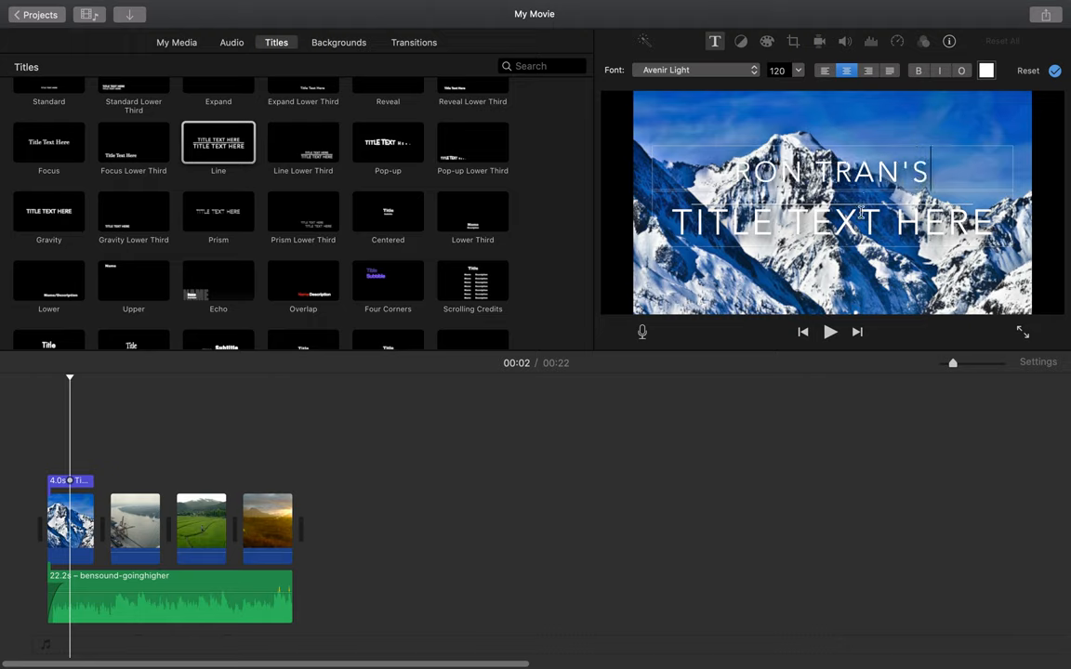
- Change the title's second line to MOVIE, adjust its size, and trim it to 3.3 seconds
{"action": "left_click", "coordinate": [772, 70]}
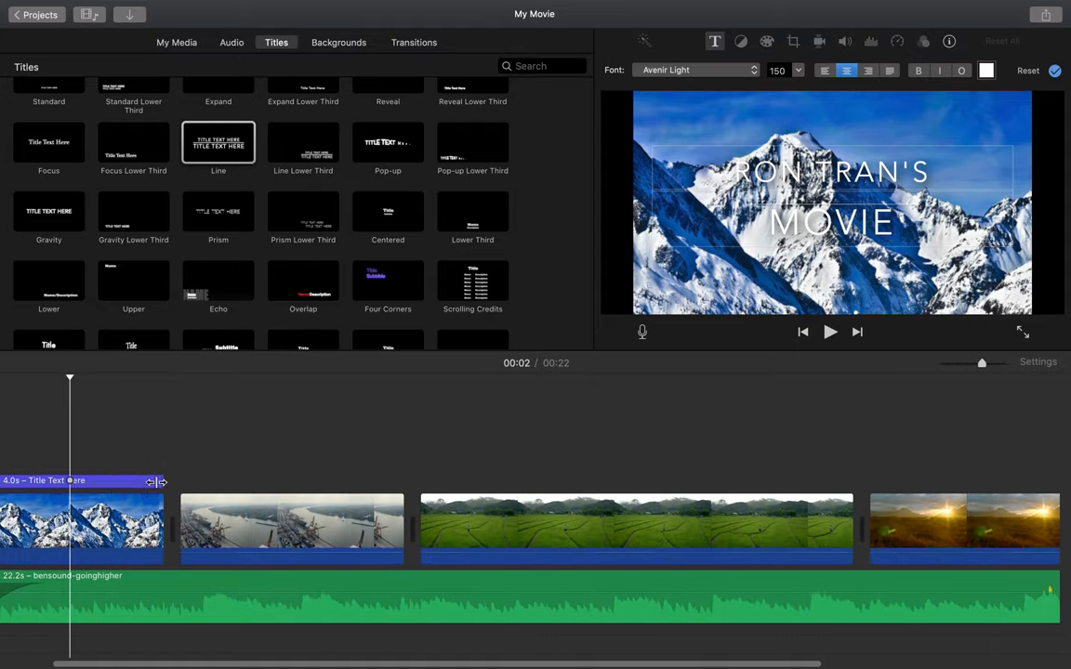
{"action": "left_click_drag", "start_coordinate": [160, 482], "coordinate": [149, 482]}
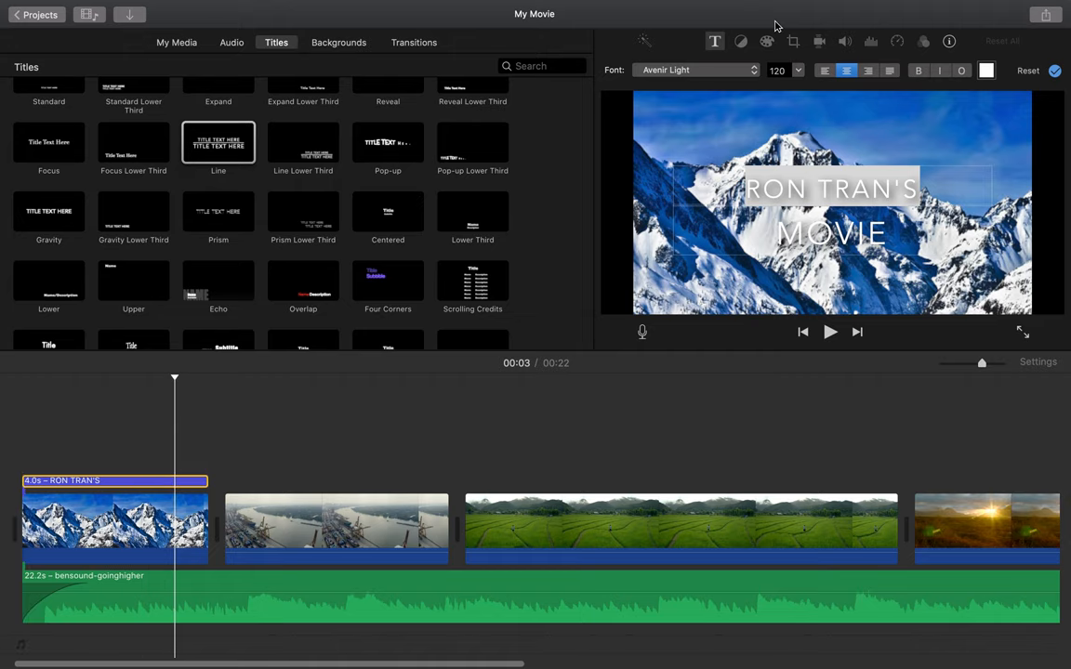
{"action": "mouse_move", "coordinate": [761, 204]}
{"action": "type", "text": "150"}
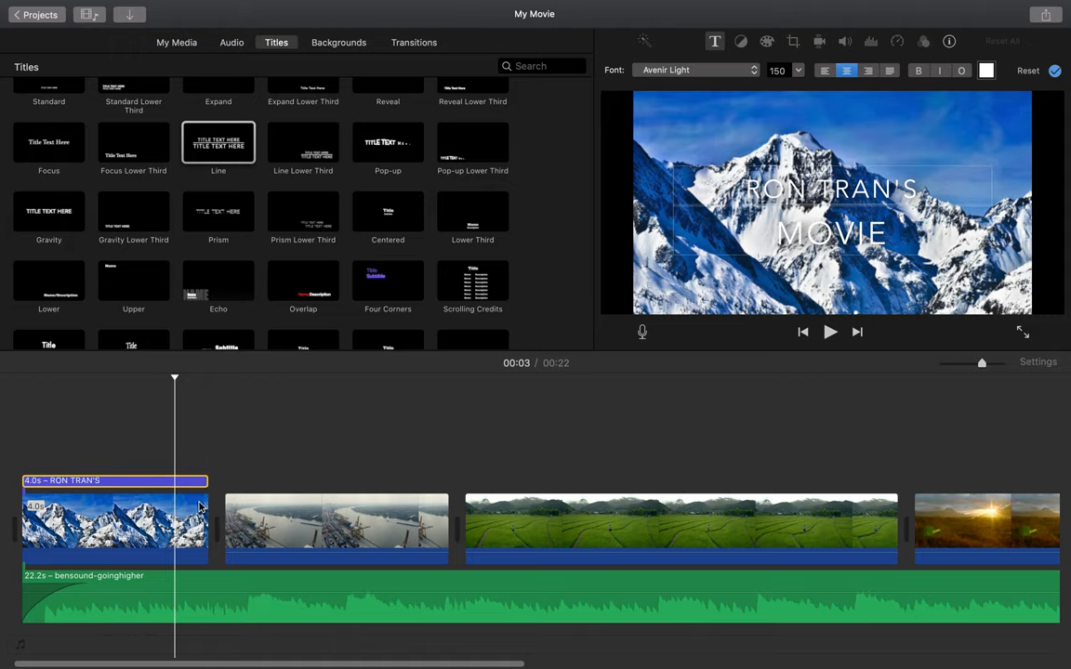
{"action": "left_click_drag", "start_coordinate": [202, 530], "coordinate": [181, 530]}
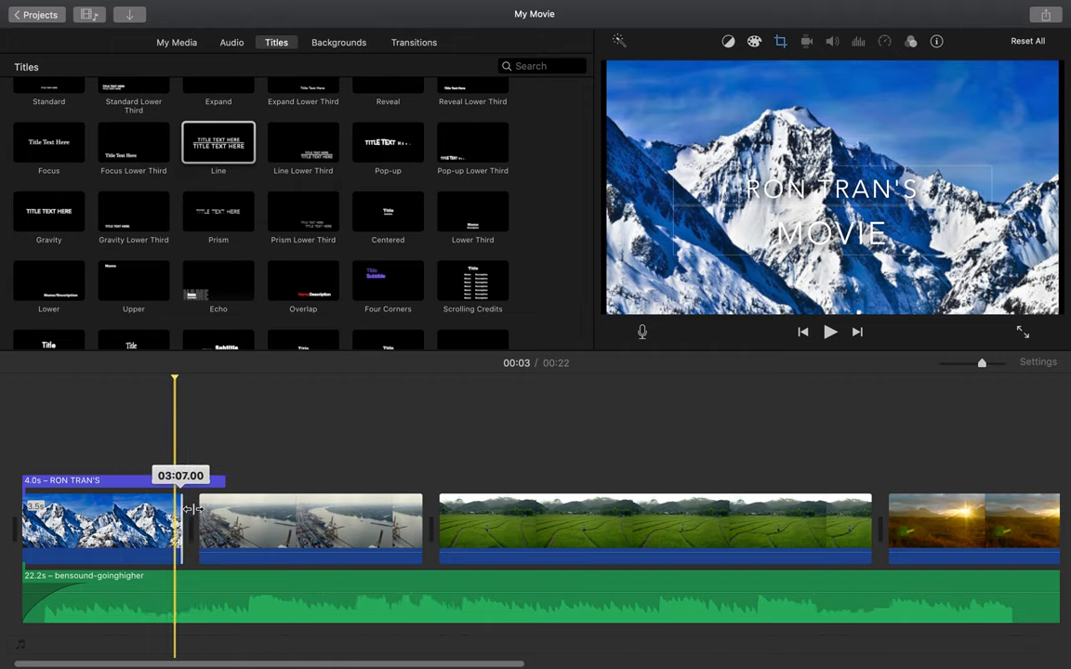
{"action": "left_click_drag", "start_coordinate": [182, 509], "coordinate": [205, 508]}
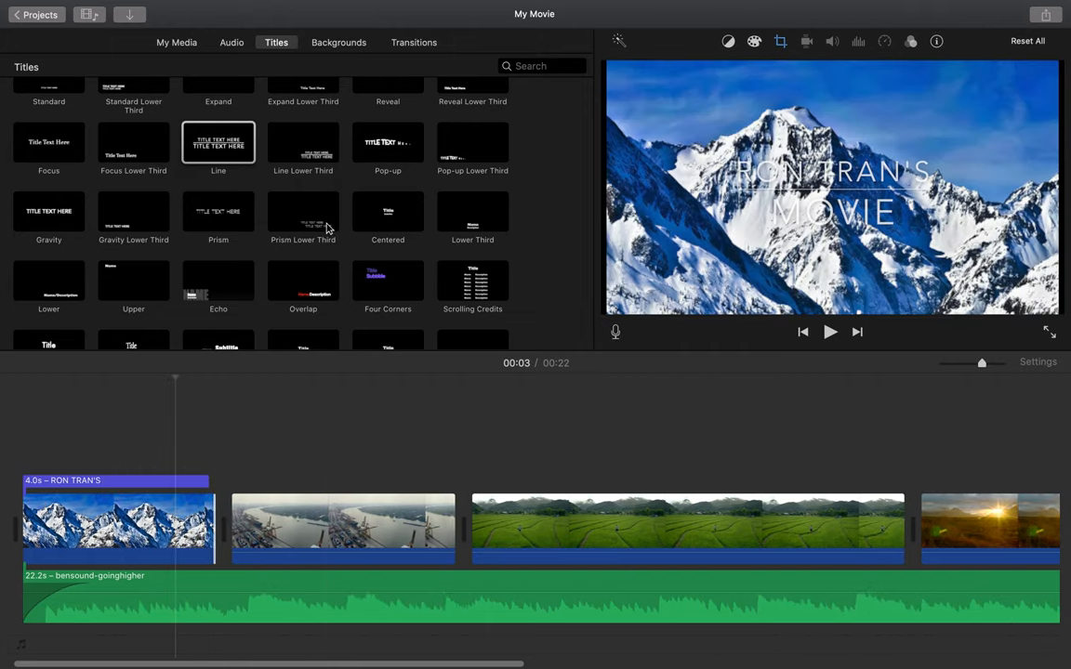
{"action": "mouse_move", "coordinate": [158, 193]}
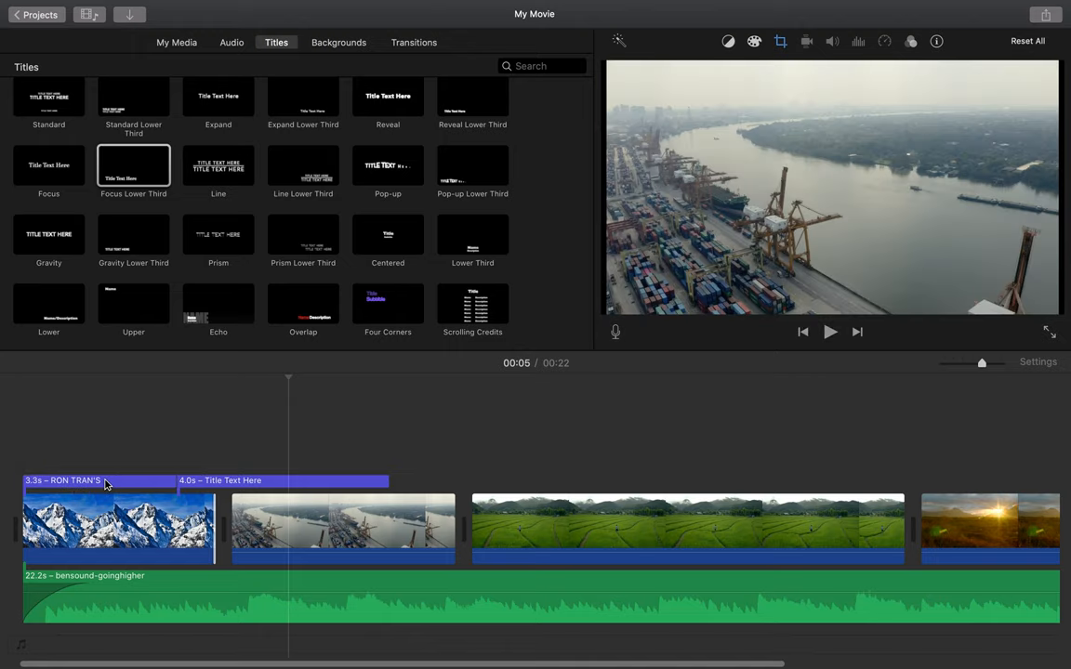
{"action": "left_click", "coordinate": [282, 481]}
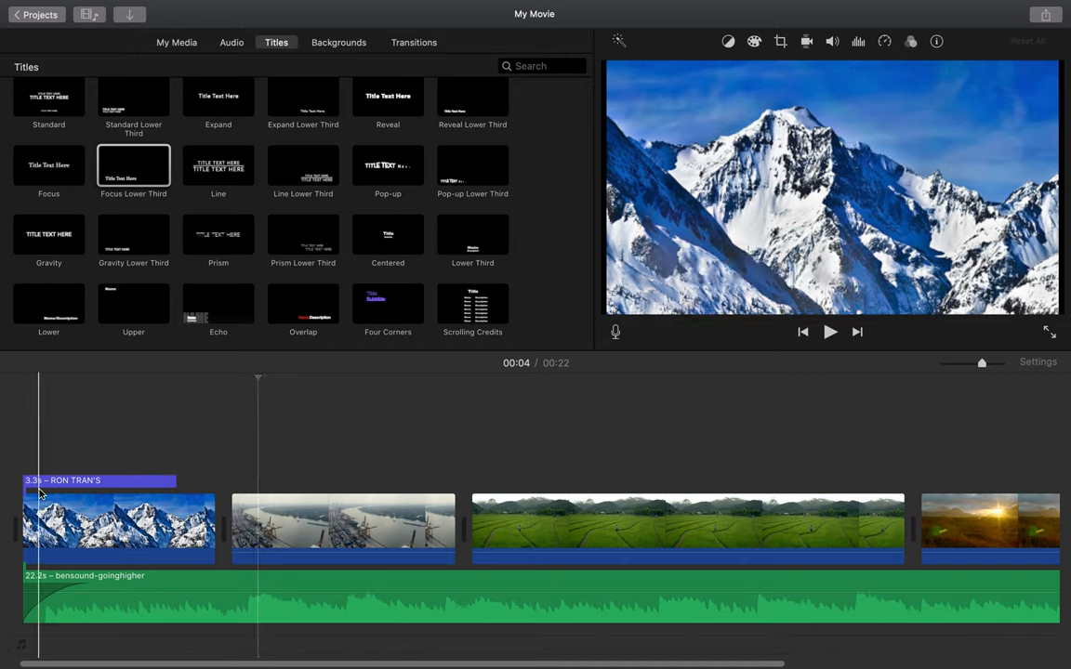
{"action": "left_click", "coordinate": [829, 332]}
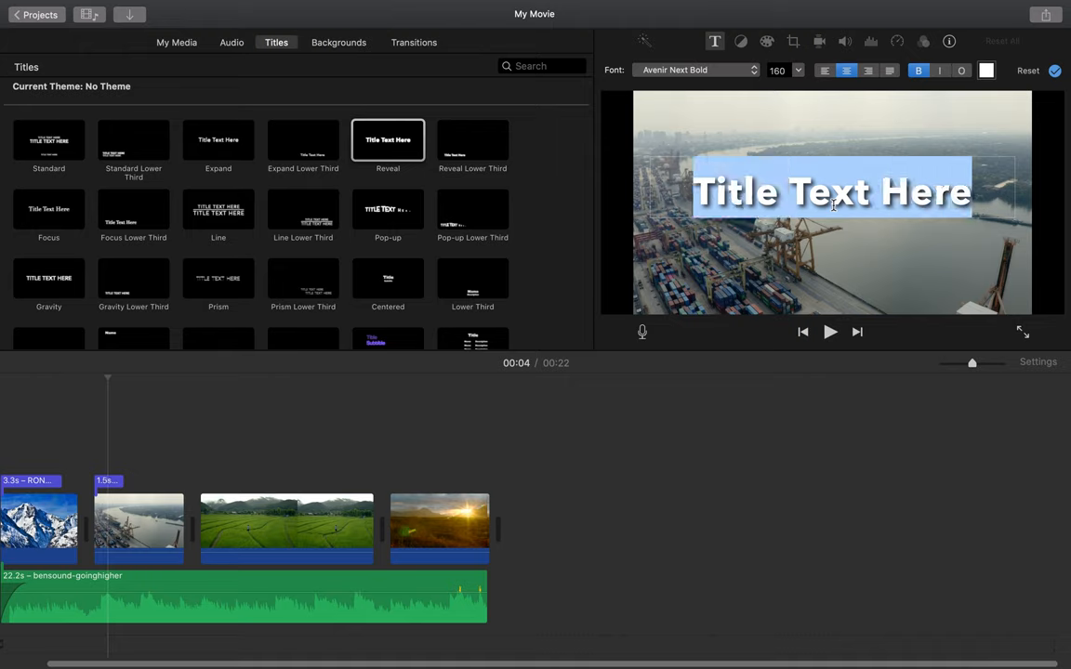
- Type MOVIE as the Reveal title text over the port drone clip
{"action": "type", "text": "MOVIE"}
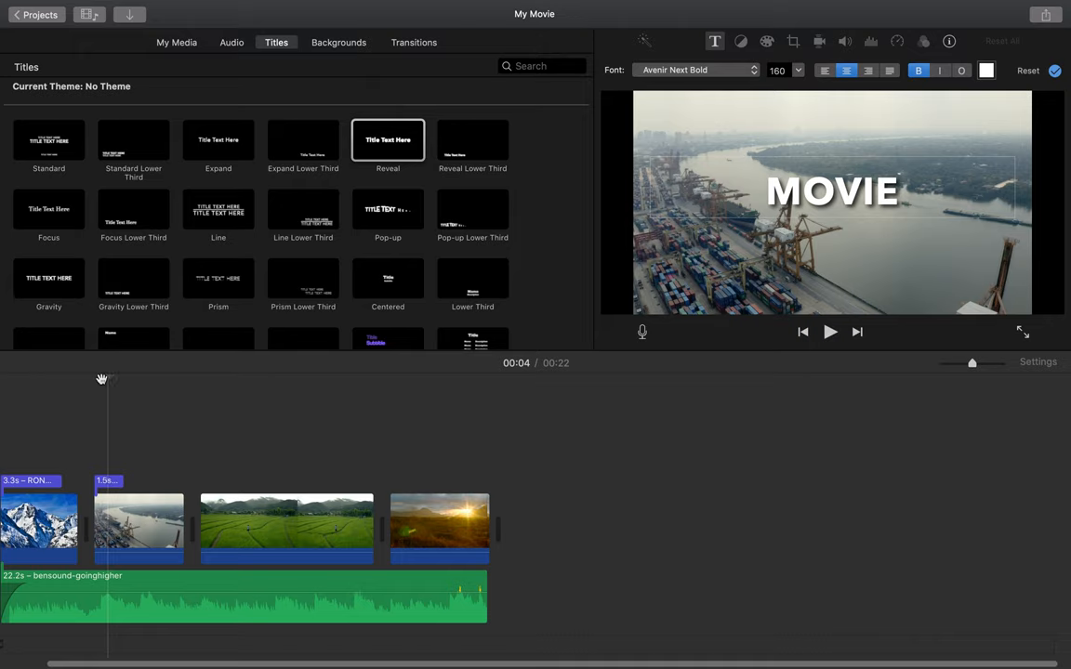
{"action": "left_click", "coordinate": [826, 332]}
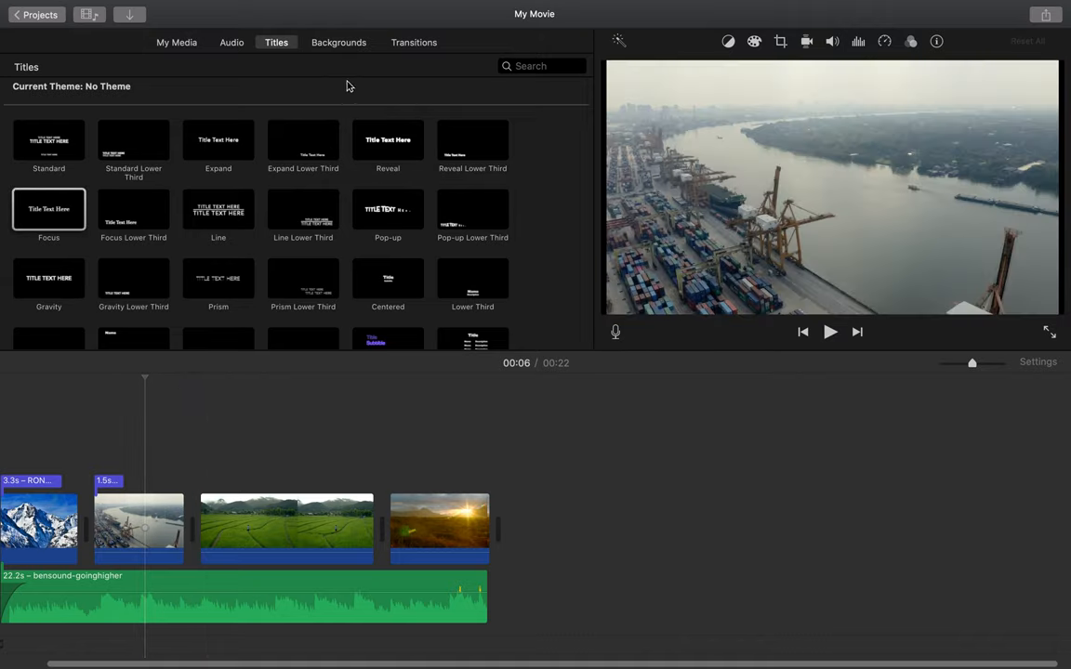
- Add a Stars background after the mountain photo and title it 'Ron Tran's Movie'
{"action": "left_click", "coordinate": [338, 42]}
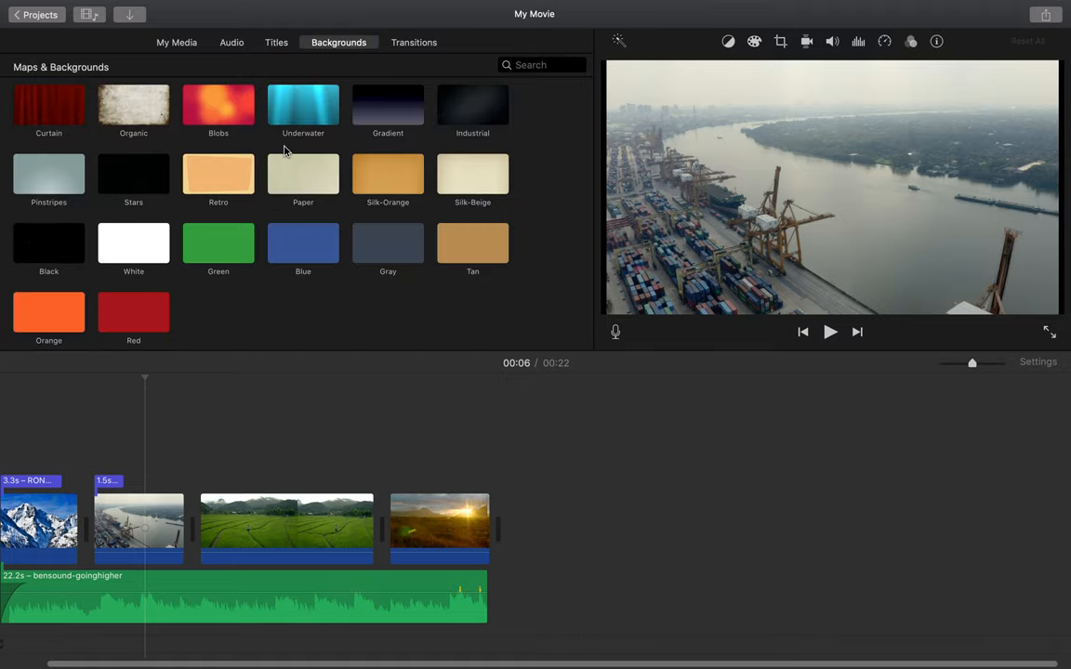
{"action": "mouse_move", "coordinate": [271, 184]}
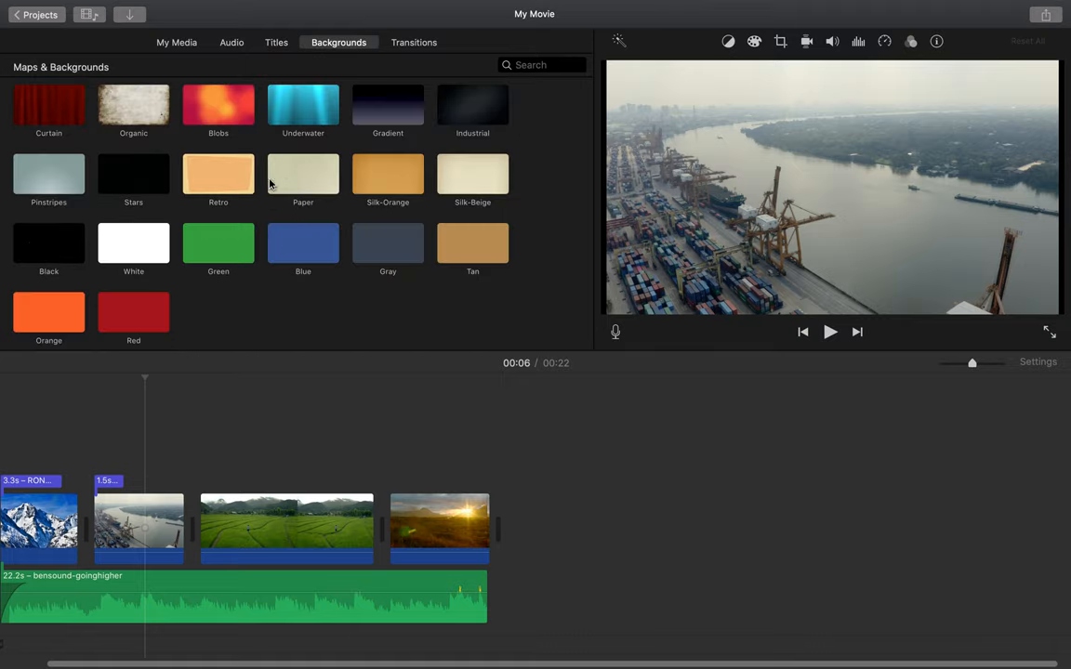
{"action": "left_click", "coordinate": [133, 174]}
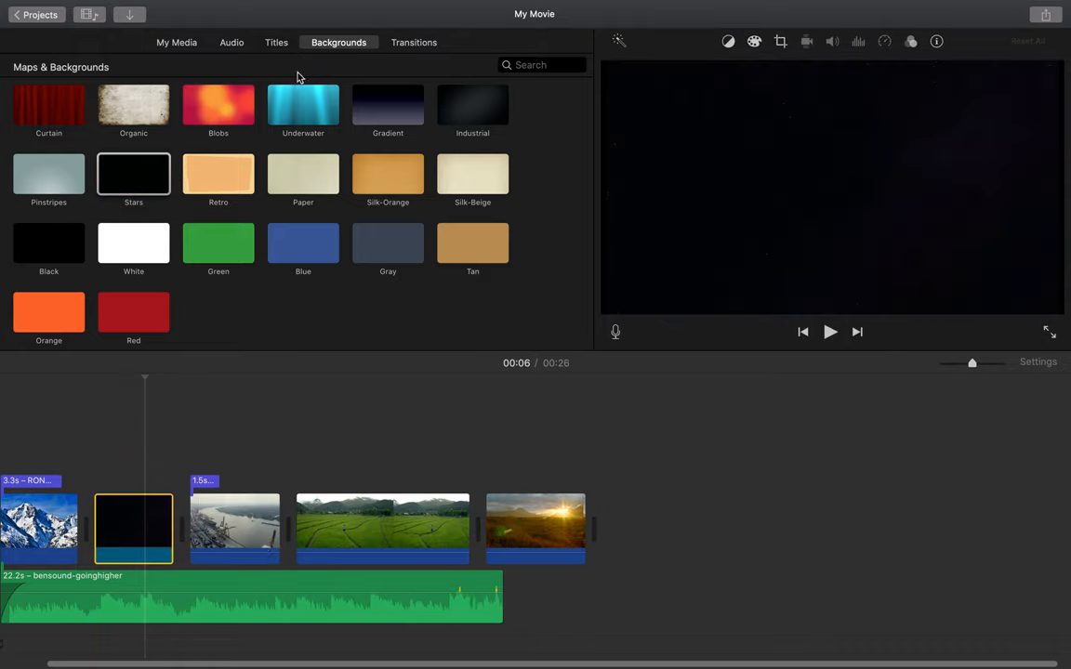
{"action": "left_click", "coordinate": [276, 41]}
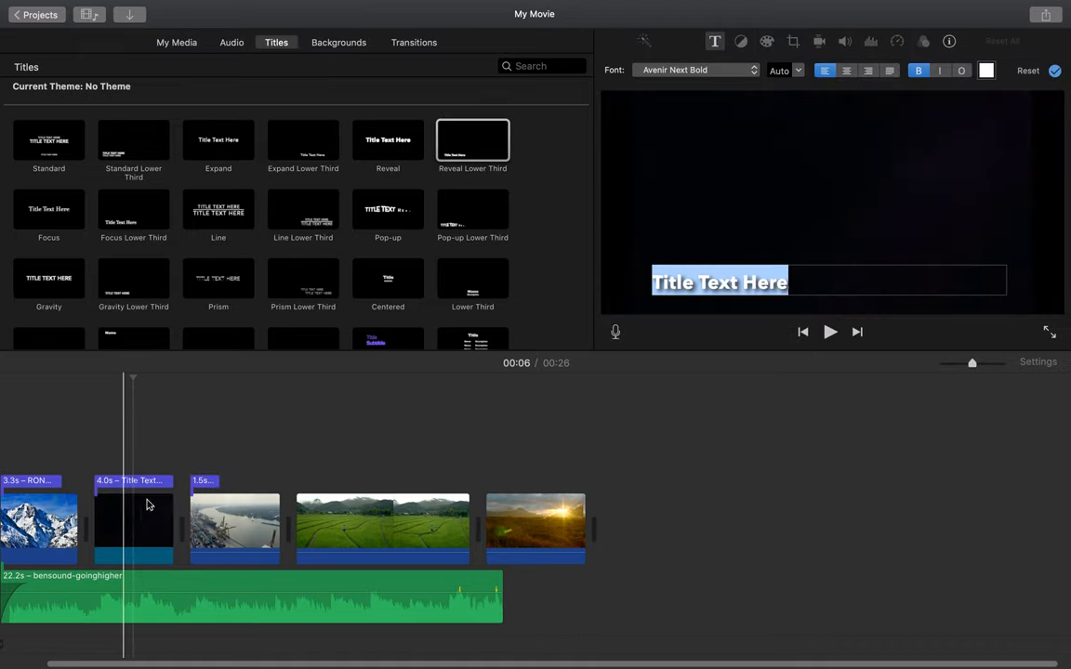
{"action": "type", "text": "Ron Tr"}
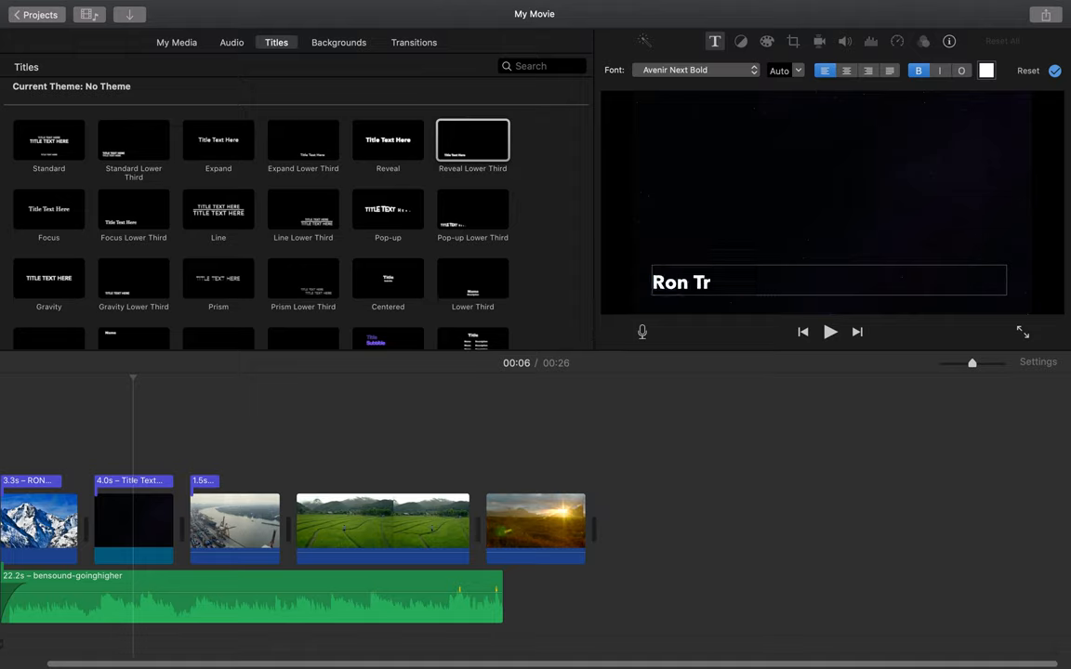
{"action": "type", "text": "an's Movie"}
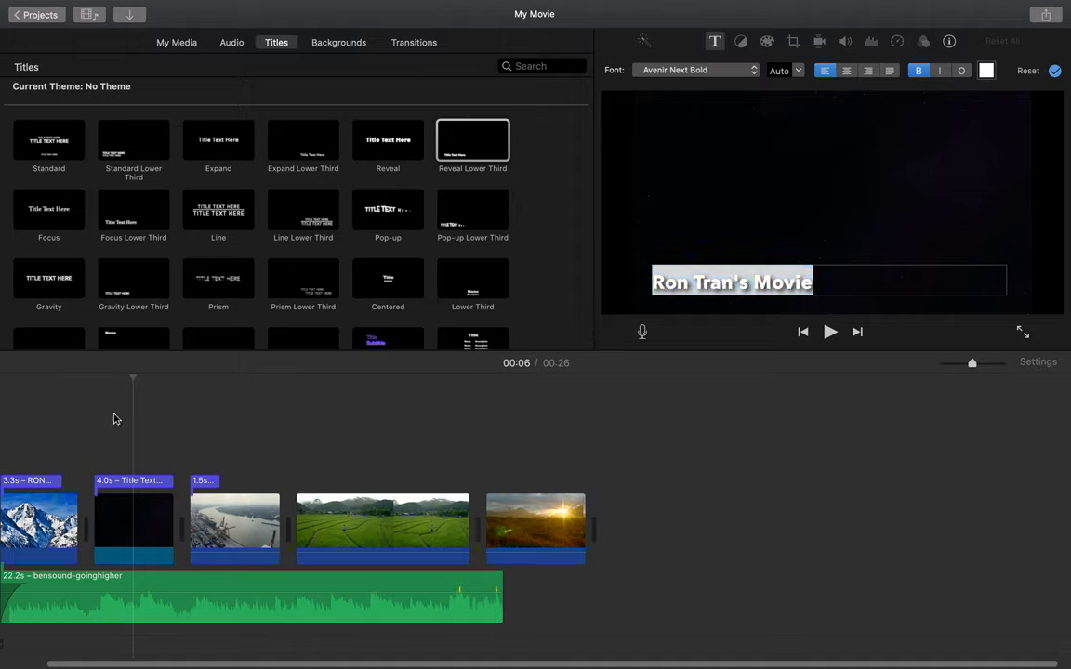
{"action": "left_click", "coordinate": [55, 379]}
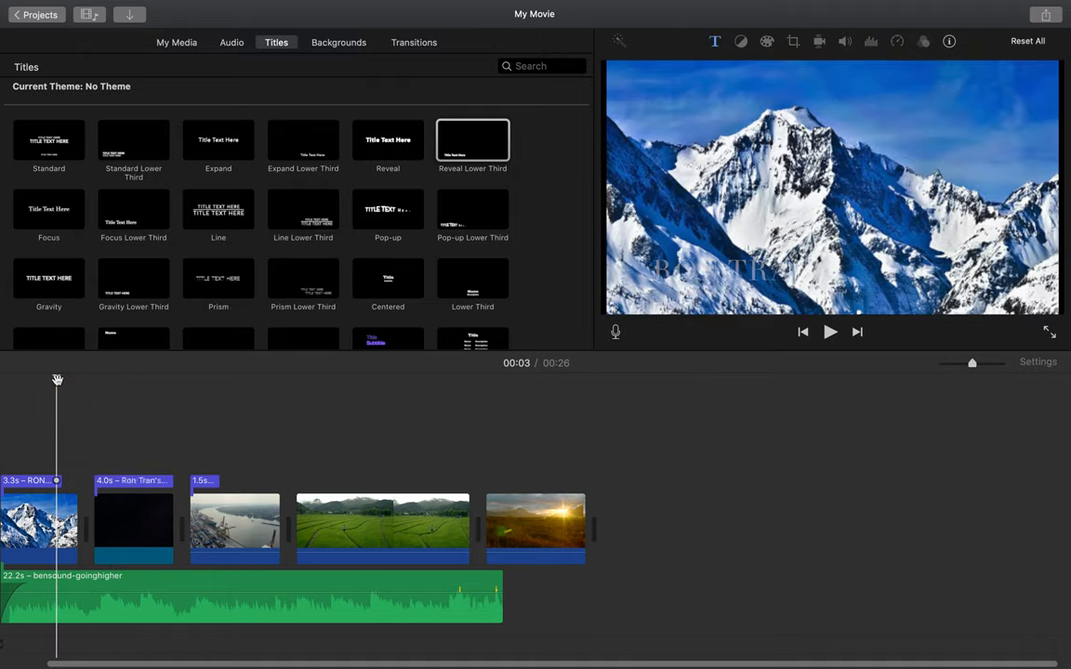
{"action": "left_click", "coordinate": [828, 332]}
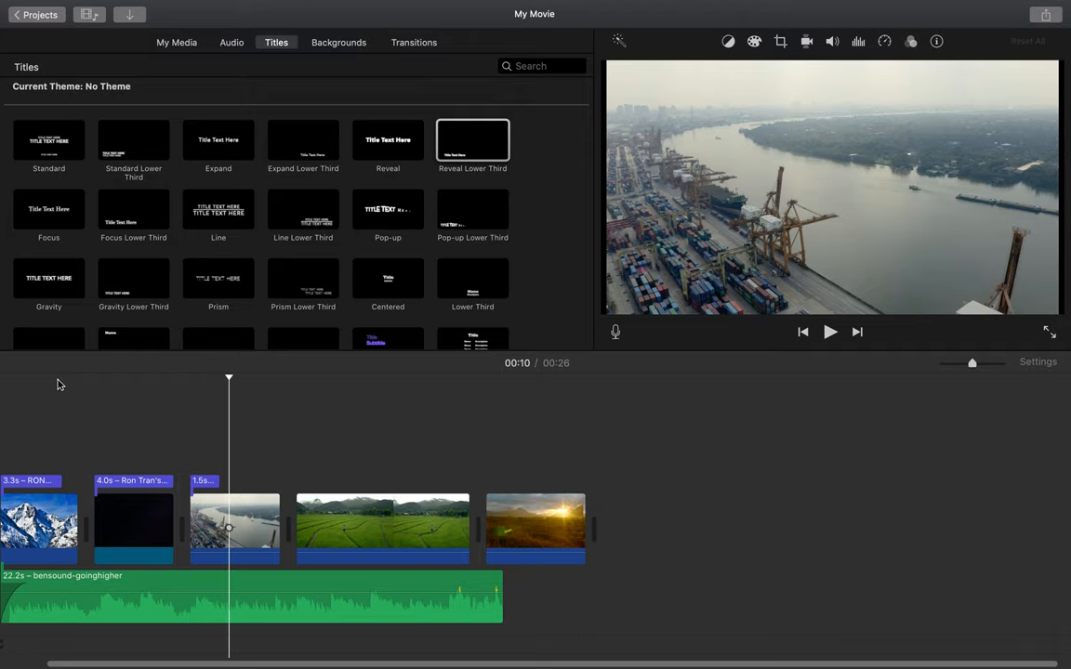
{"action": "mouse_move", "coordinate": [349, 190]}
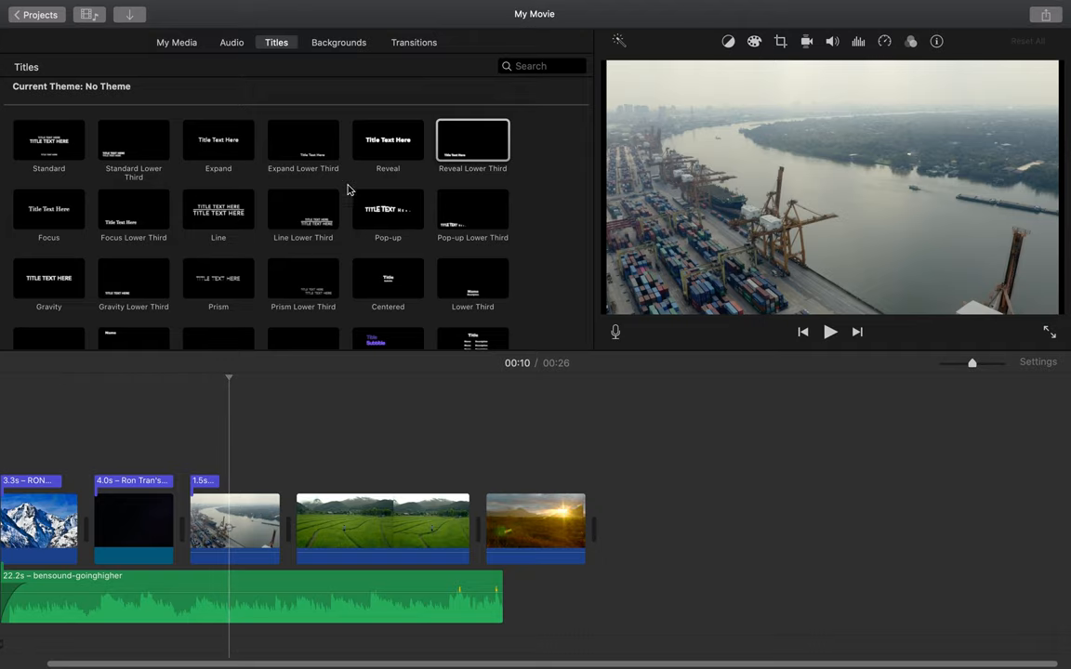
{"action": "mouse_move", "coordinate": [346, 335]}
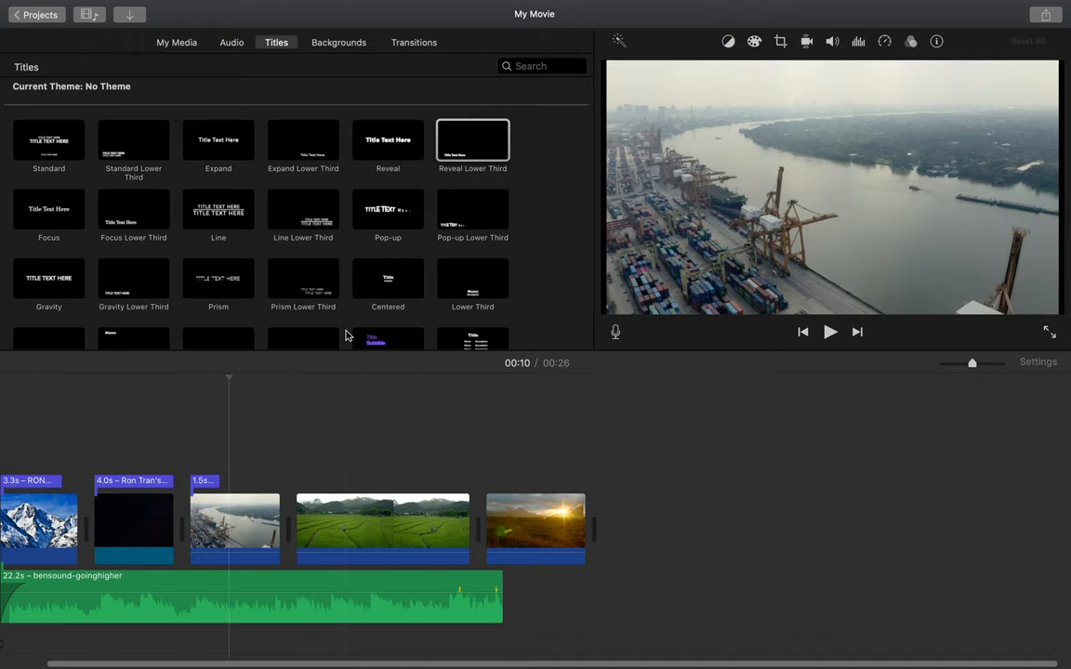
{"action": "mouse_move", "coordinate": [417, 52]}
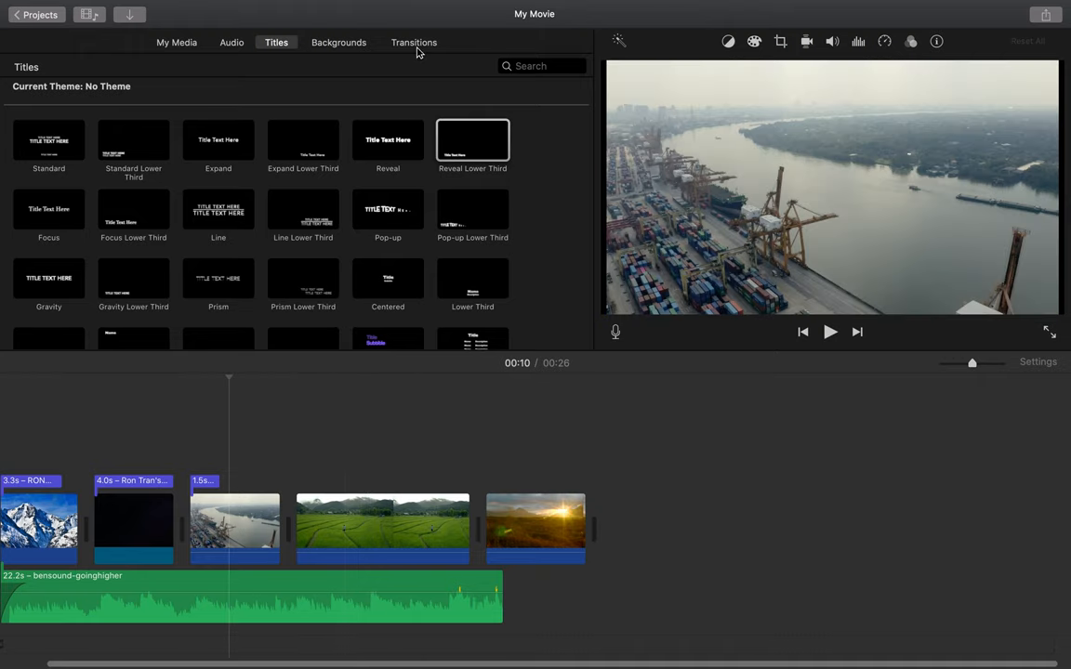
- Place Cross Blur after the mountain photo and Fade to Black after the title card
{"action": "left_click", "coordinate": [414, 42]}
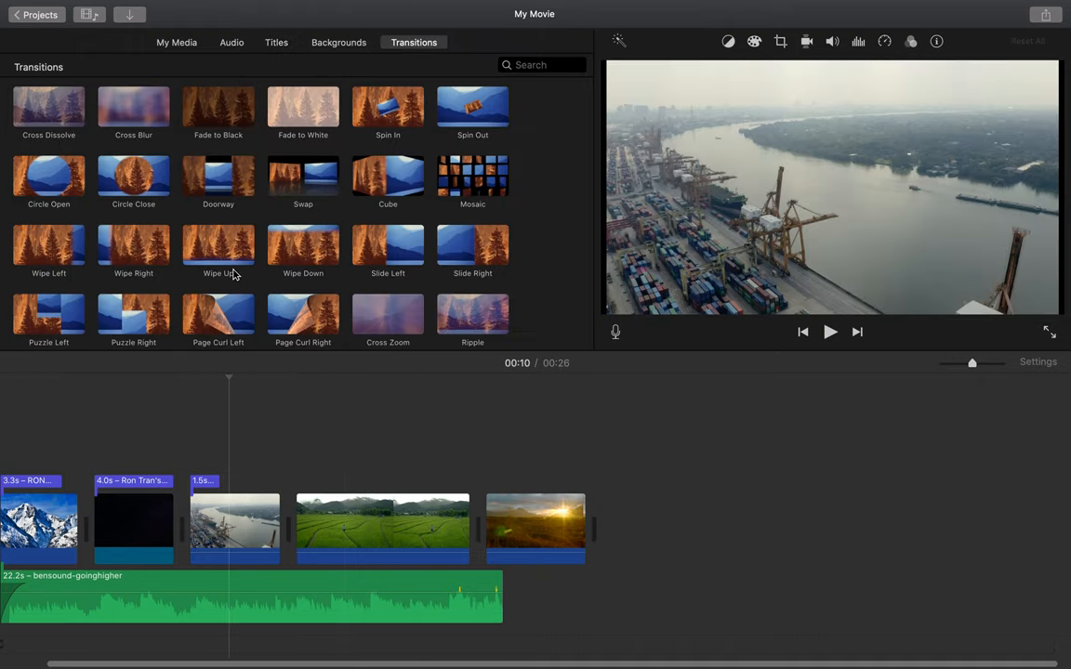
{"action": "scroll", "scroll_direction": "up", "scroll_amount": 3}
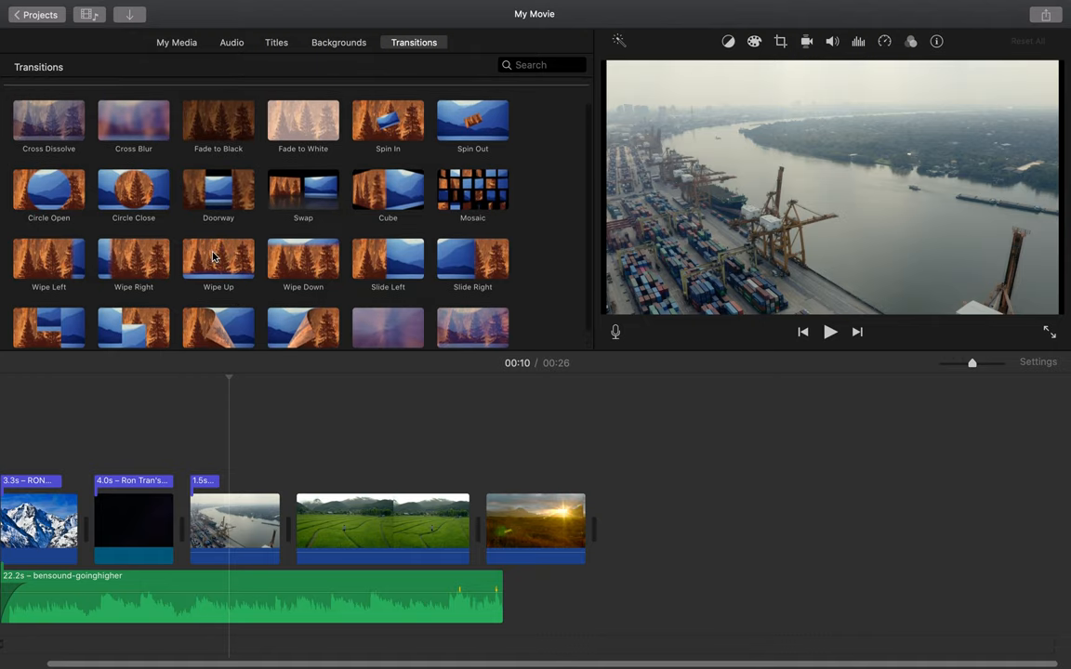
{"action": "left_click", "coordinate": [133, 112]}
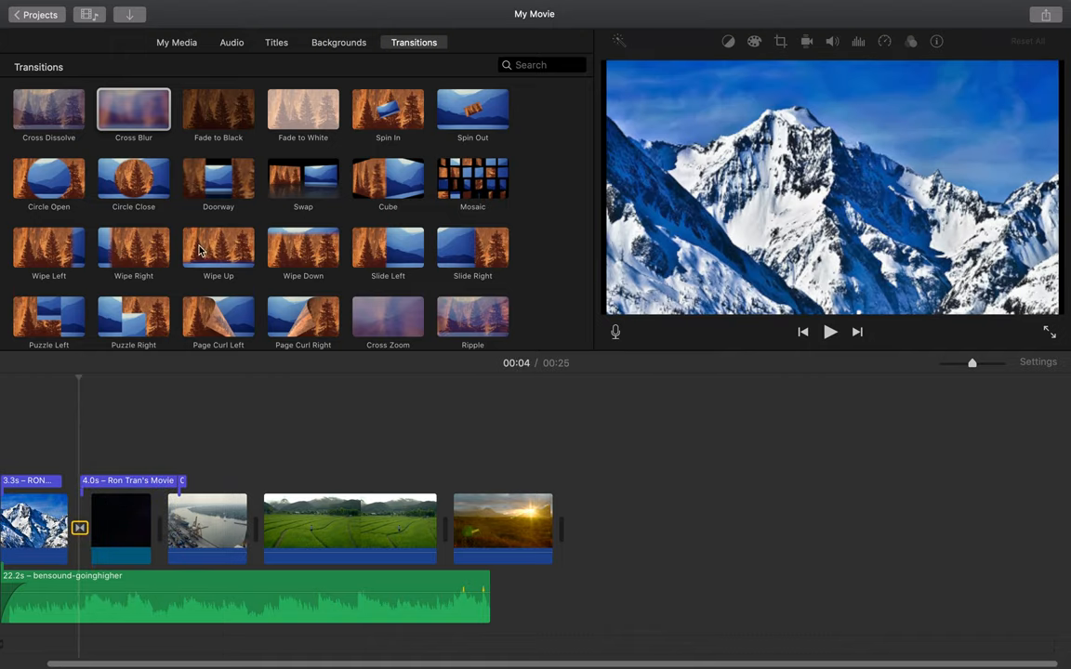
{"action": "left_click_drag", "start_coordinate": [218, 110], "coordinate": [251, 528]}
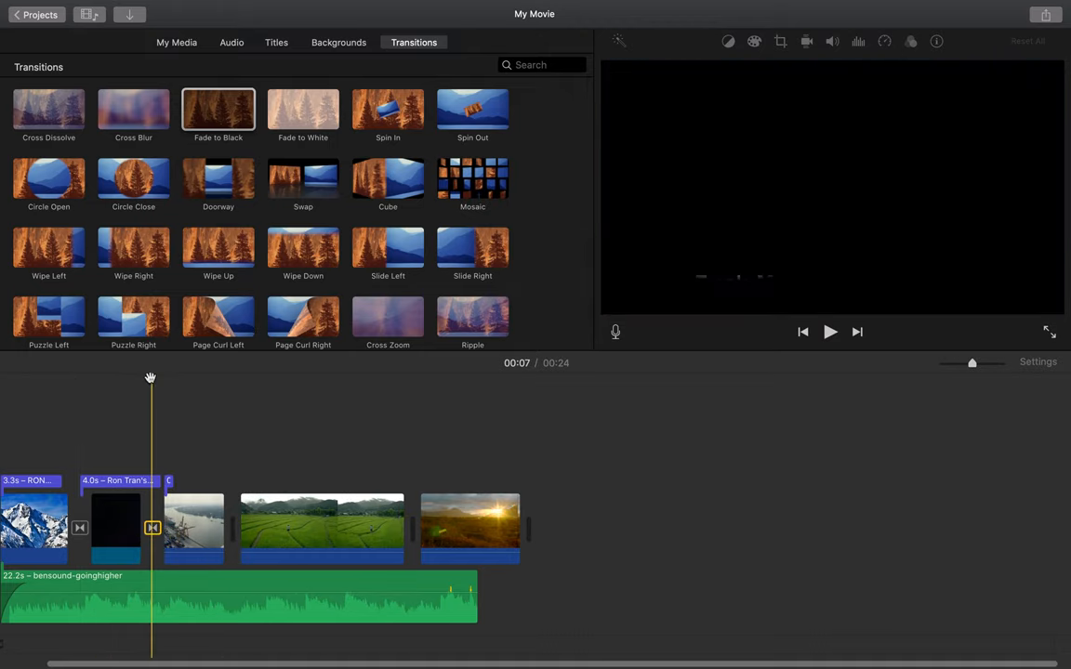
{"action": "left_click", "coordinate": [829, 332]}
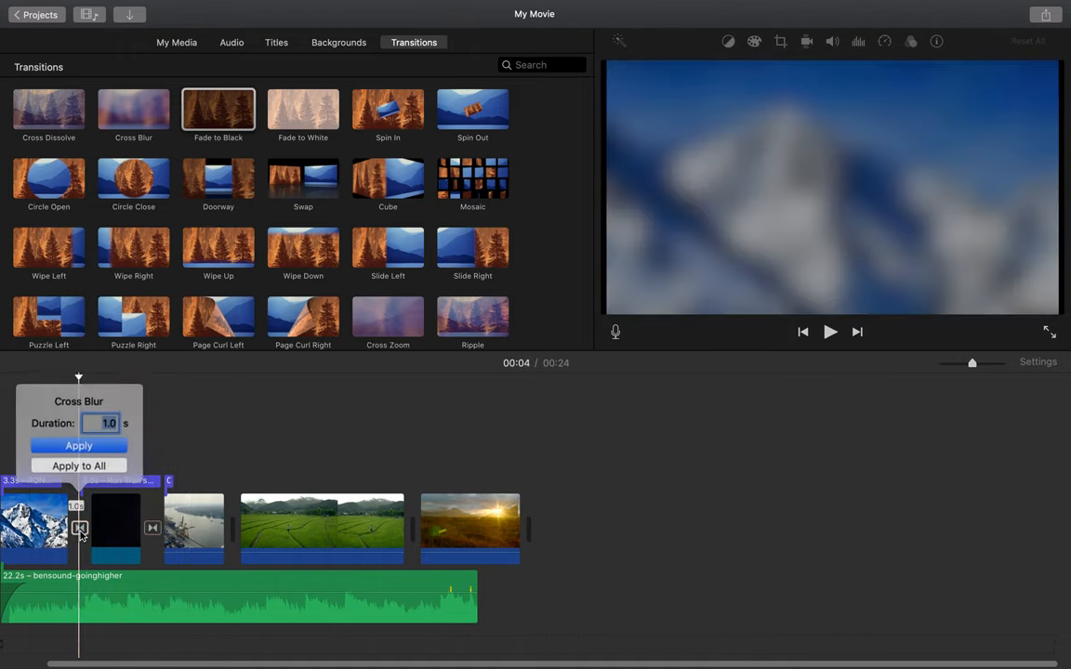
- Set the Cross Blur transition's duration to 2.0 seconds and apply it
{"action": "triple_click", "coordinate": [105, 425]}
{"action": "type", "text": "2"}
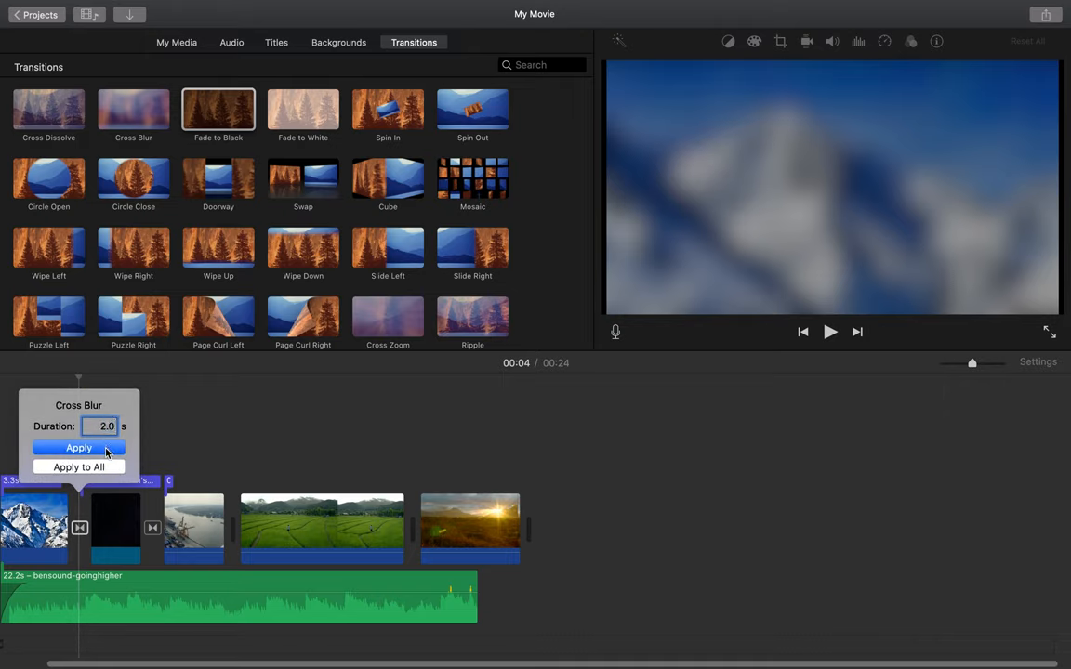
{"action": "left_click", "coordinate": [80, 448]}
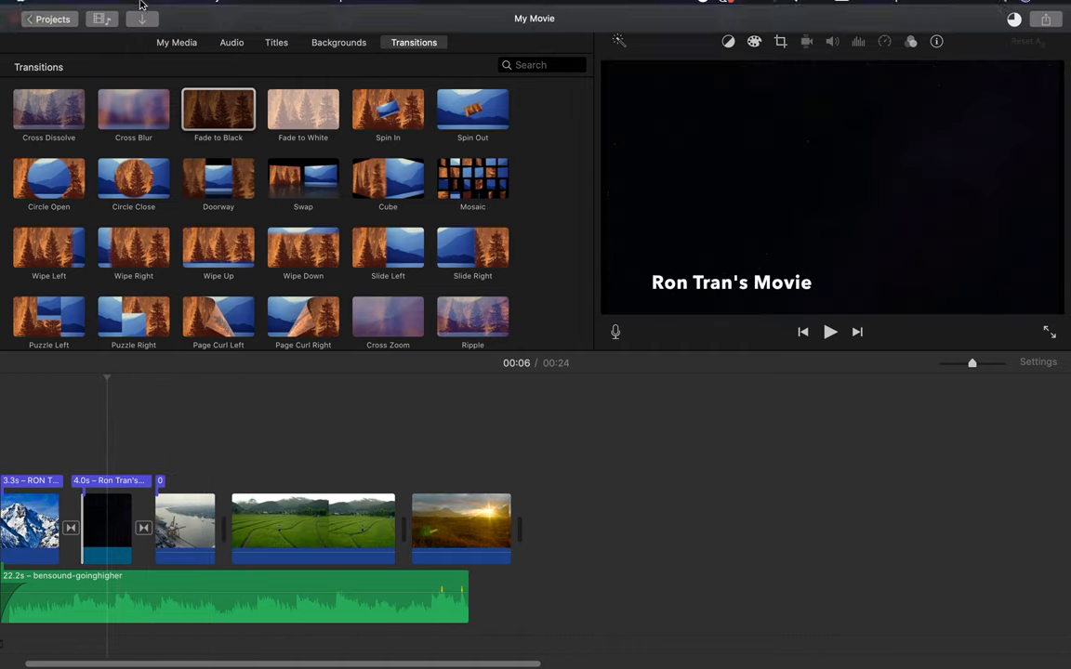
- Choose Share to File and accept the 720p high-quality export settings
{"action": "left_click", "coordinate": [95, 8]}
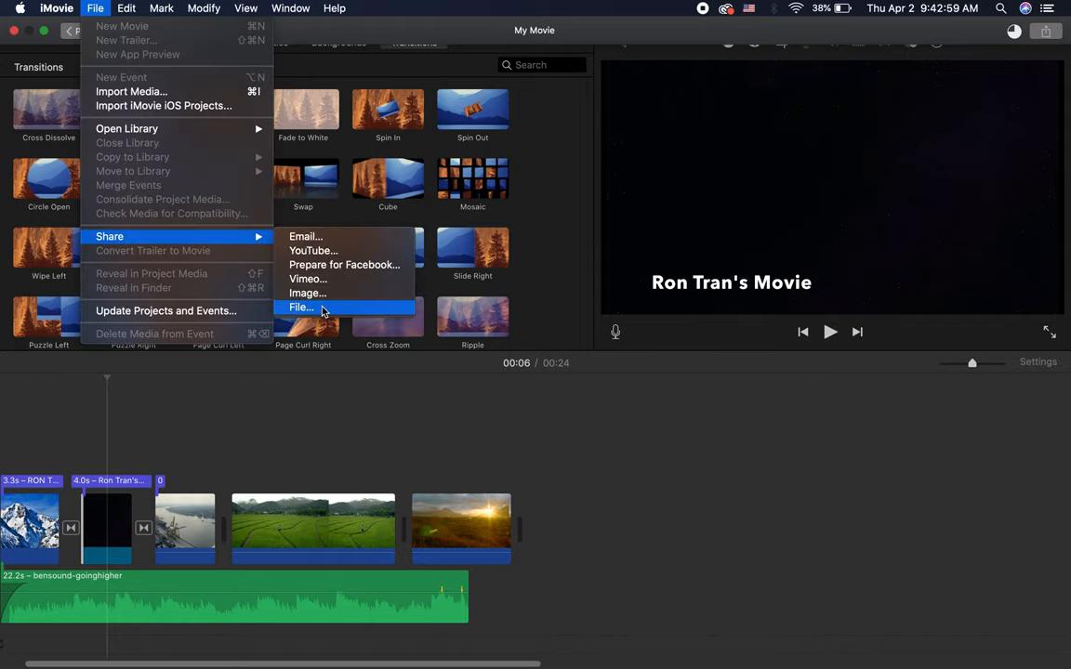
{"action": "left_click", "coordinate": [300, 307]}
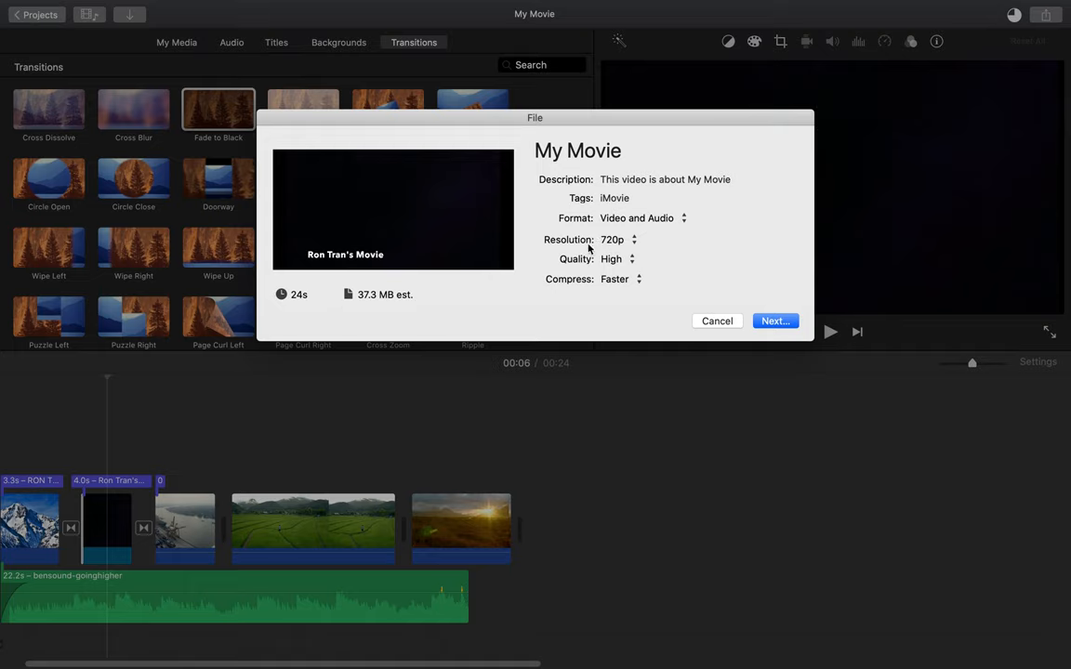
{"action": "mouse_move", "coordinate": [720, 293]}
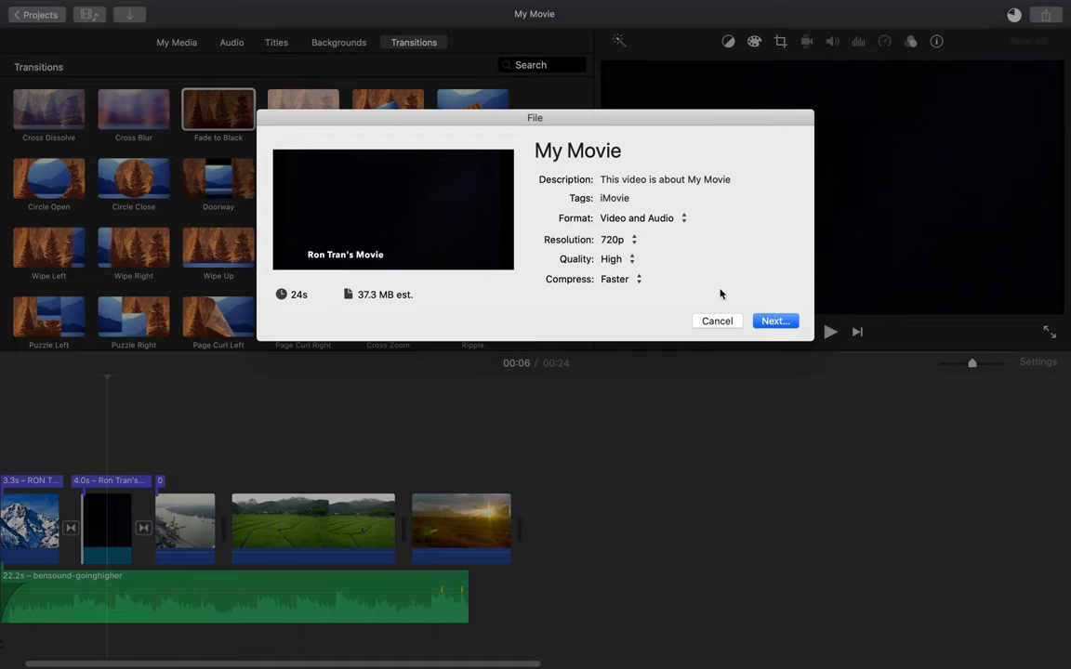
{"action": "left_click", "coordinate": [762, 320]}
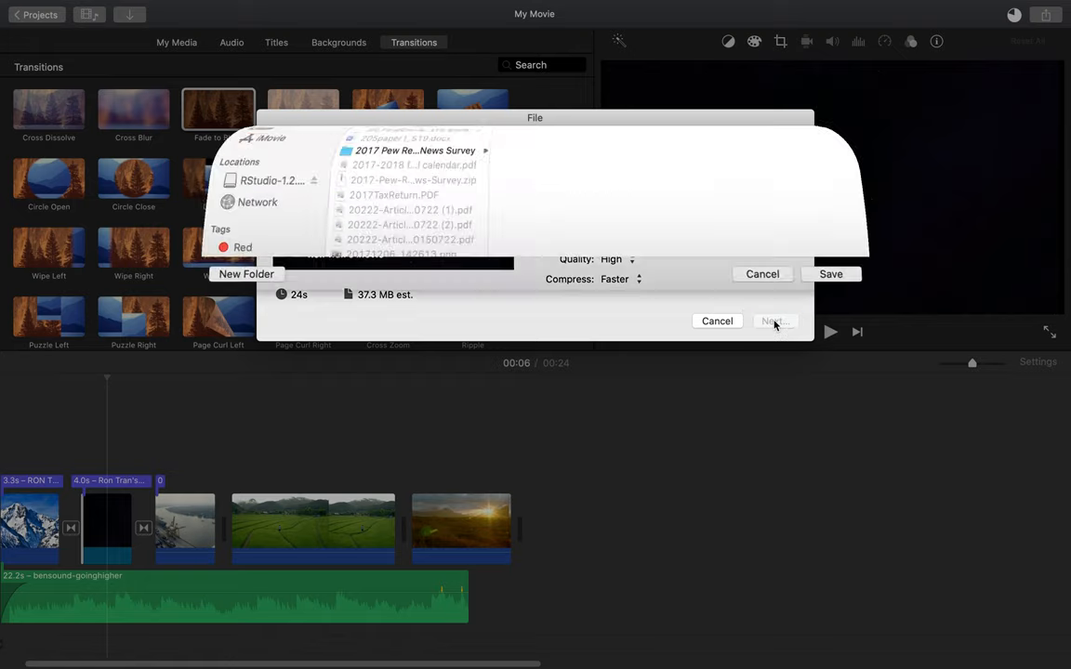
- Save the export as 'Ron's Movie' on the Desktop
{"action": "left_click", "coordinate": [774, 321]}
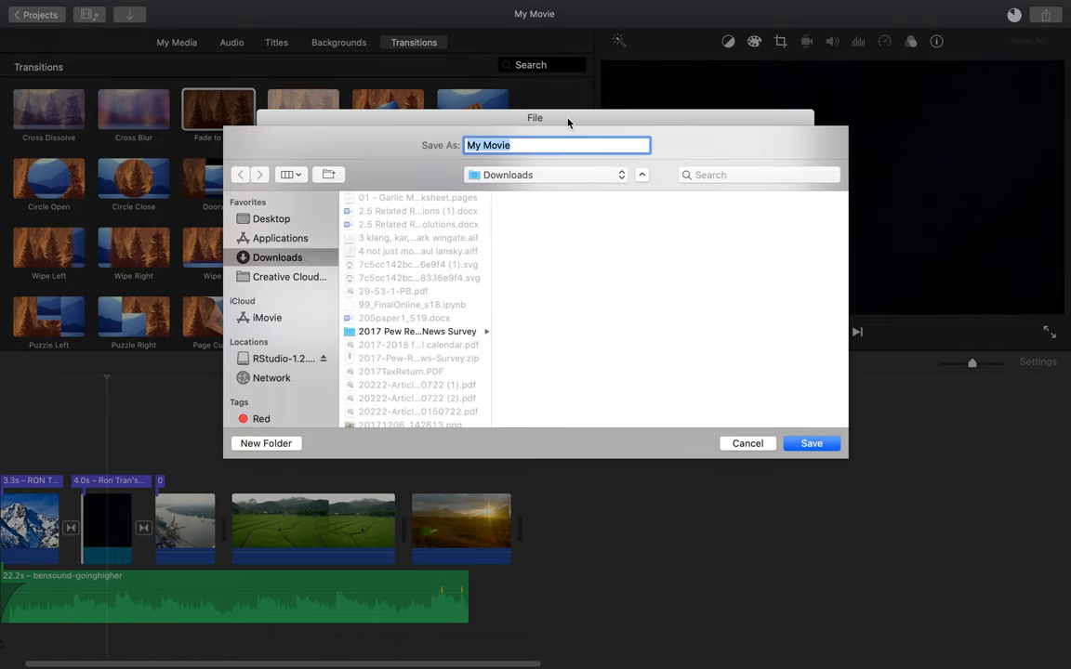
{"action": "type", "text": "Ron's Mov"}
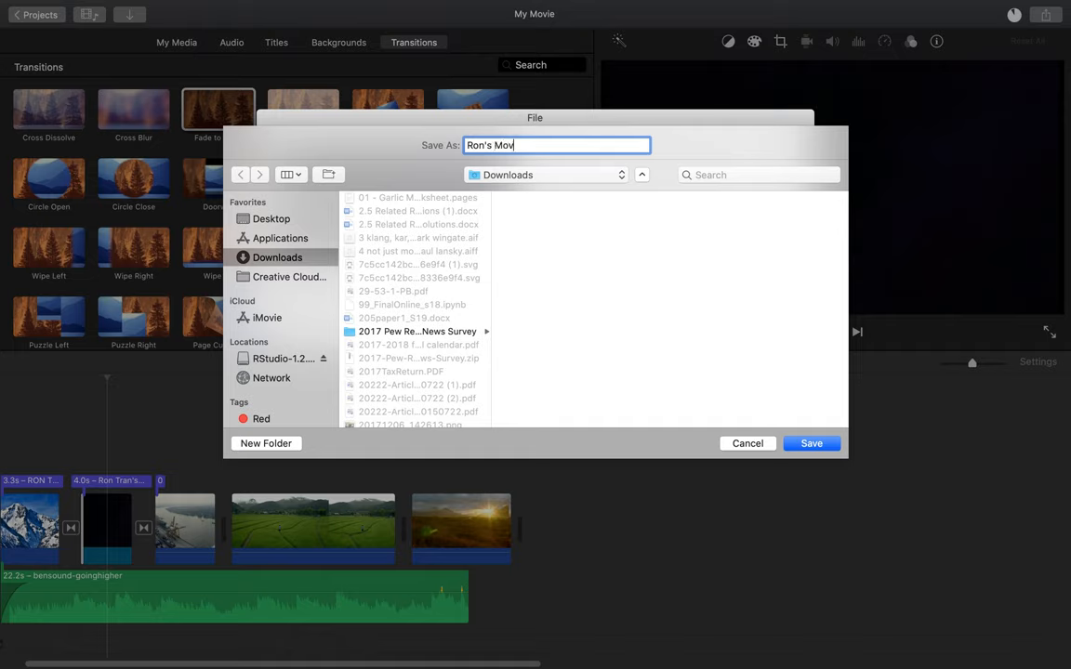
{"action": "type", "text": "ie"}
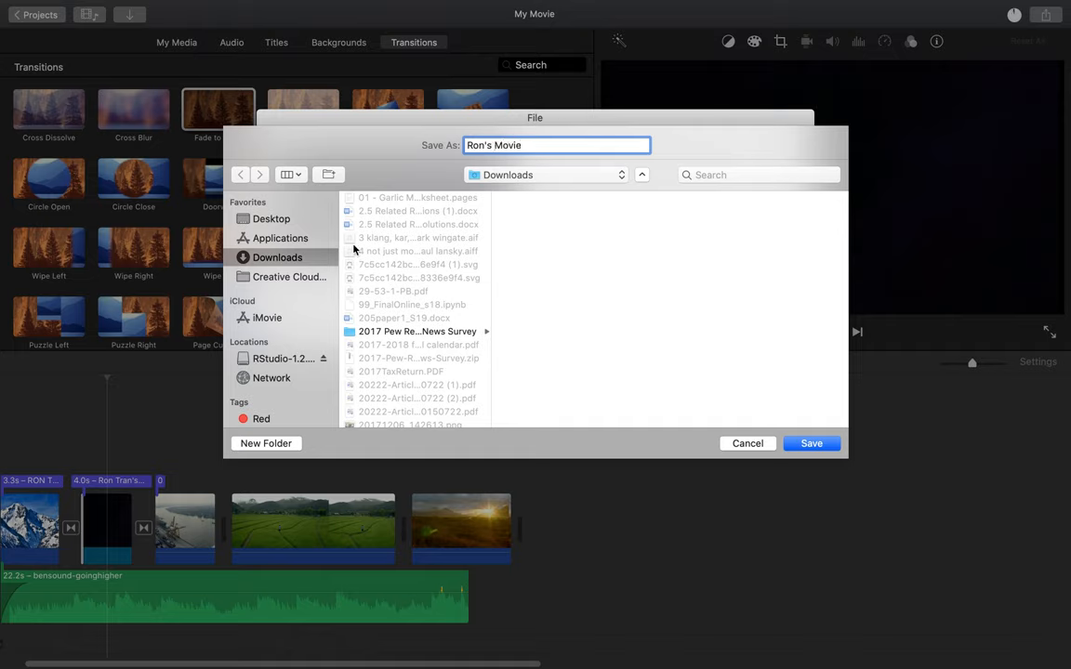
{"action": "mouse_move", "coordinate": [319, 256]}
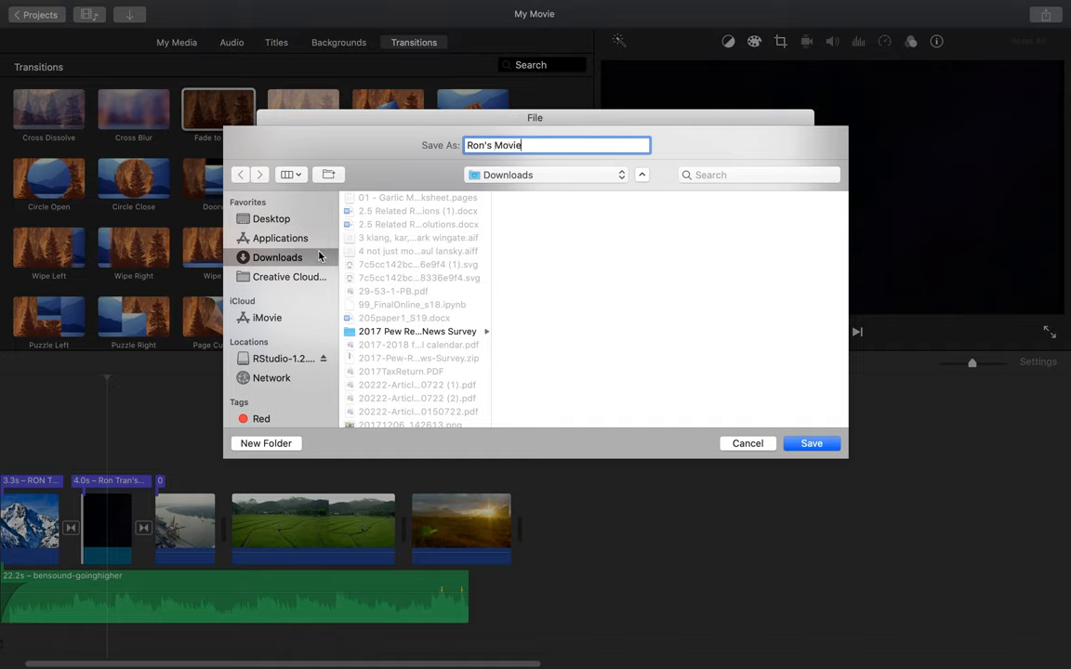
{"action": "left_click", "coordinate": [271, 218]}
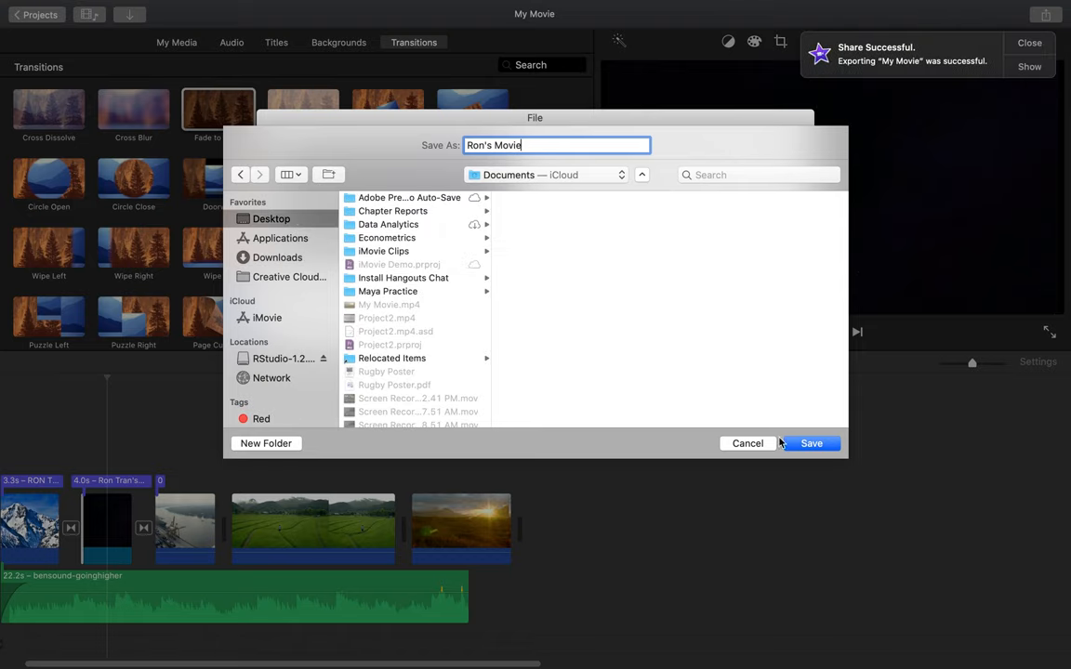
{"action": "left_click", "coordinate": [811, 443]}
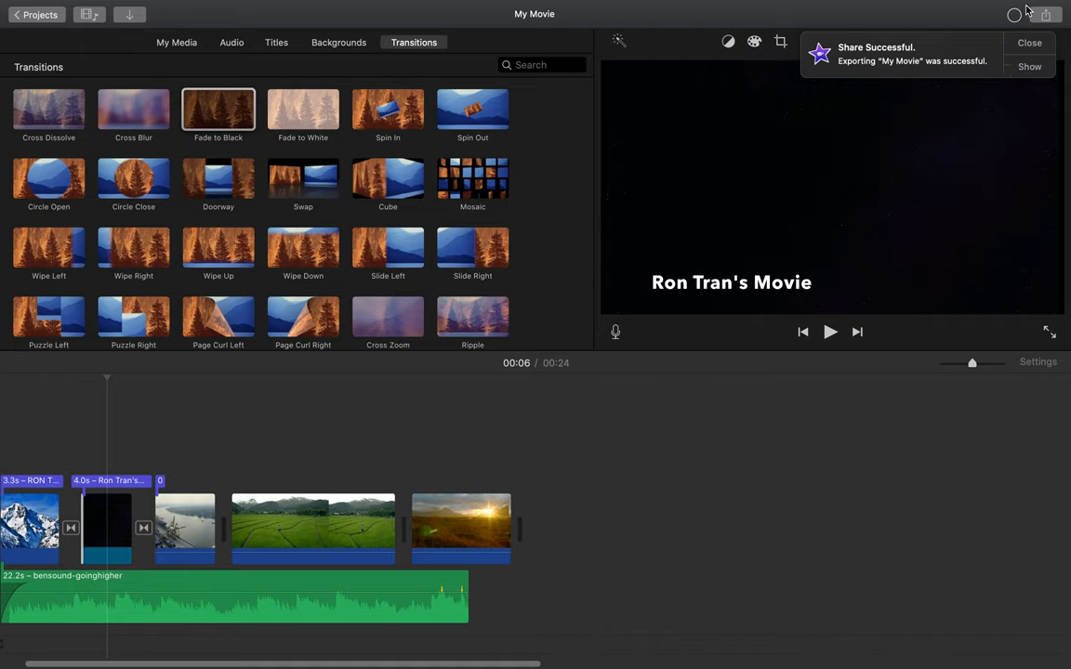
{"action": "mouse_move", "coordinate": [1014, 17]}
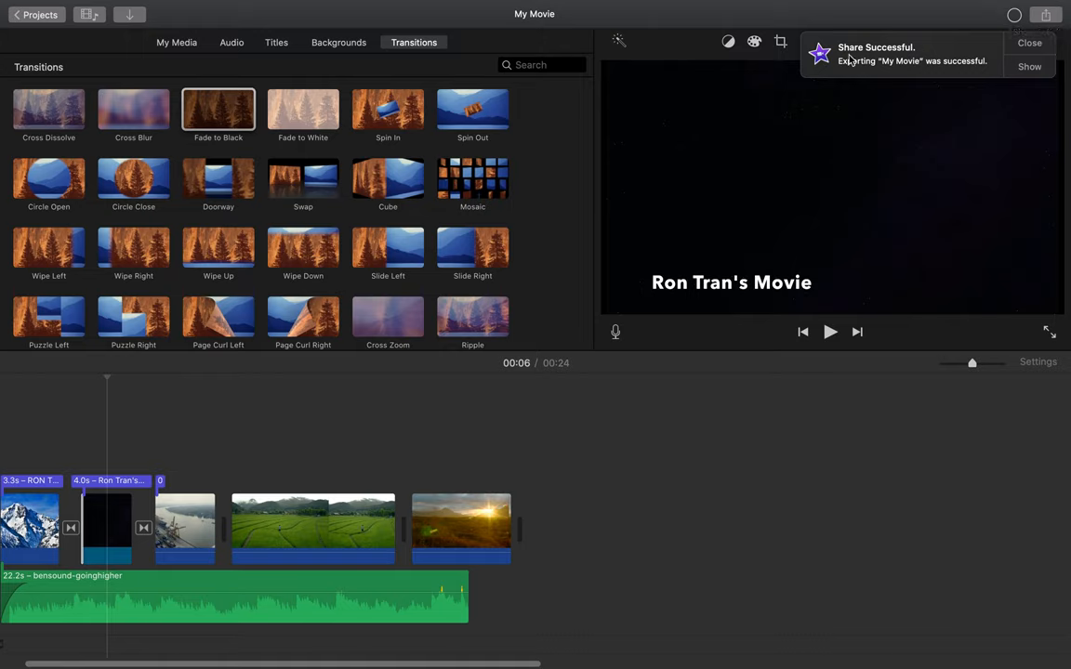
{"action": "mouse_move", "coordinate": [946, 75]}
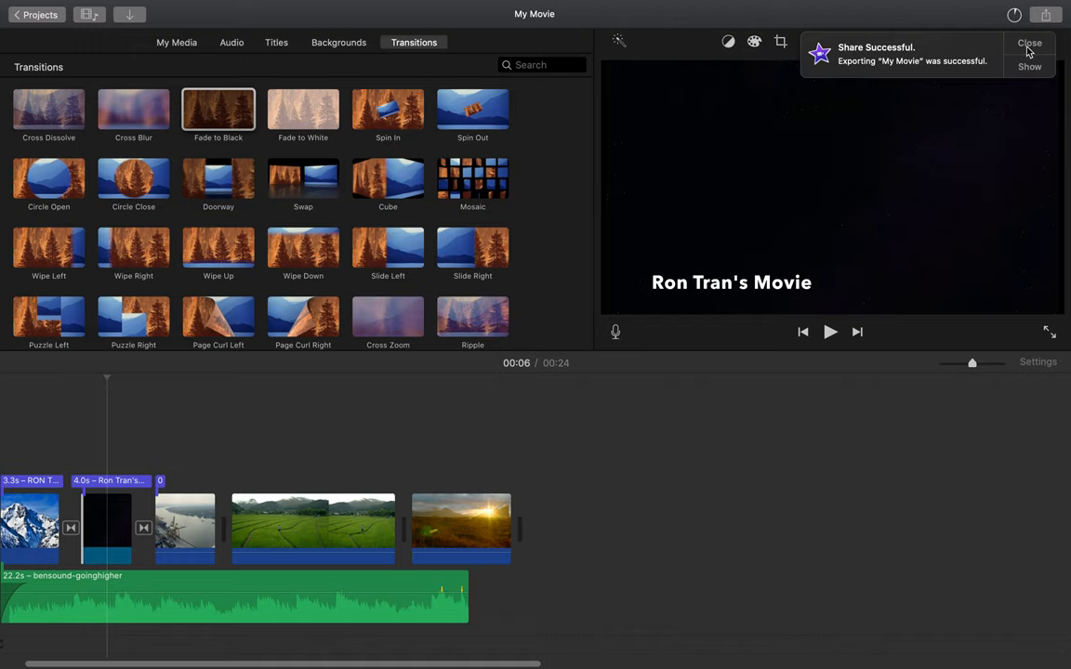
- Close the Share Successful notification
{"action": "left_click", "coordinate": [1029, 42]}
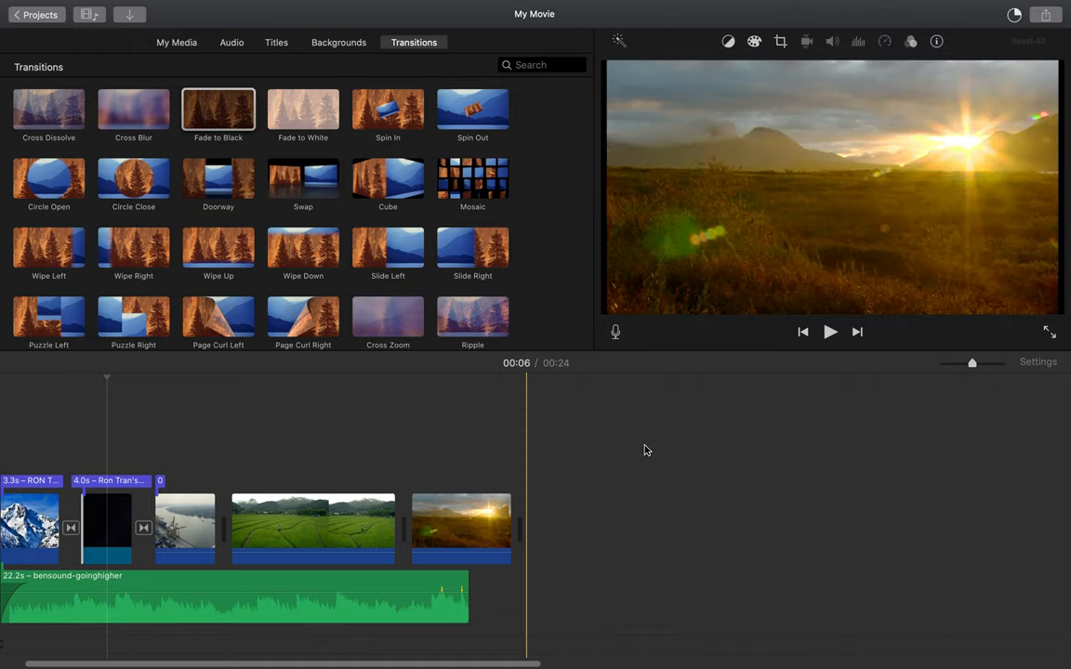